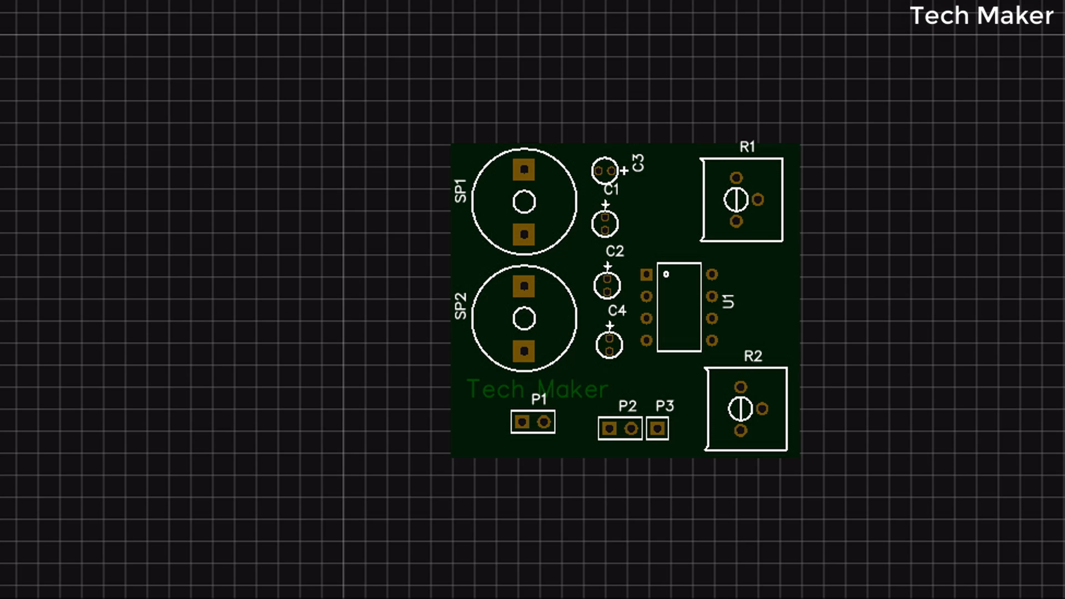
{"action": "mouse_move", "coordinate": [862, 128]}
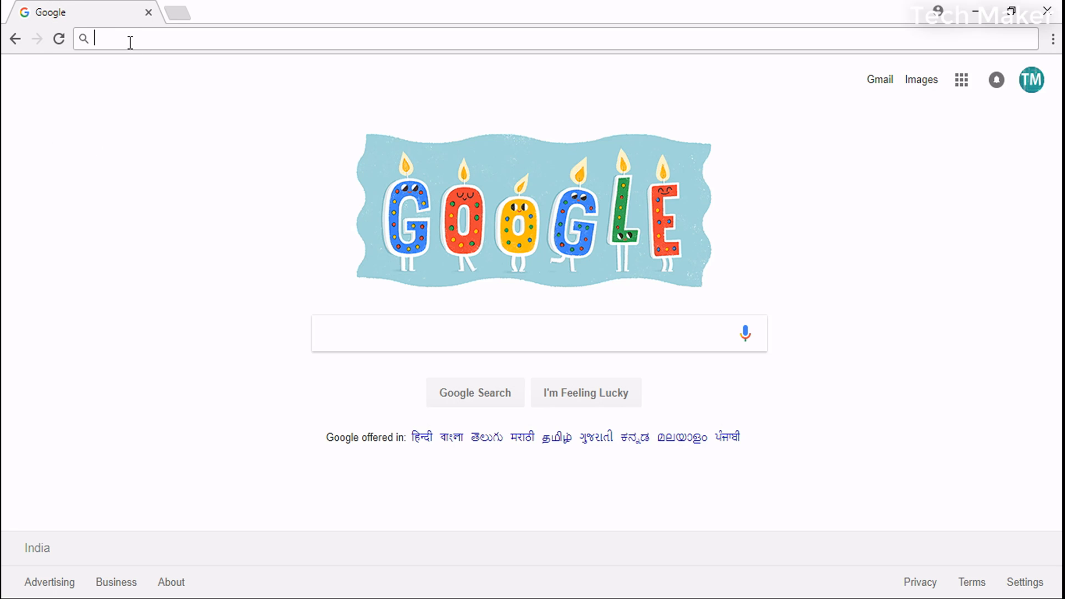
{"action": "type", "text": "https://easyeda.com"}
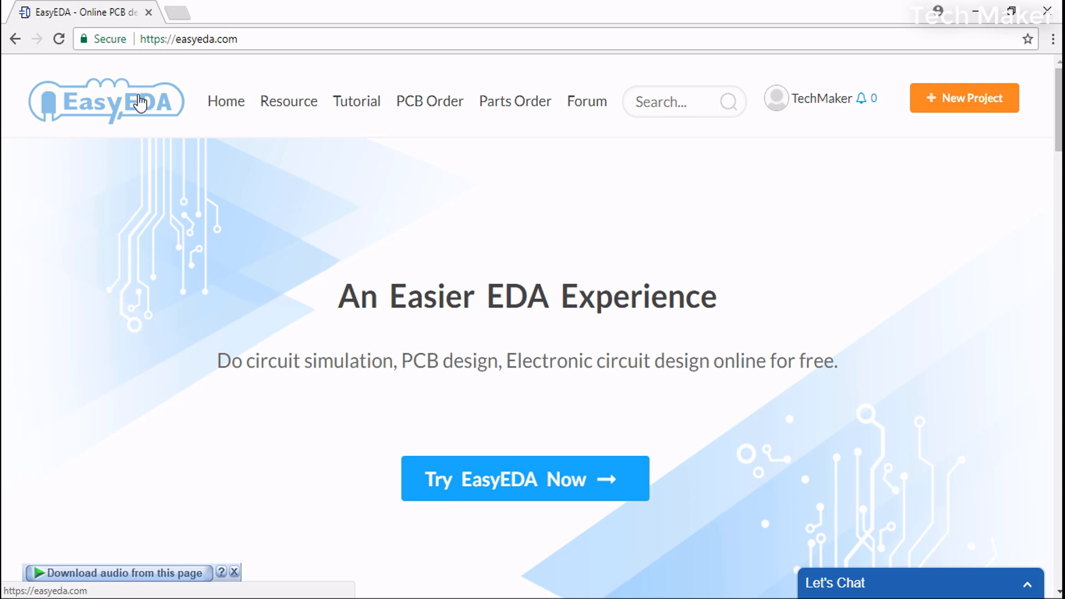
{"action": "mouse_move", "coordinate": [389, 214]}
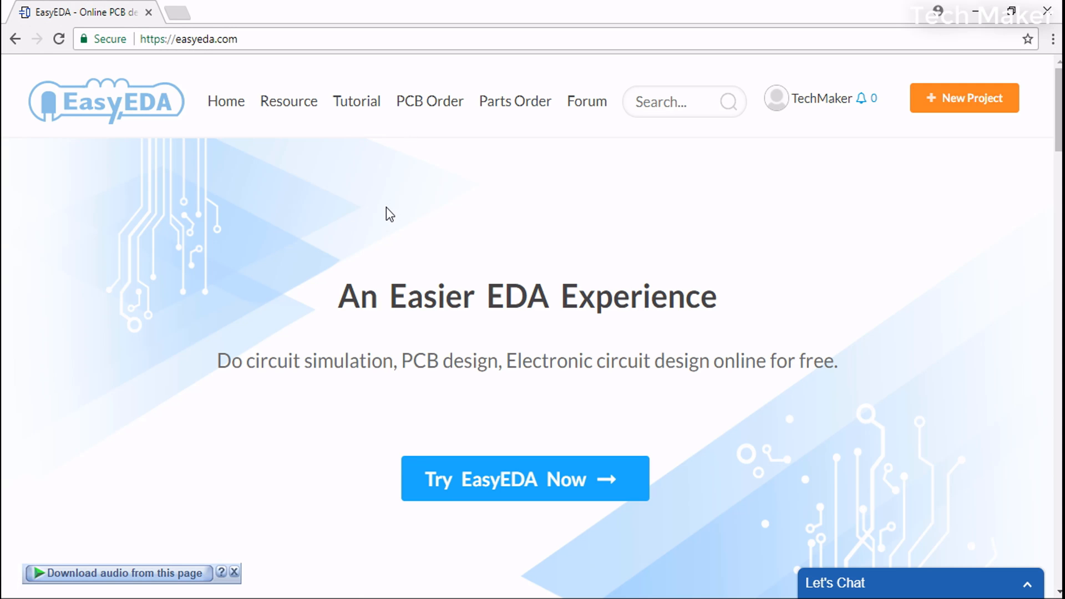
{"action": "mouse_move", "coordinate": [652, 261]}
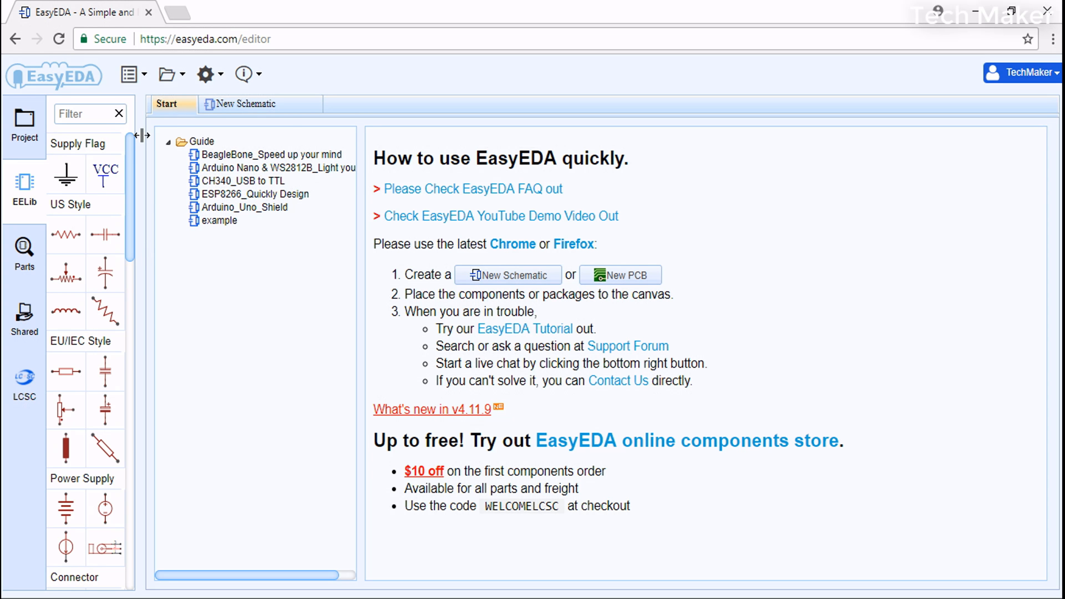
- Start a new project titled '2 ch audio amp'
{"action": "left_click", "coordinate": [167, 73]}
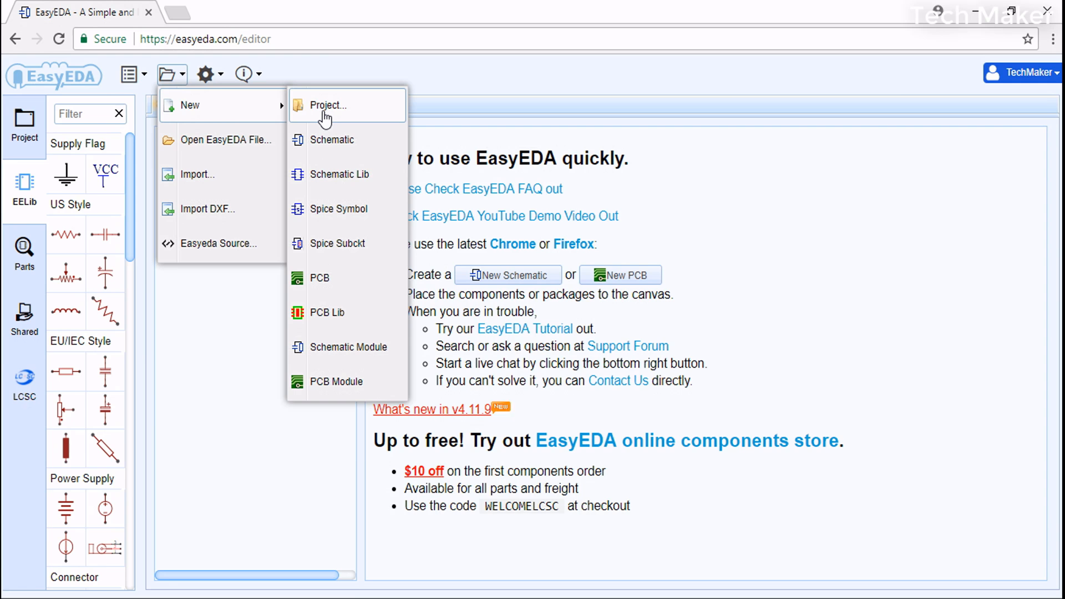
{"action": "left_click", "coordinate": [327, 105]}
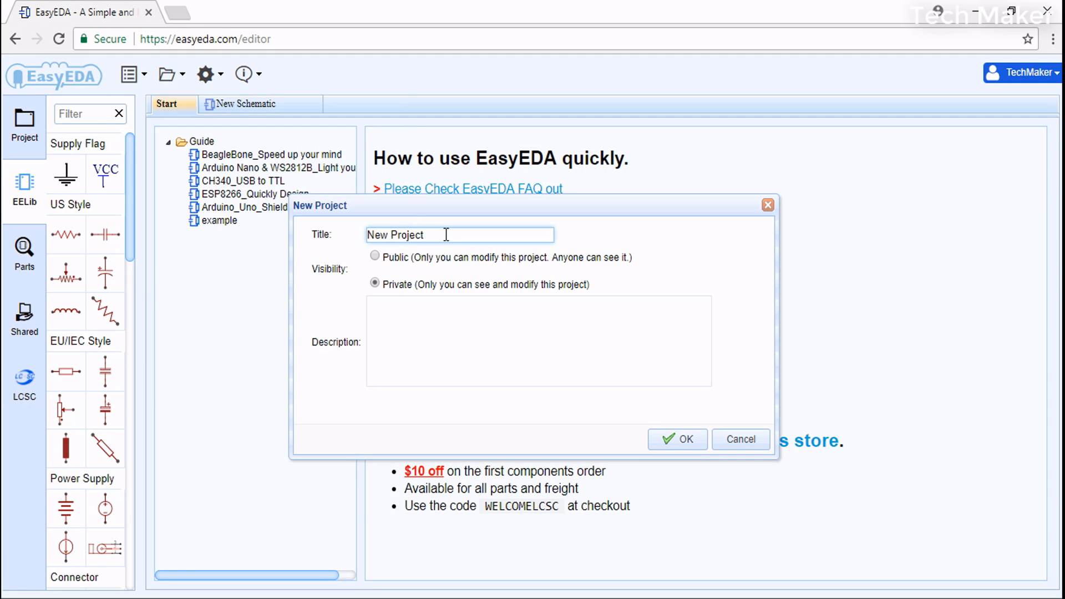
{"action": "type", "text": "2"}
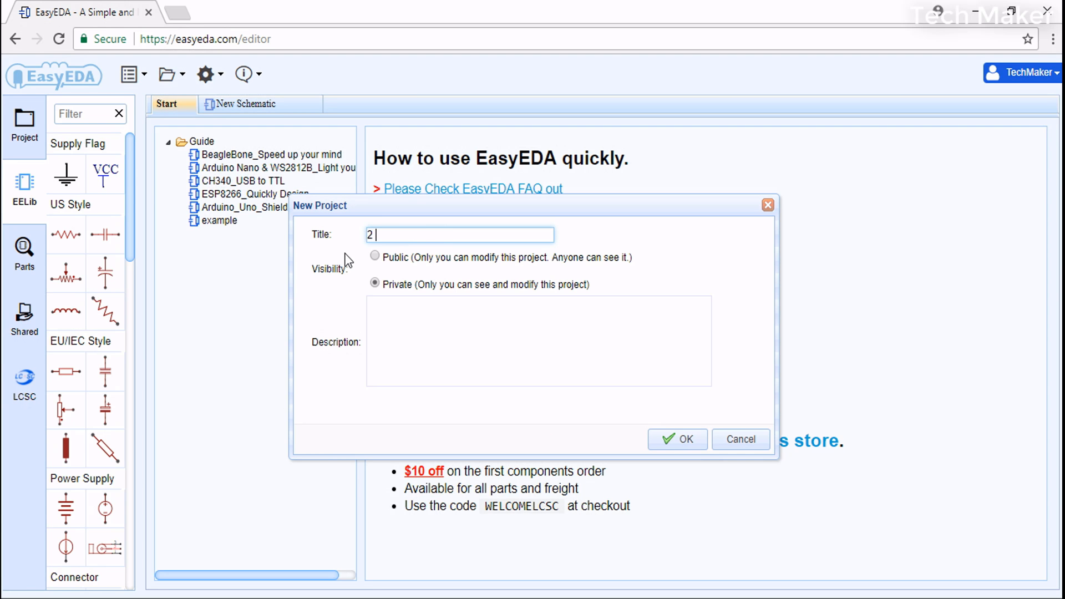
{"action": "type", "text": "ch aud"}
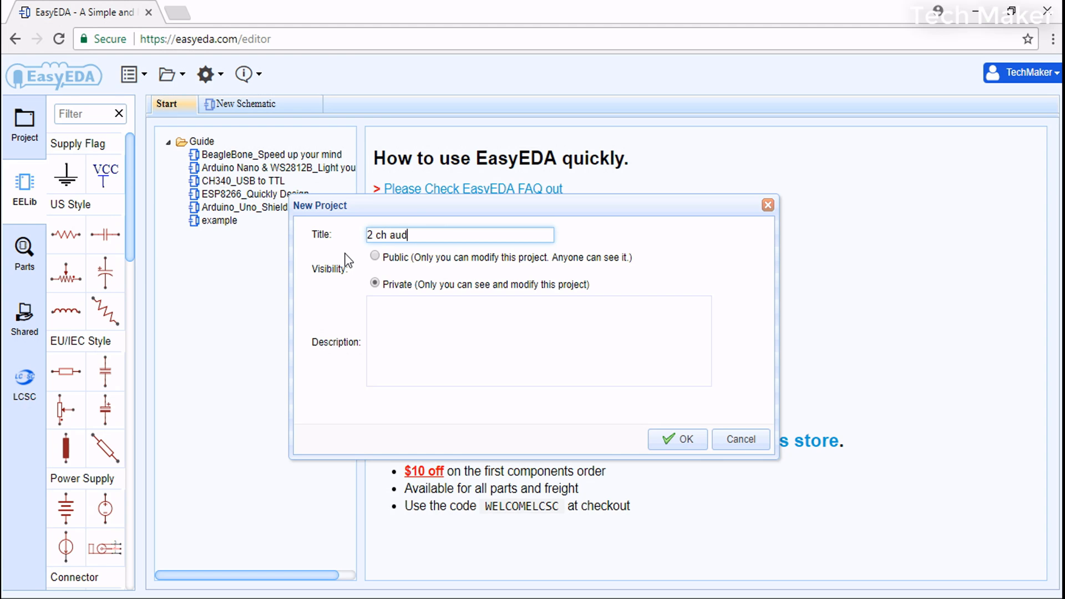
{"action": "type", "text": "io amp"}
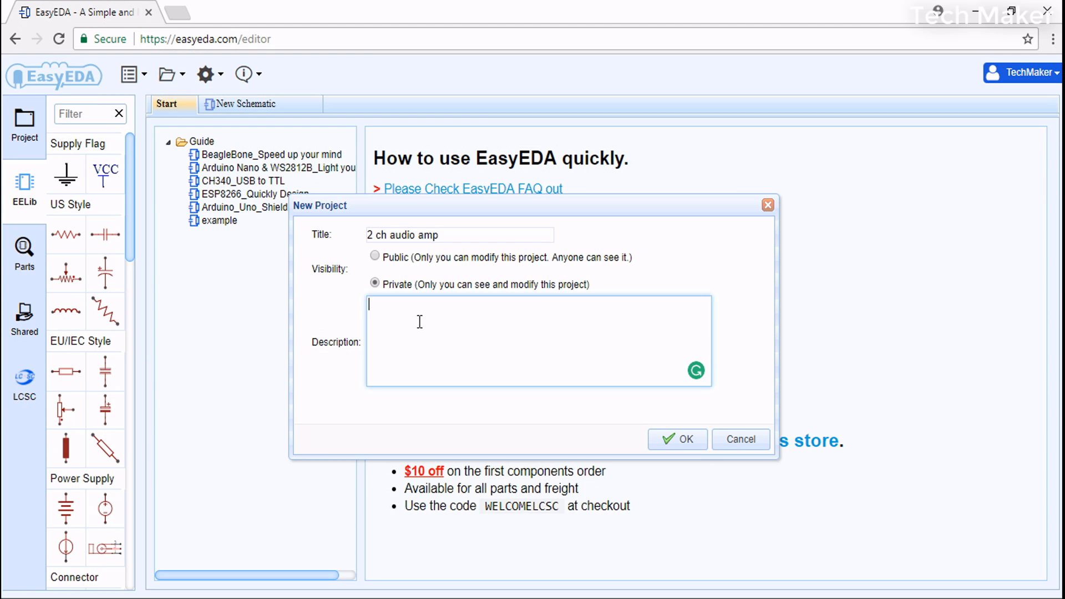
- Add the description 'it is 2ch audio amp using tda2822m' and create the project
{"action": "type", "text": "it is a"}
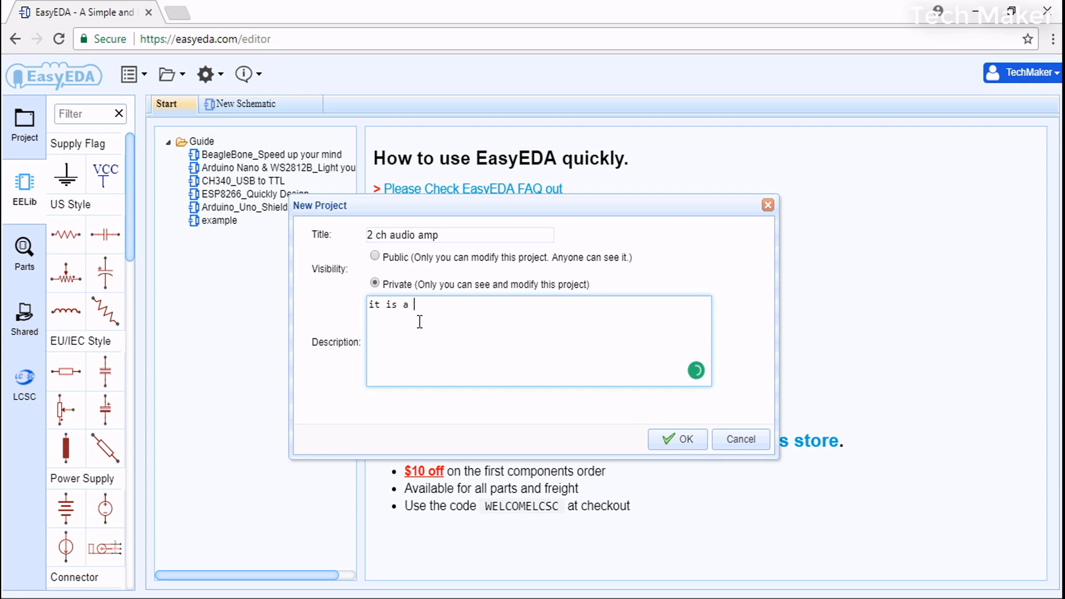
{"action": "type", "text": "2ch"}
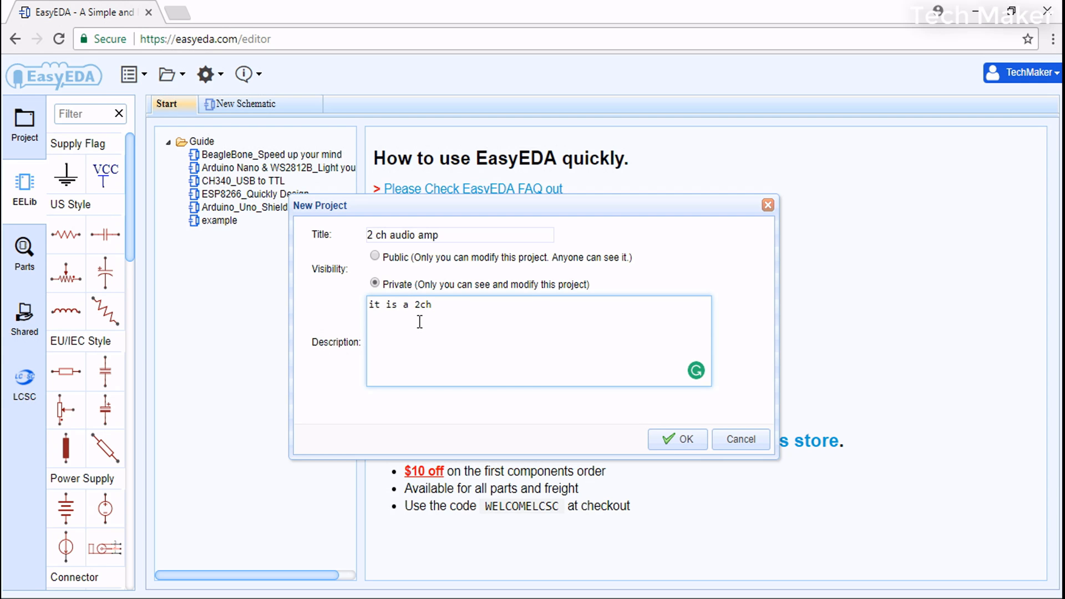
{"action": "type", "text": "audio"}
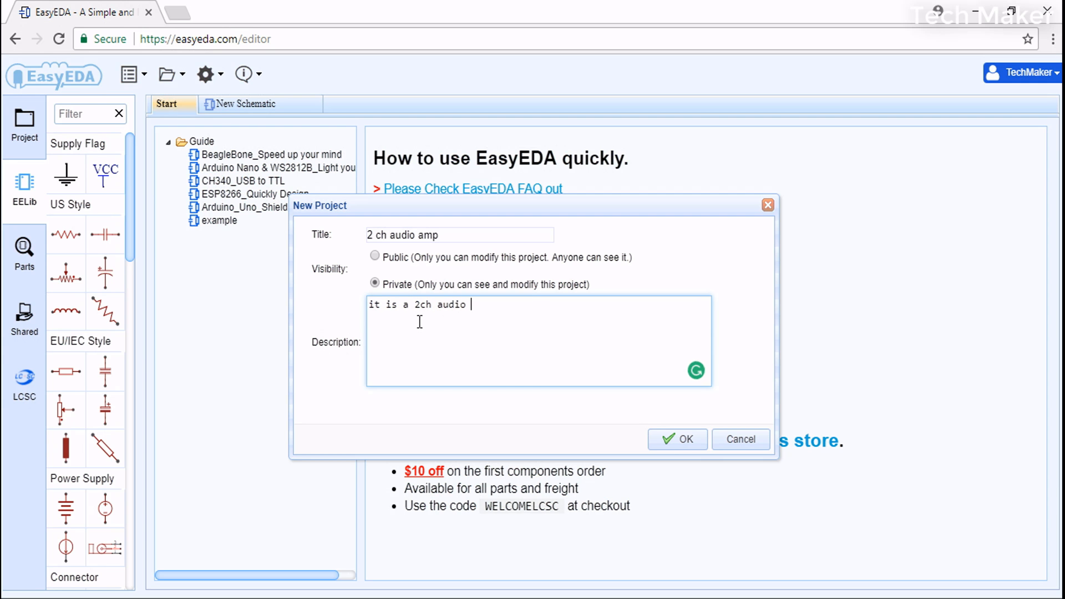
{"action": "type", "text": "amp"}
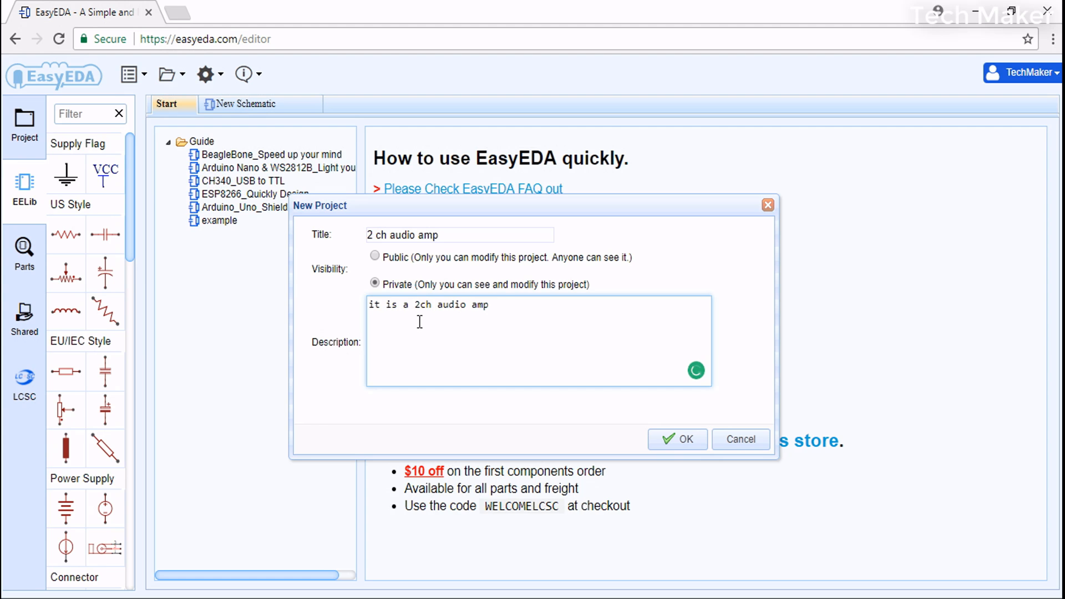
{"action": "type", "text": "using"}
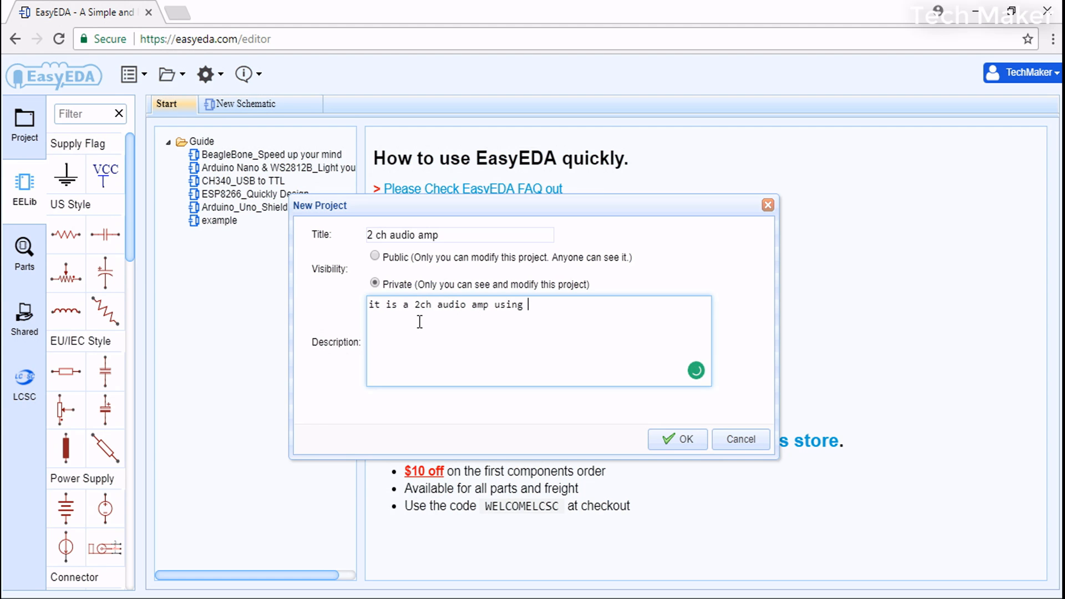
{"action": "type", "text": "tda"}
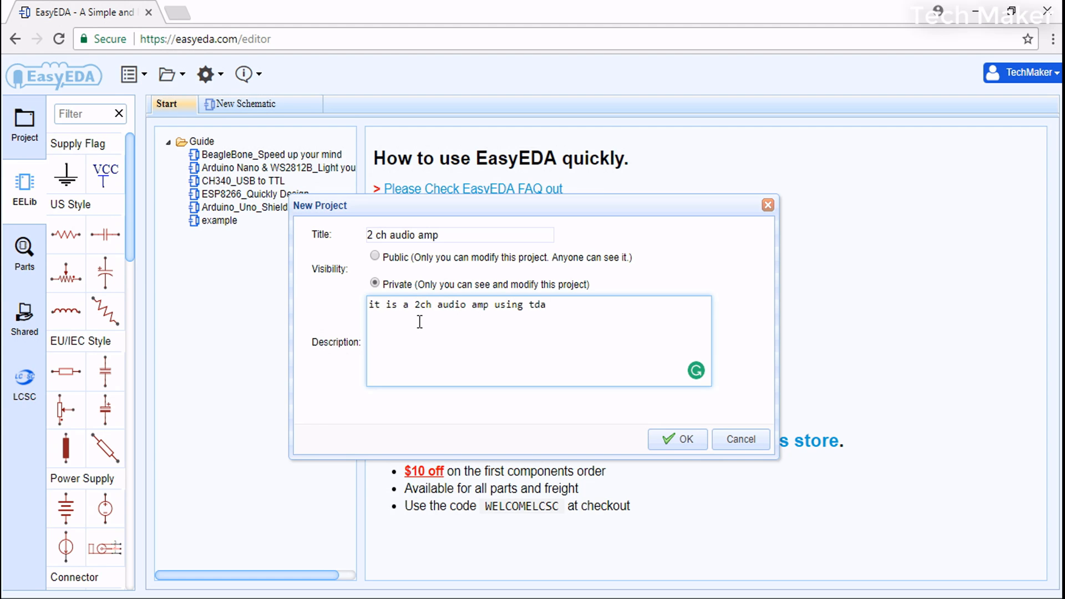
{"action": "type", "text": "2822"}
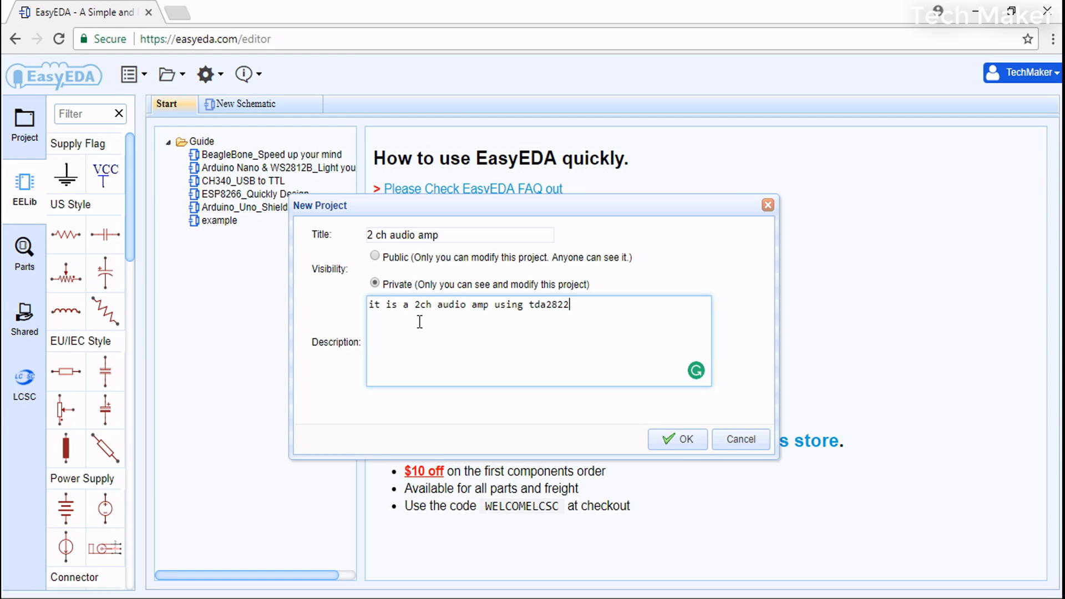
{"action": "type", "text": "m"}
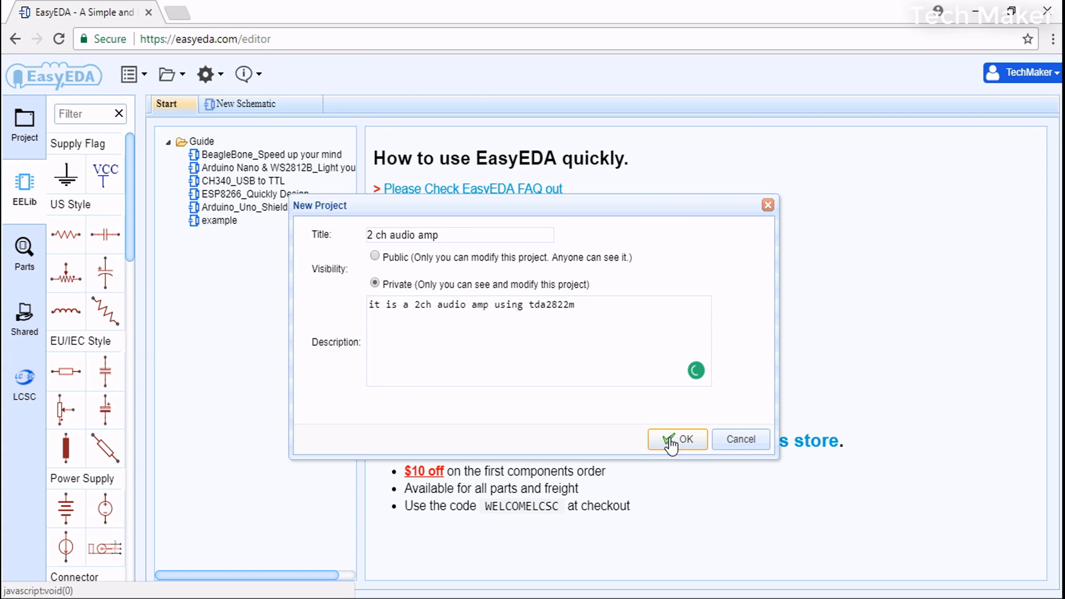
{"action": "left_click", "coordinate": [677, 439]}
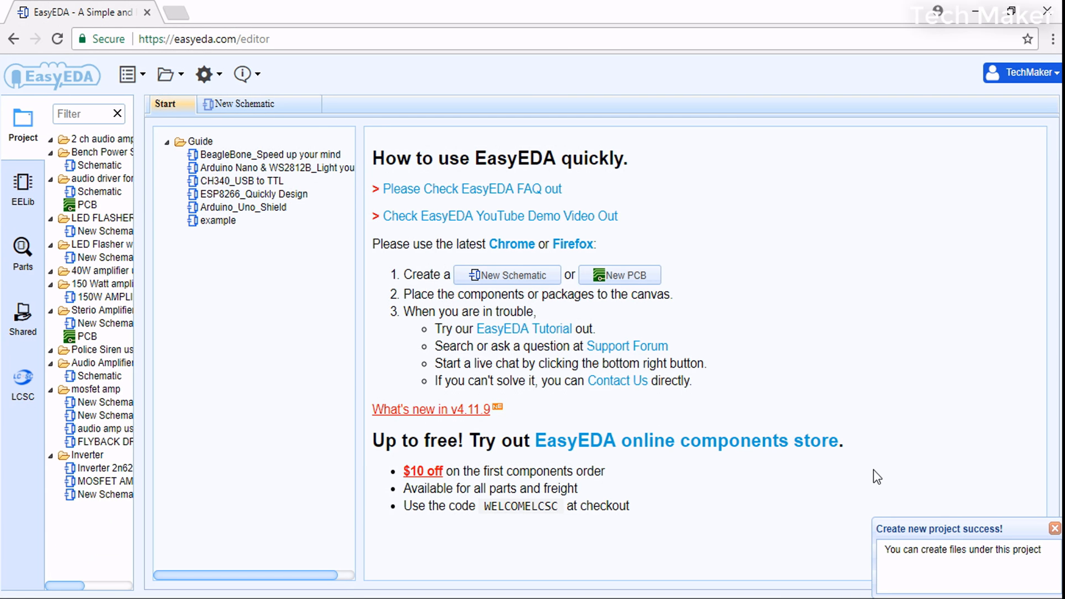
- Bring up the new-file options to start a blank schematic
{"action": "left_click", "coordinate": [167, 73]}
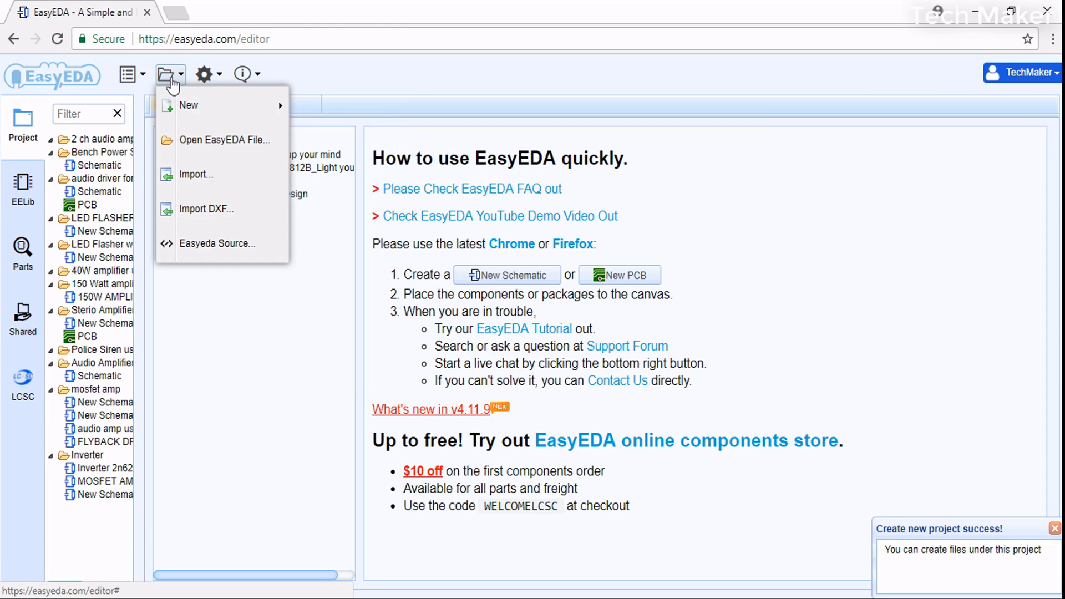
{"action": "mouse_move", "coordinate": [188, 105]}
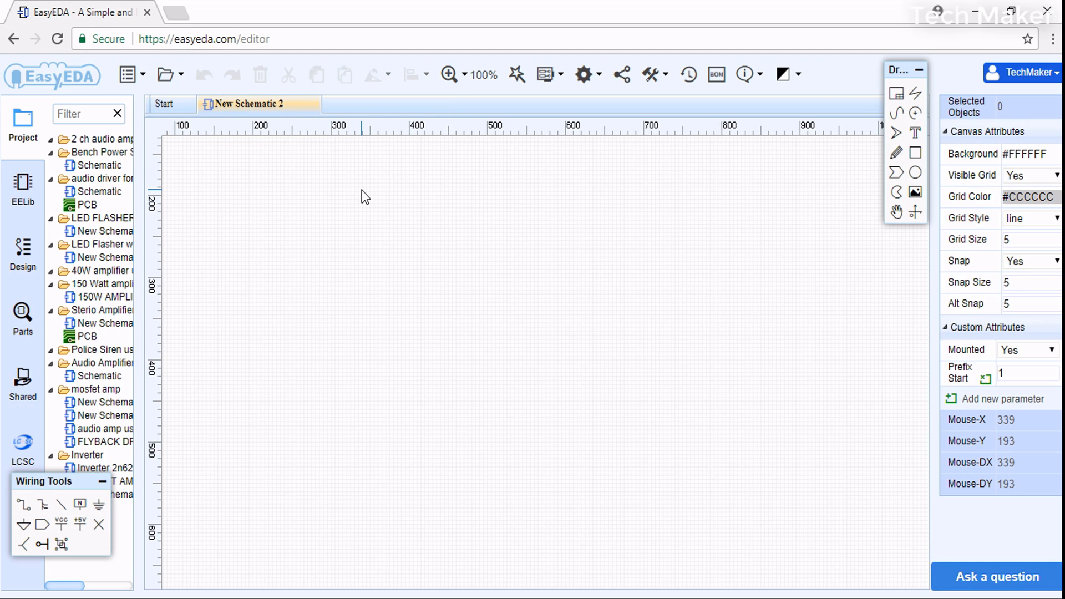
{"action": "mouse_move", "coordinate": [359, 197]}
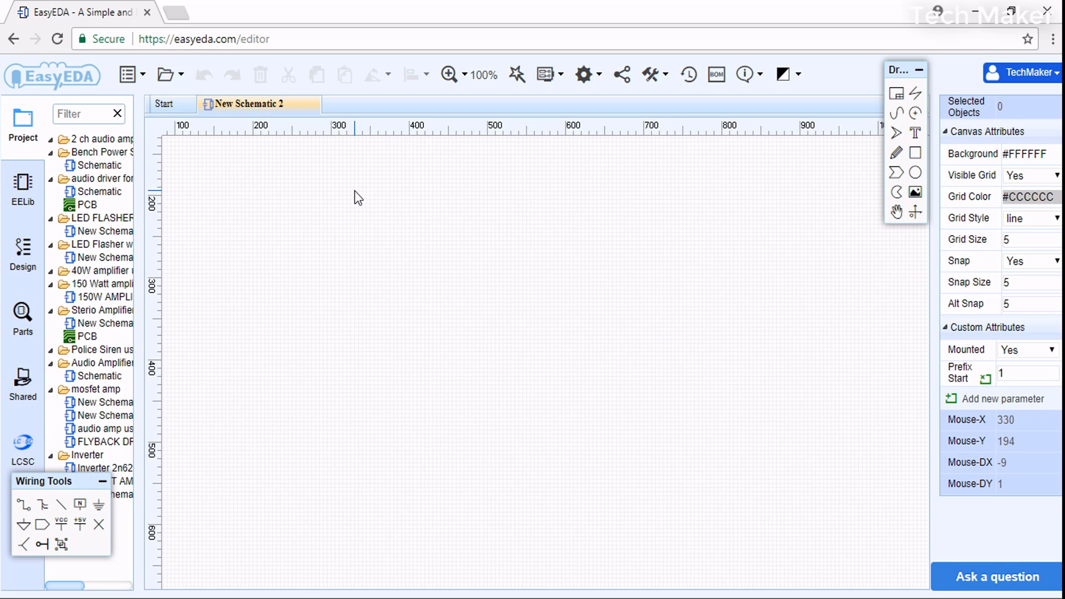
{"action": "mouse_move", "coordinate": [356, 227]}
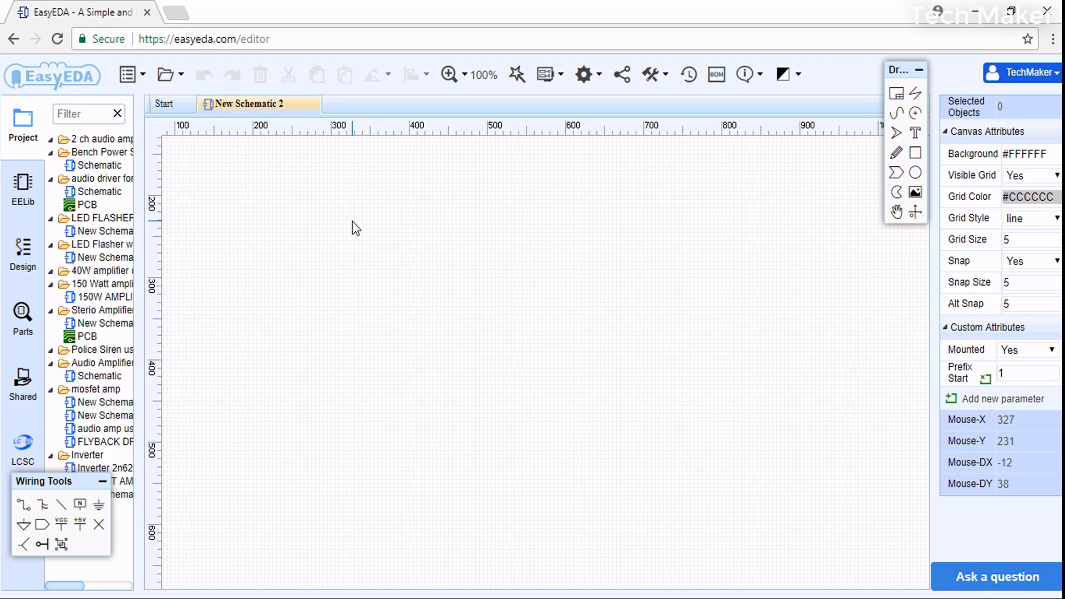
{"action": "mouse_move", "coordinate": [22, 155]}
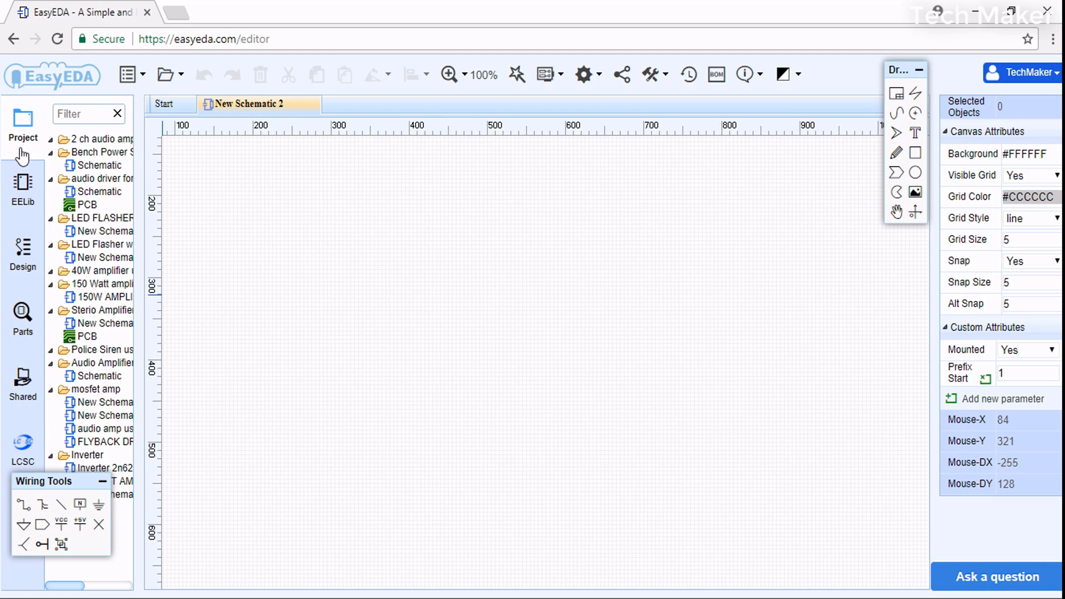
- Select the 2 ch audio amp project, view its design manager and parts library
{"action": "left_click", "coordinate": [102, 139]}
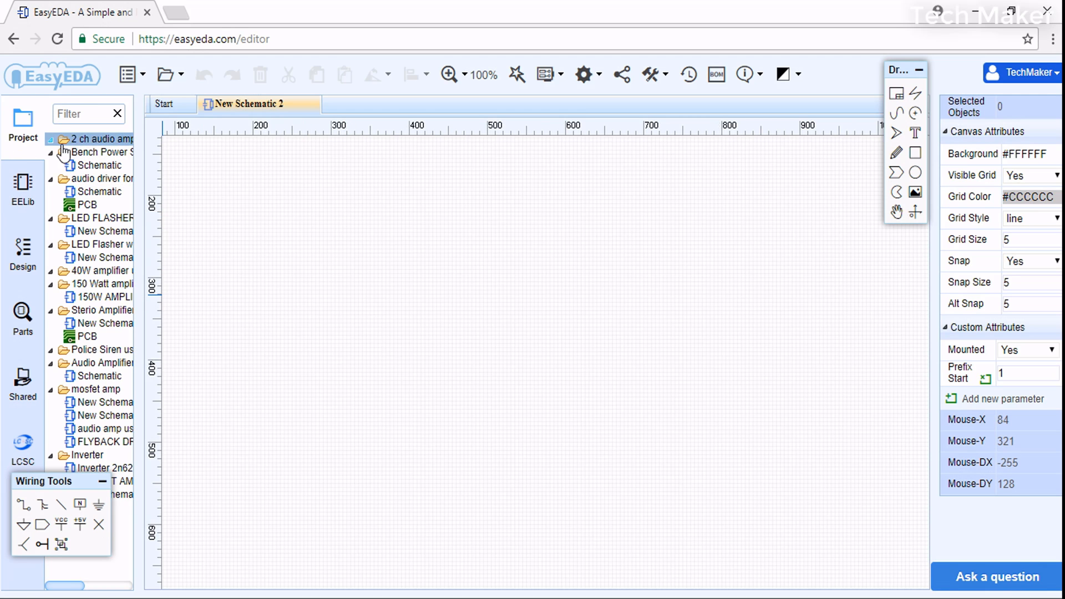
{"action": "left_click", "coordinate": [102, 179]}
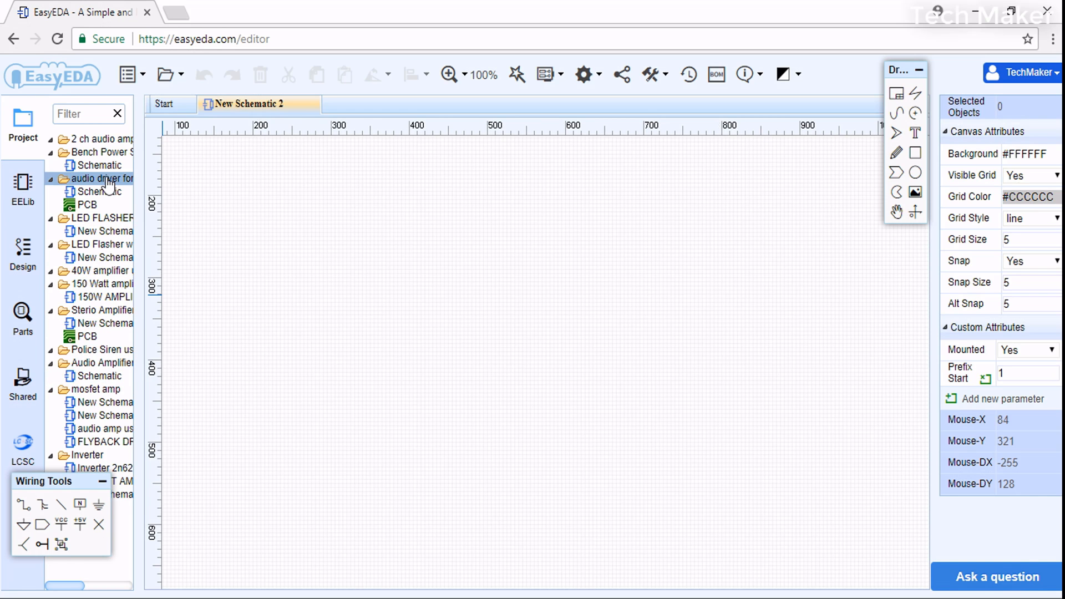
{"action": "left_click", "coordinate": [22, 187]}
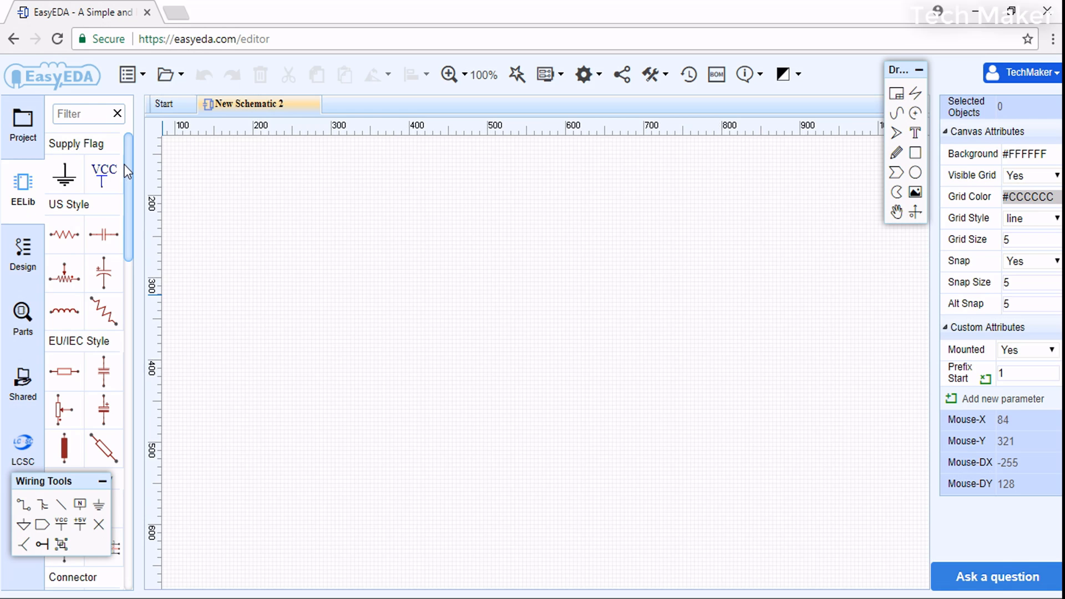
{"action": "mouse_move", "coordinate": [126, 178]}
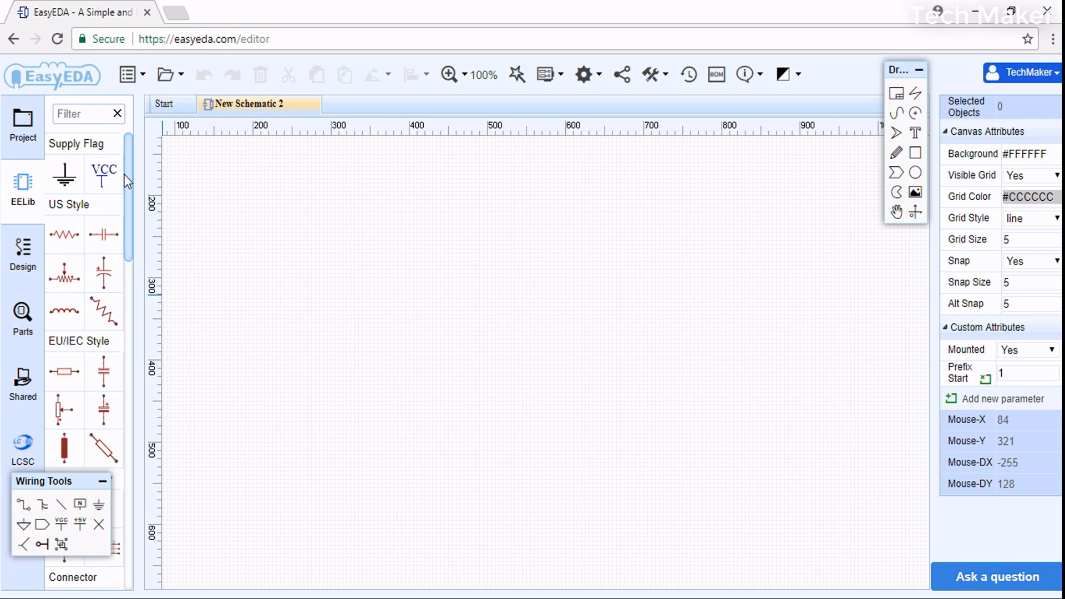
{"action": "left_click", "coordinate": [22, 254]}
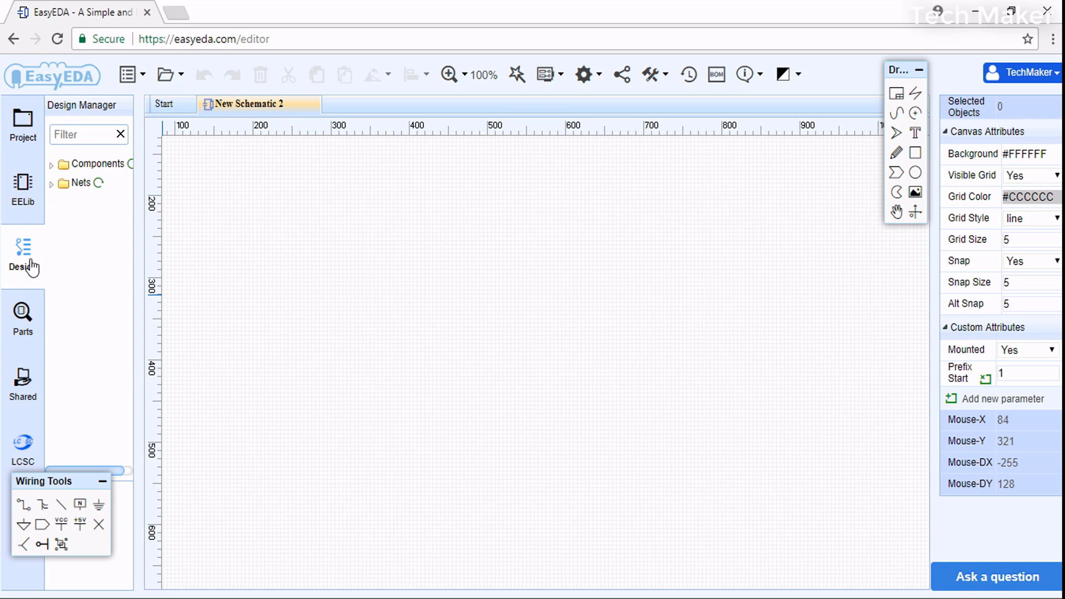
{"action": "mouse_move", "coordinate": [91, 199]}
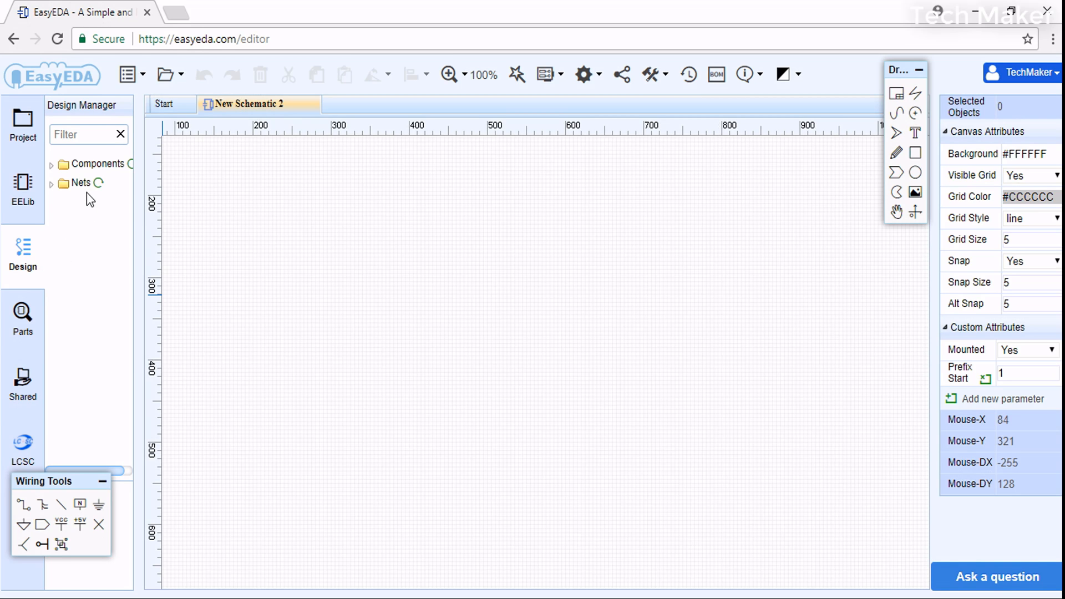
{"action": "mouse_move", "coordinate": [37, 291]}
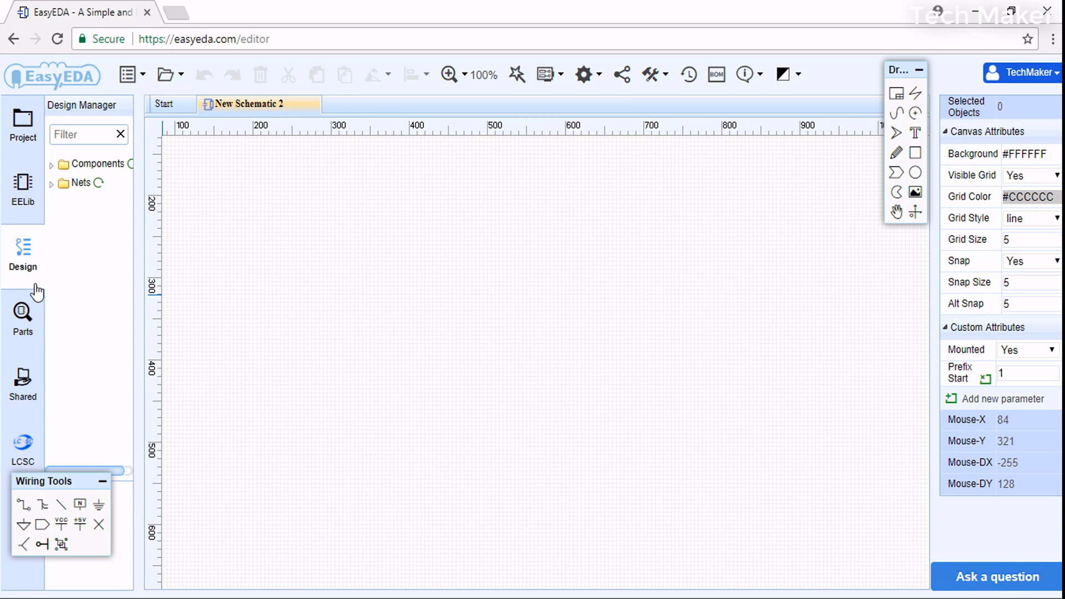
{"action": "left_click", "coordinate": [22, 315]}
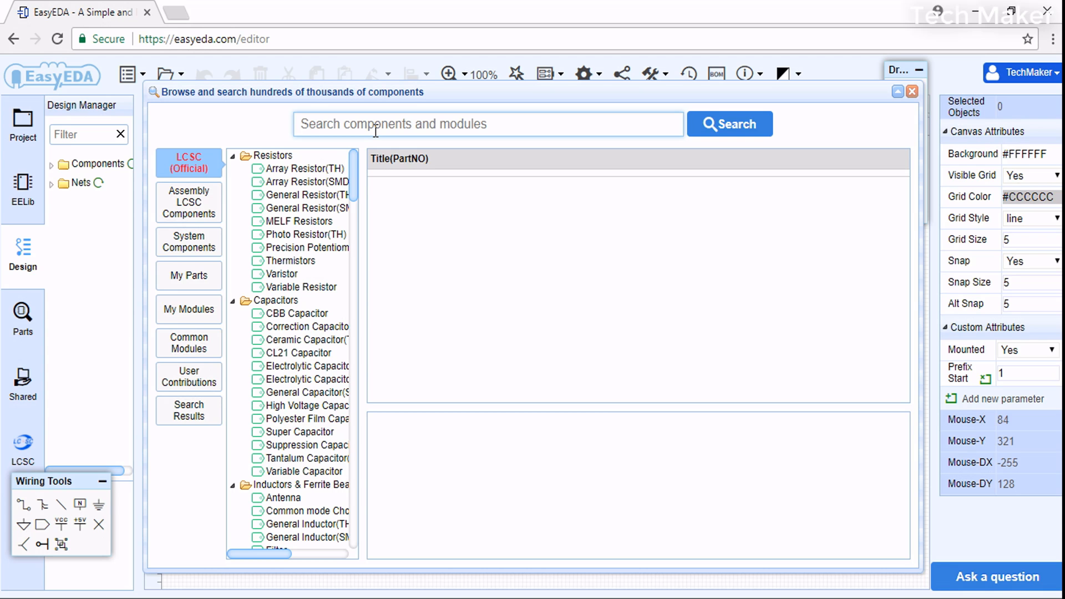
- Search the library for tda2822m and preview the TDA2822M system component
{"action": "type", "text": "tda2822"}
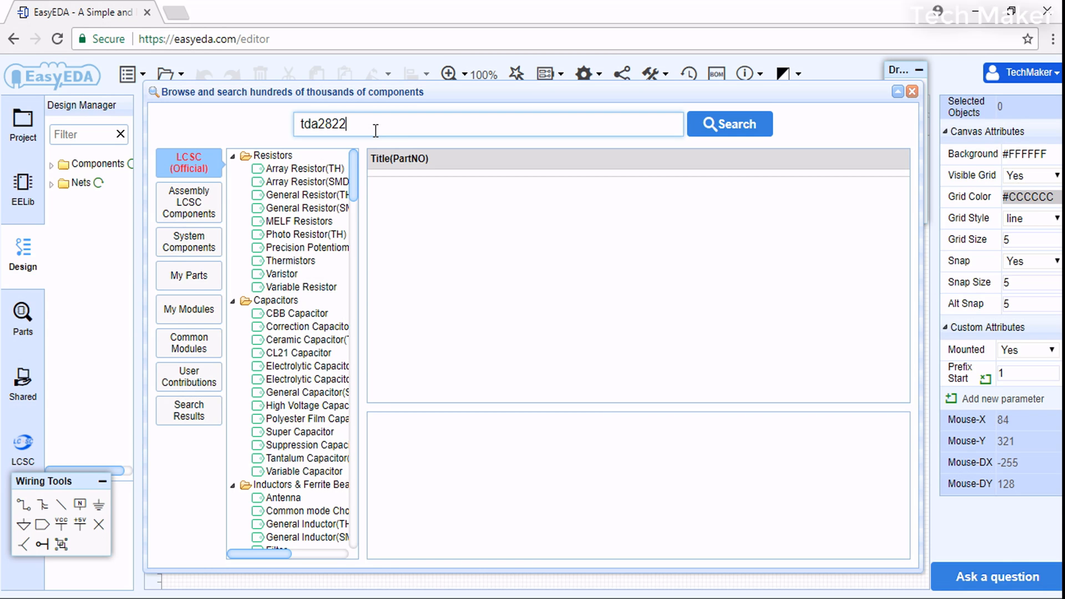
{"action": "type", "text": "m"}
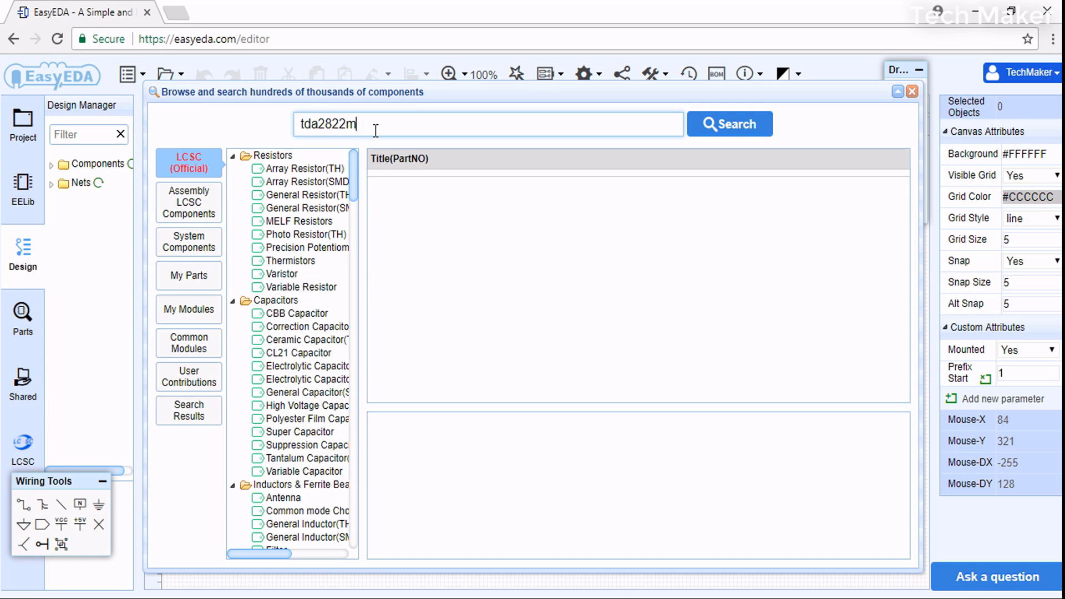
{"action": "left_click", "coordinate": [729, 124]}
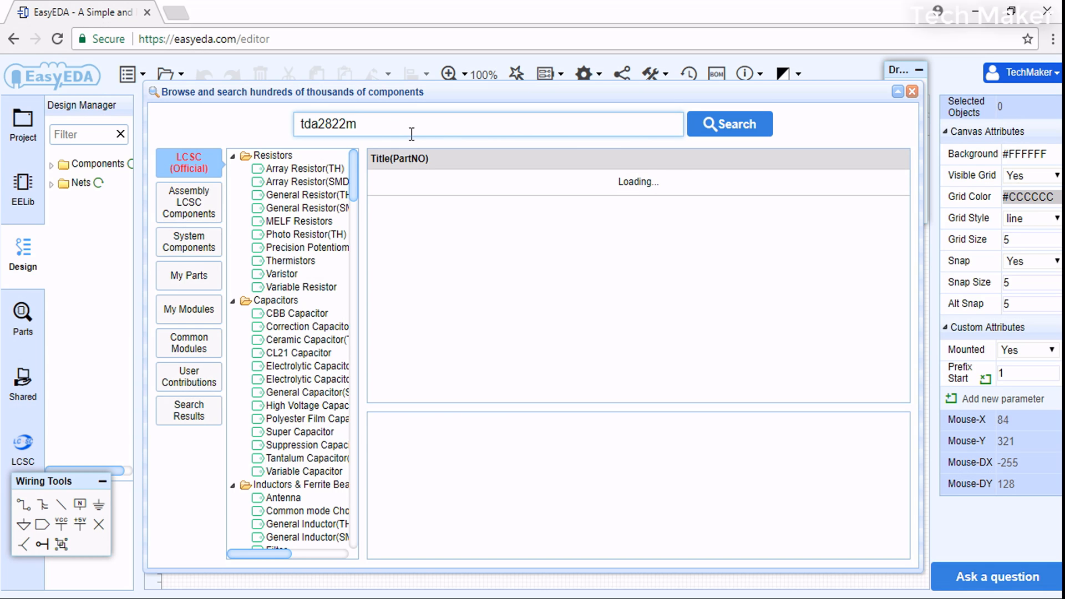
{"action": "left_click", "coordinate": [728, 123]}
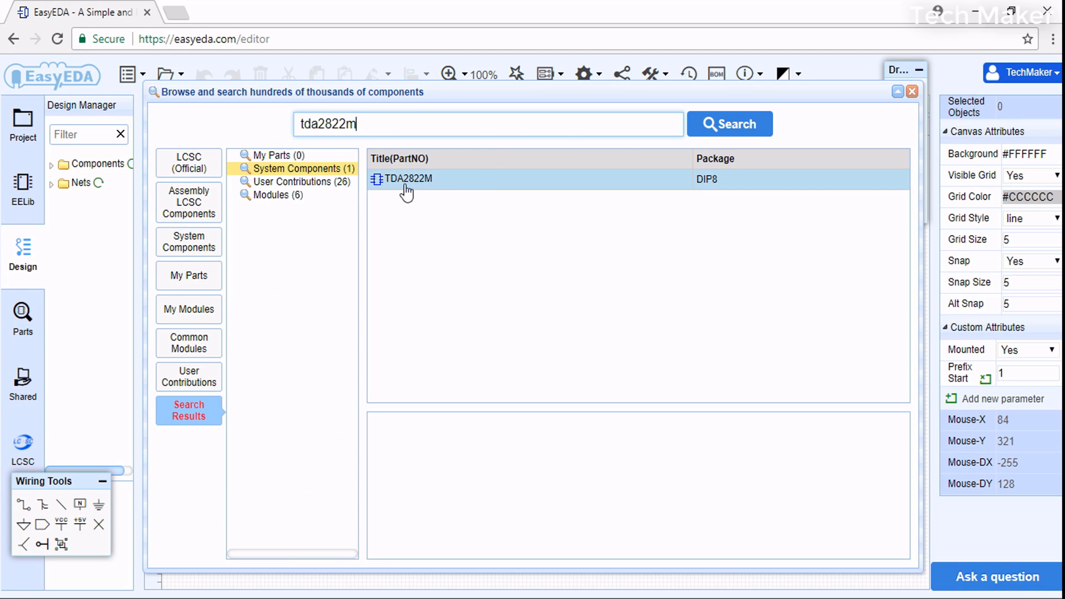
{"action": "mouse_move", "coordinate": [427, 184]}
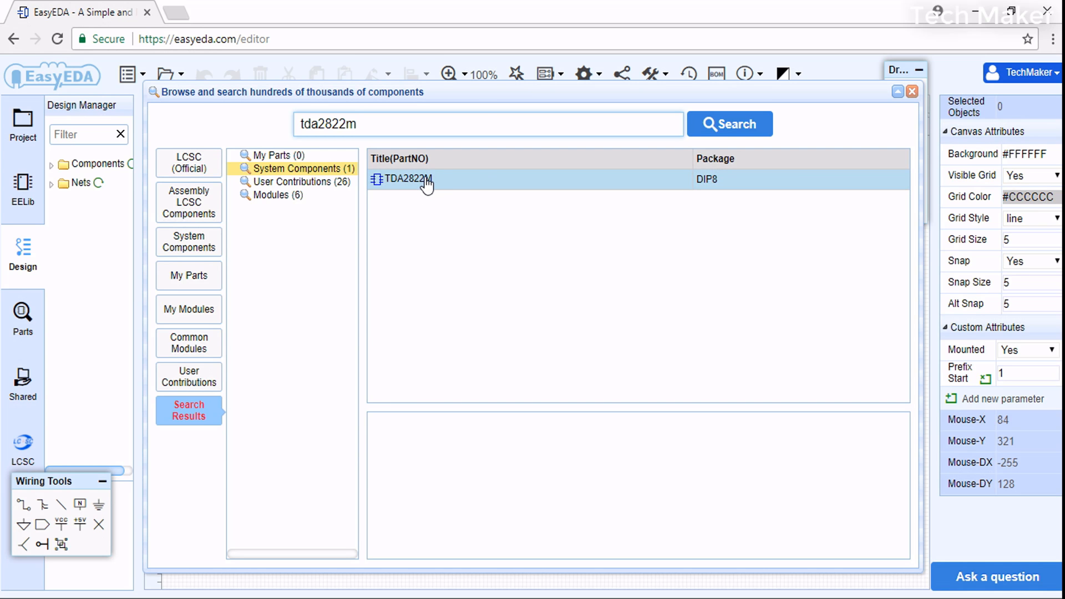
{"action": "left_click", "coordinate": [403, 179]}
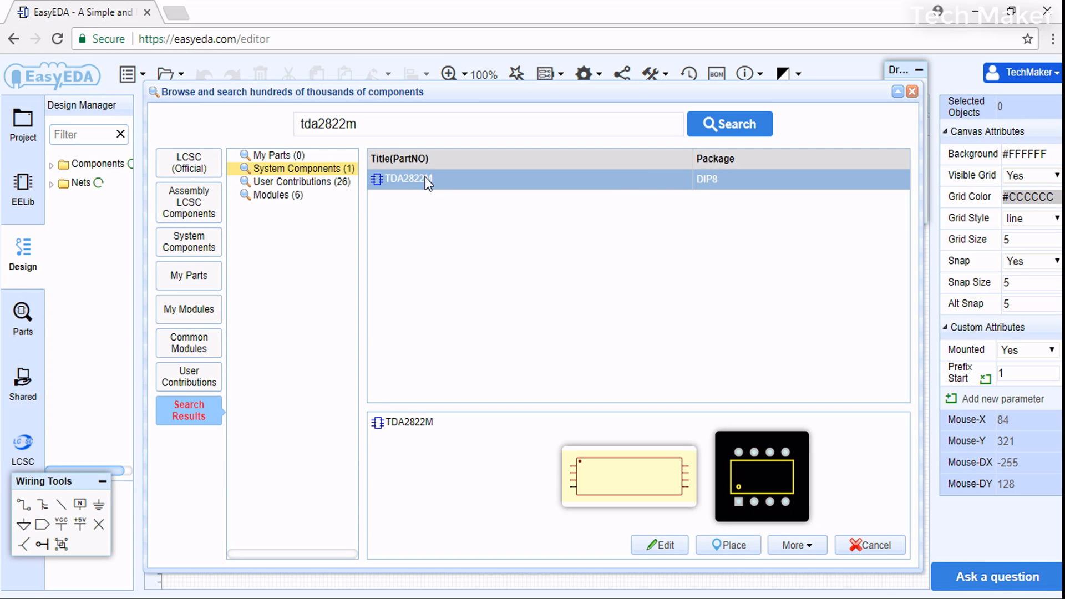
{"action": "mouse_move", "coordinate": [599, 460]}
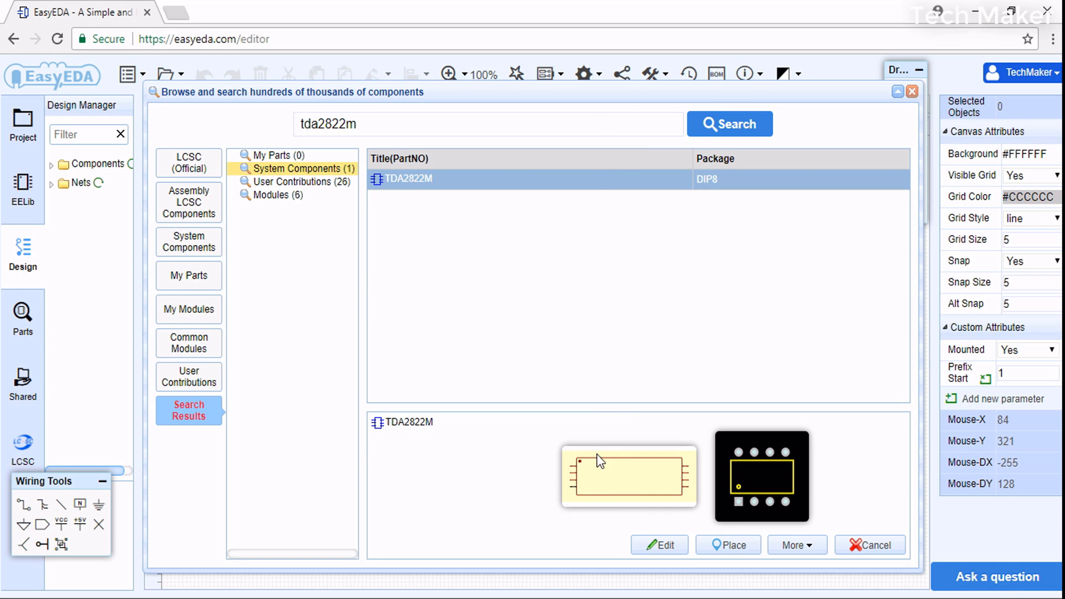
{"action": "mouse_move", "coordinate": [771, 482]}
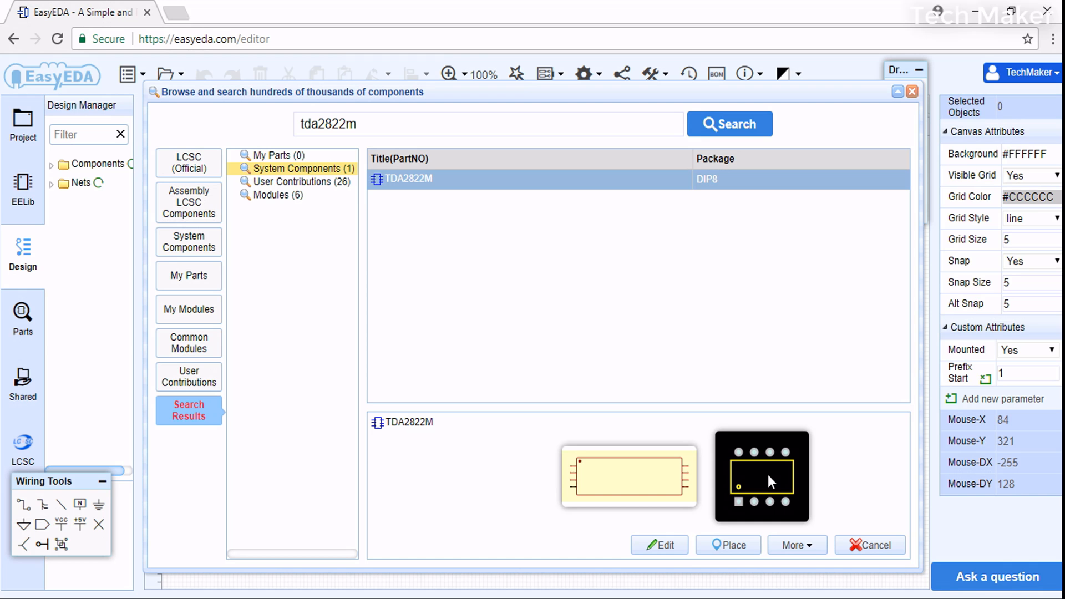
{"action": "mouse_move", "coordinate": [733, 528]}
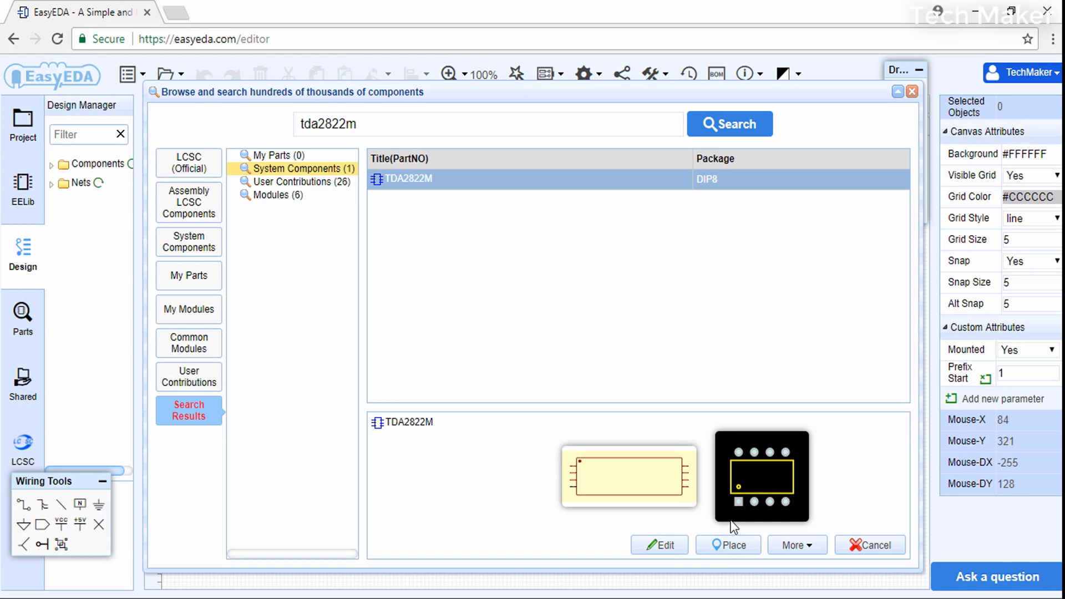
- Place the TDA2822M on the sheet as U1 and show the EELib symbols
{"action": "left_click", "coordinate": [727, 545]}
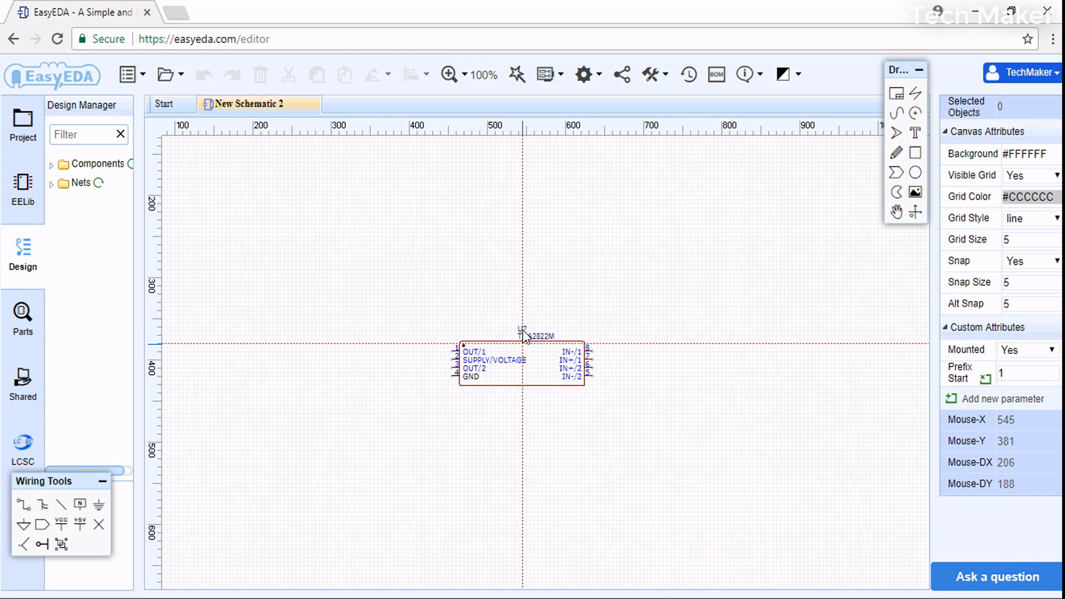
{"action": "left_click_drag", "start_coordinate": [523, 363], "coordinate": [551, 296]}
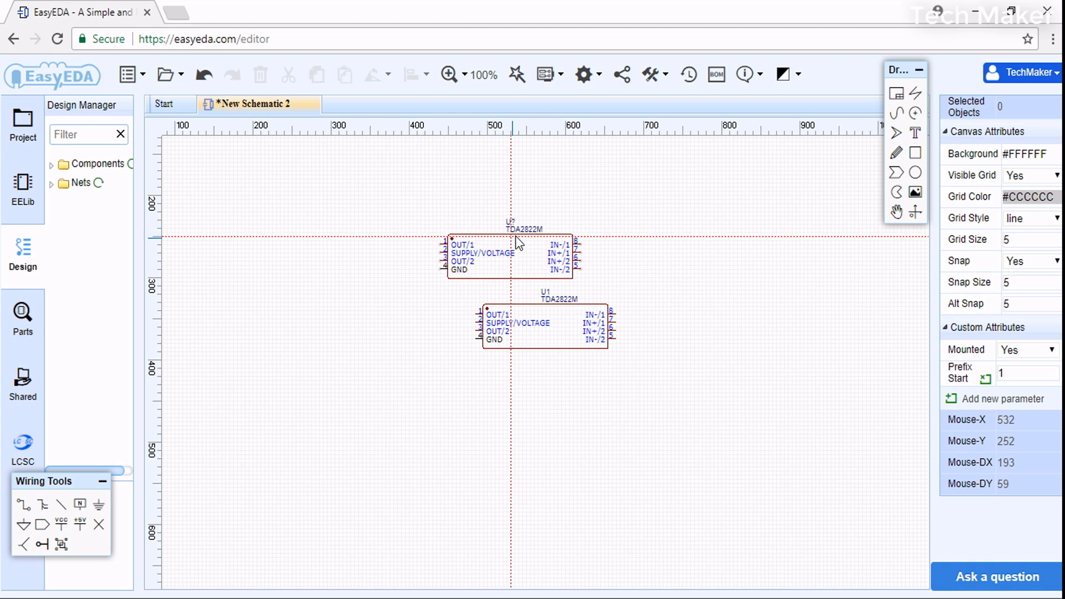
{"action": "left_click_drag", "start_coordinate": [520, 257], "coordinate": [457, 236]}
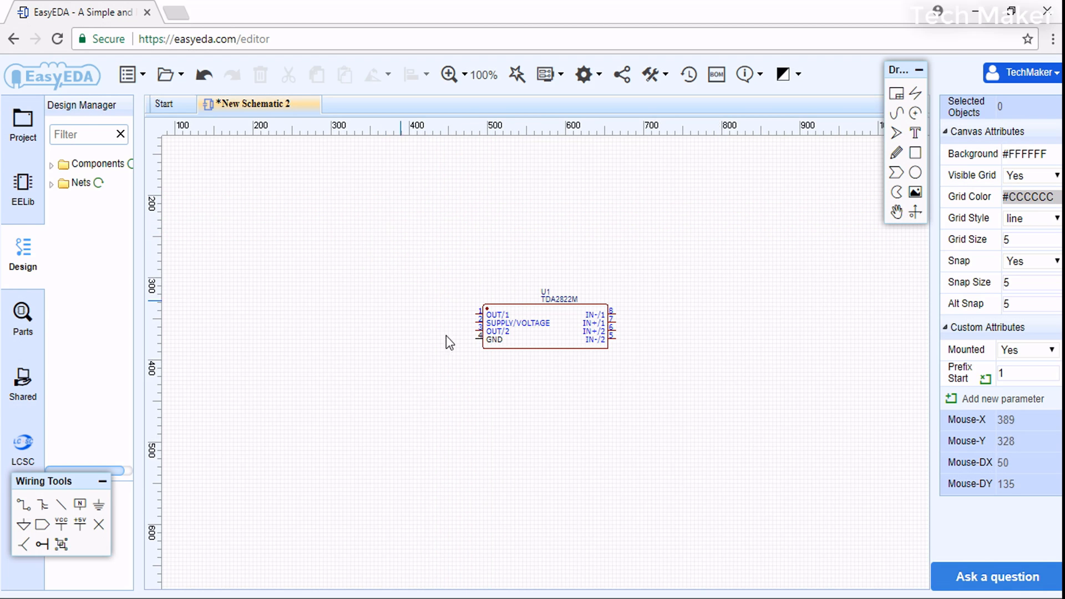
{"action": "left_click", "coordinate": [543, 326]}
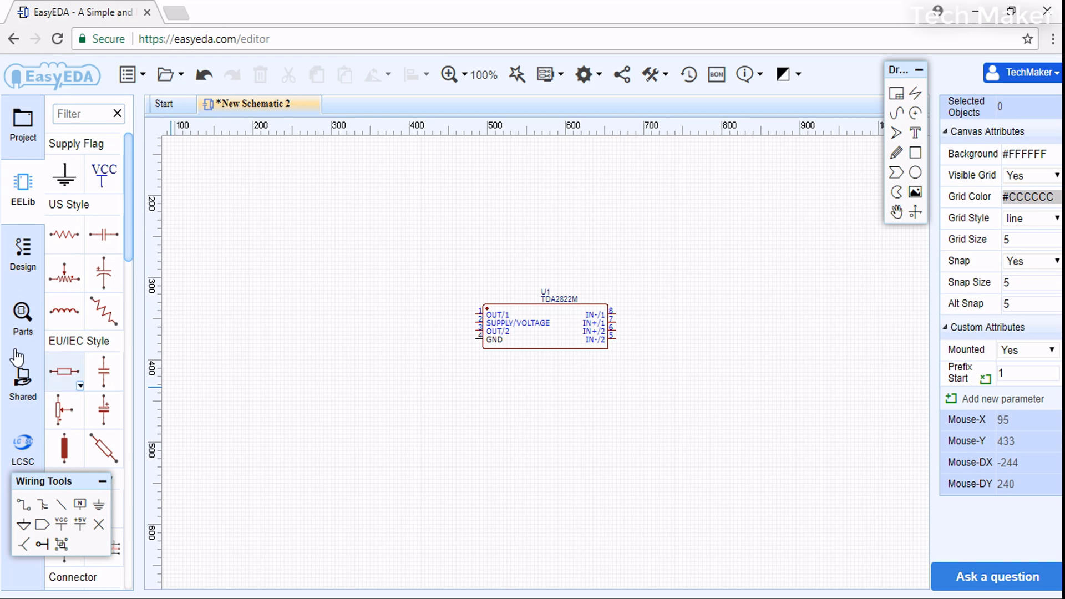
{"action": "mouse_move", "coordinate": [64, 279]}
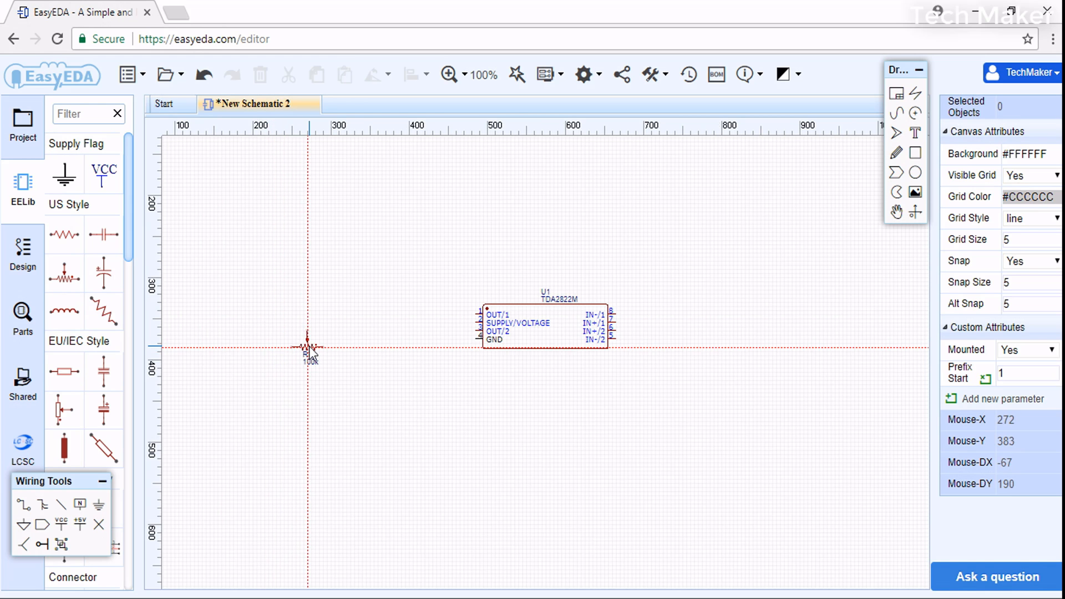
- Add a resistor left of the TDA2822M to begin the amplifier circuit
{"action": "left_click_drag", "start_coordinate": [308, 346], "coordinate": [320, 346]}
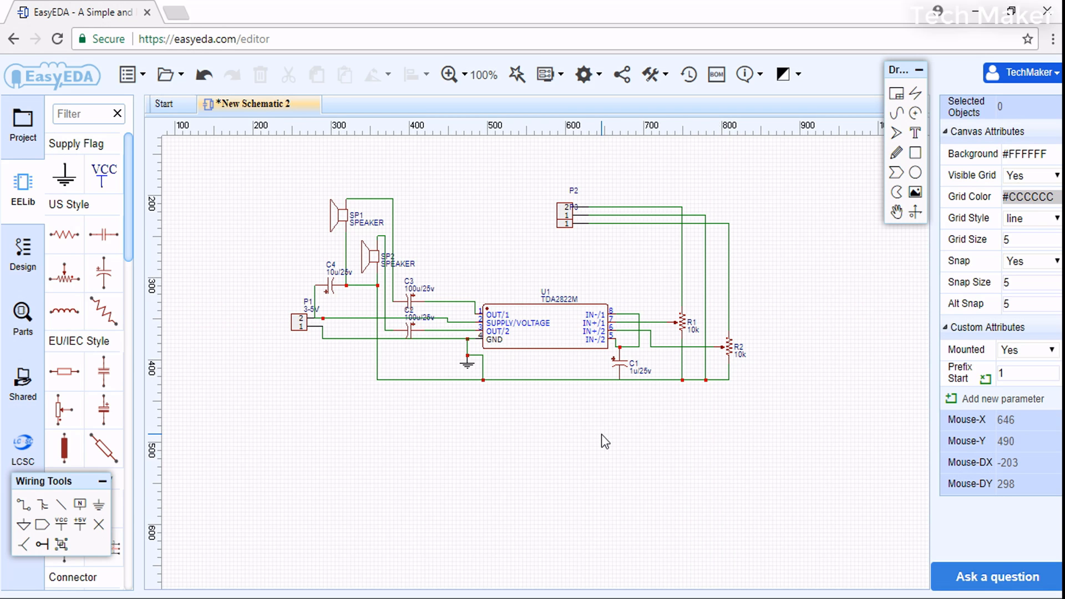
{"action": "mouse_move", "coordinate": [185, 151]}
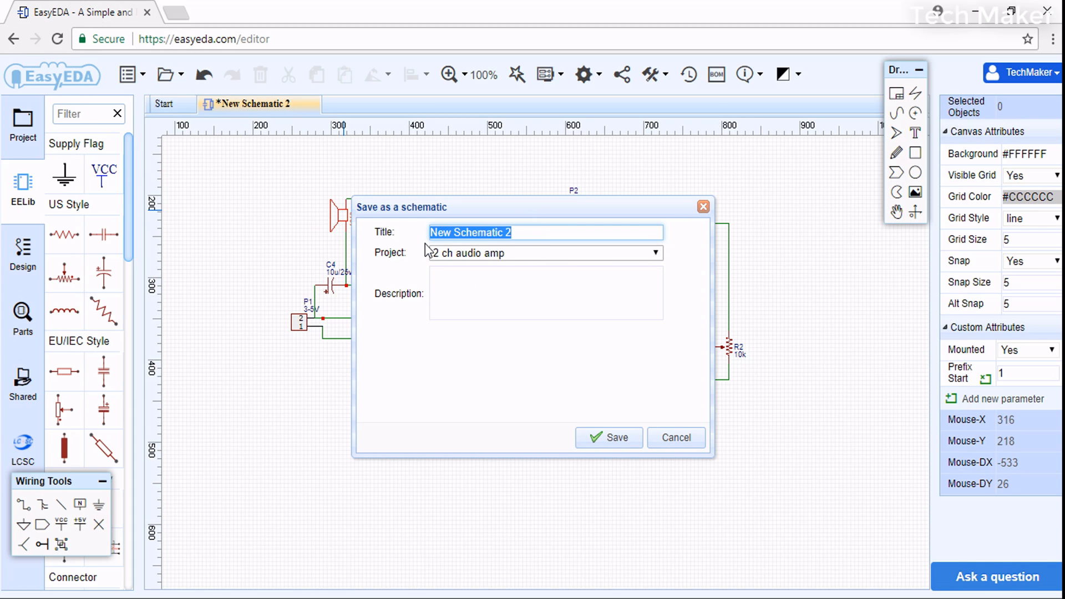
- Save the schematic as 'Scheme' in 2 ch audio amp and dismiss the notice
{"action": "type", "text": "Sc"}
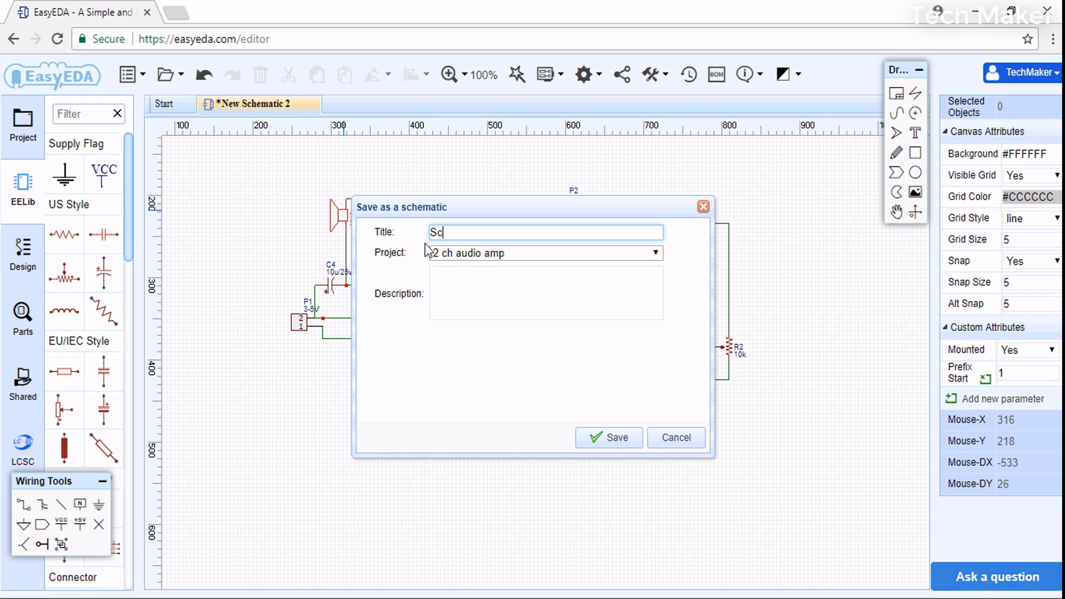
{"action": "type", "text": "heme"}
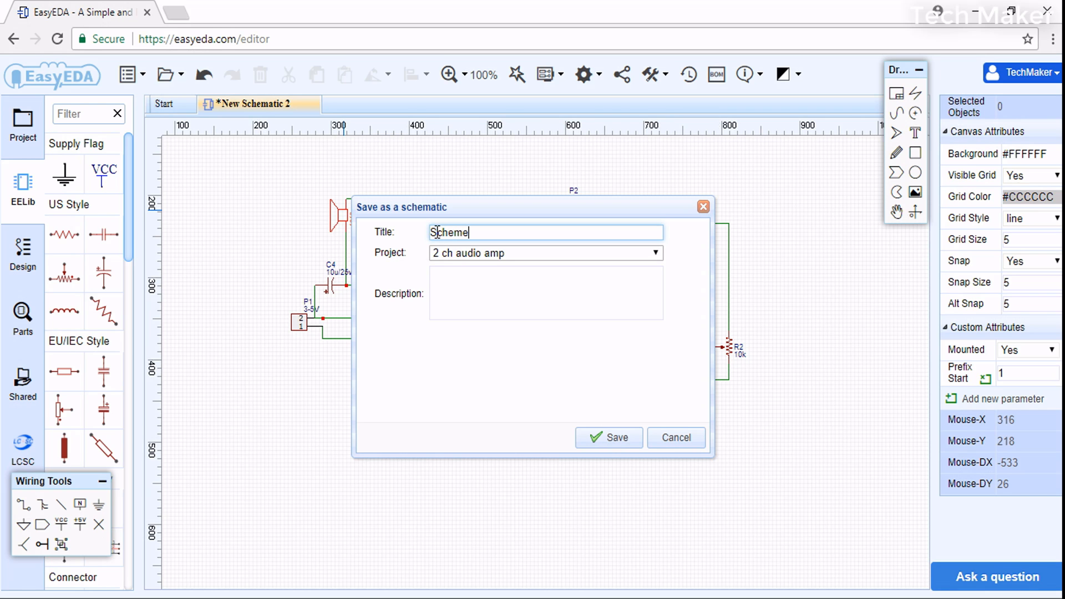
{"action": "left_click", "coordinate": [608, 436]}
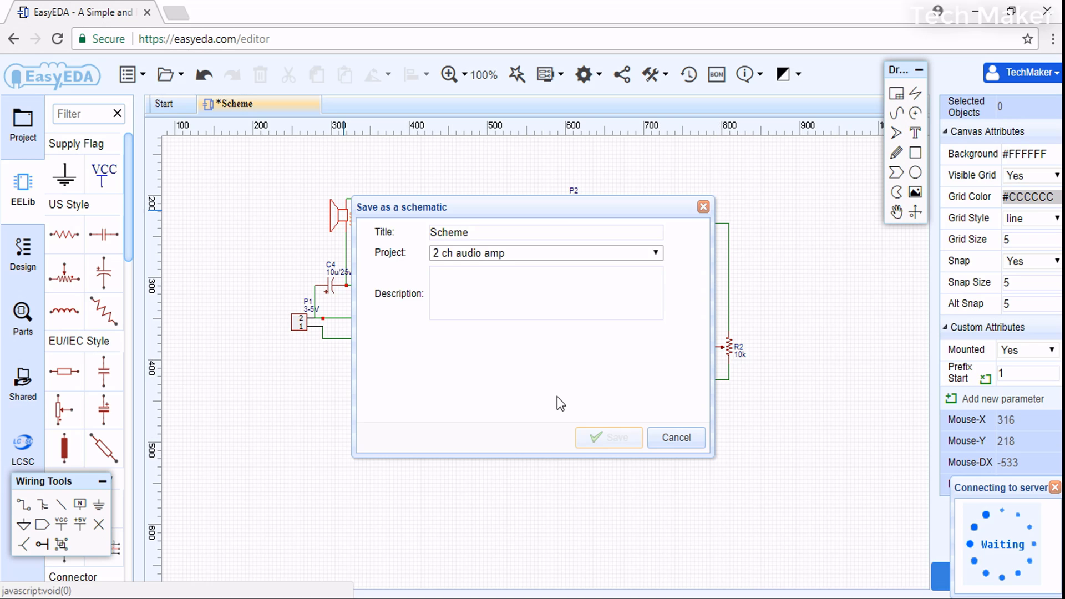
{"action": "left_click", "coordinate": [608, 437]}
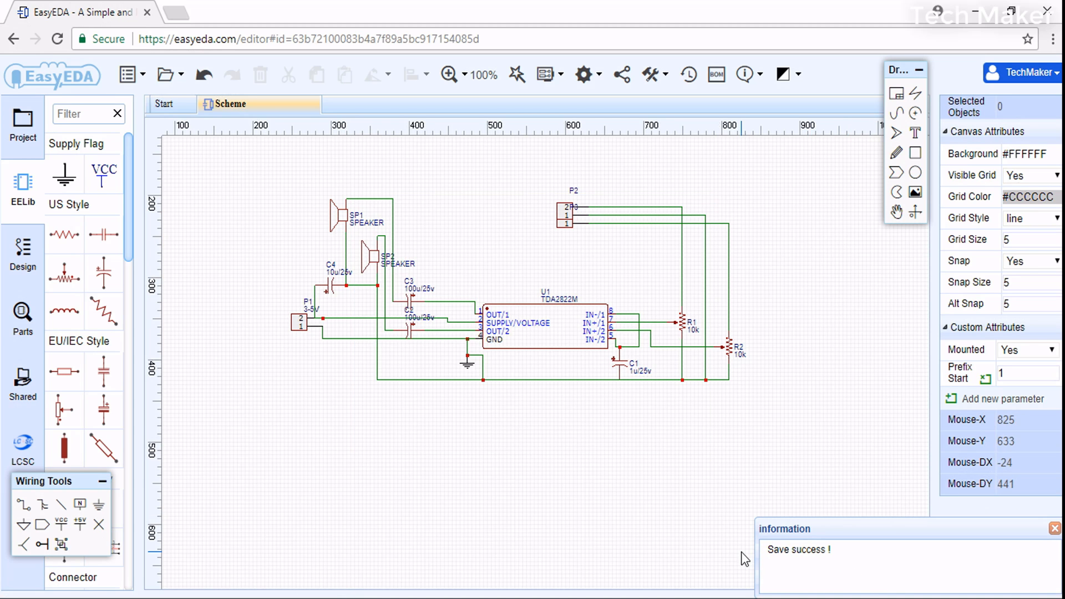
{"action": "mouse_move", "coordinate": [681, 542]}
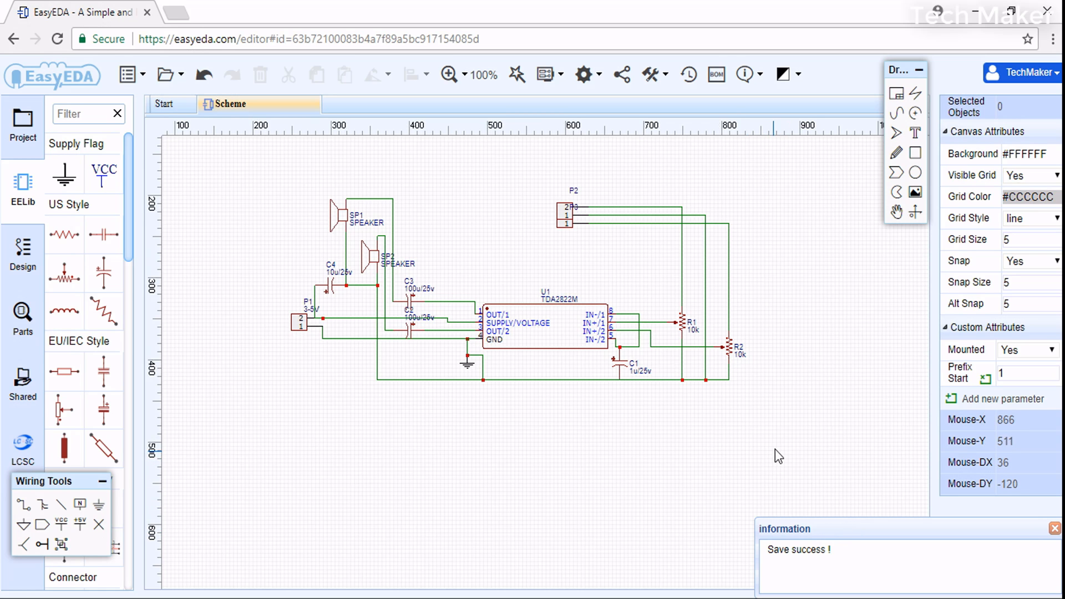
{"action": "mouse_move", "coordinate": [805, 460]}
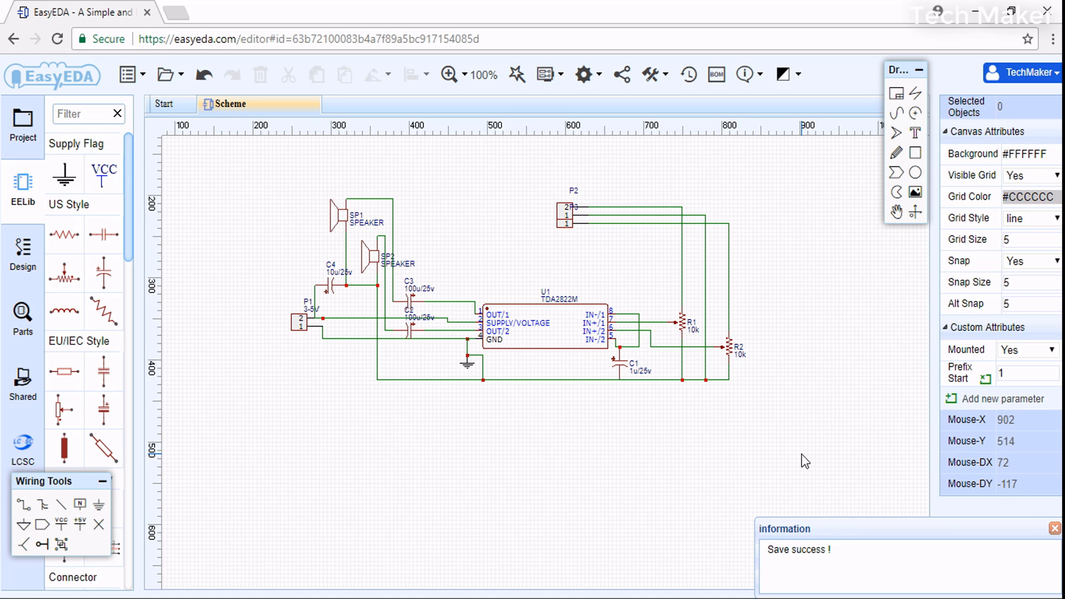
{"action": "mouse_move", "coordinate": [669, 203]}
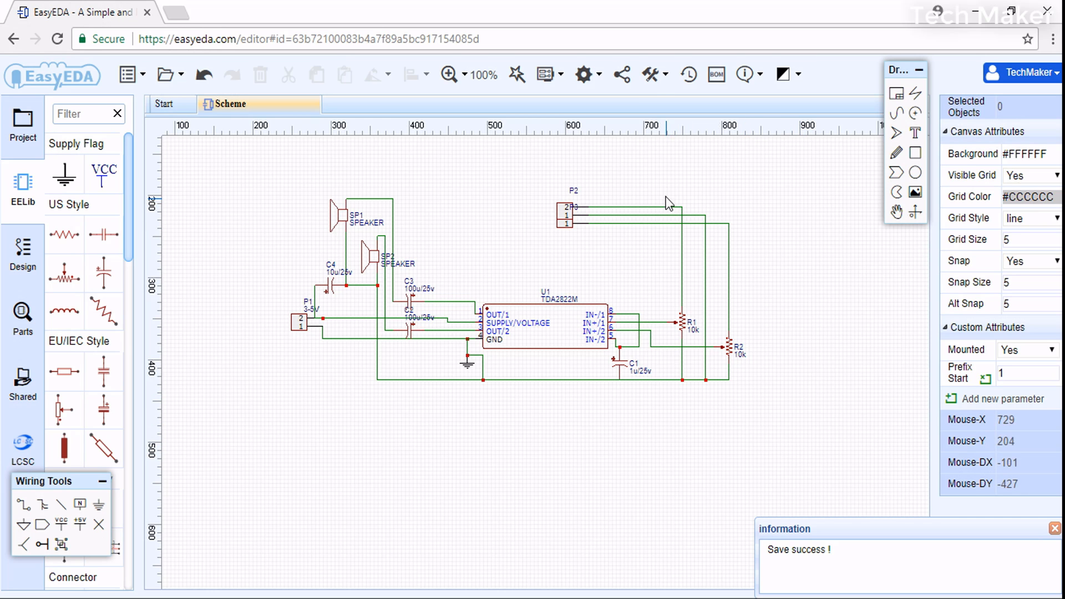
{"action": "left_click", "coordinate": [650, 74]}
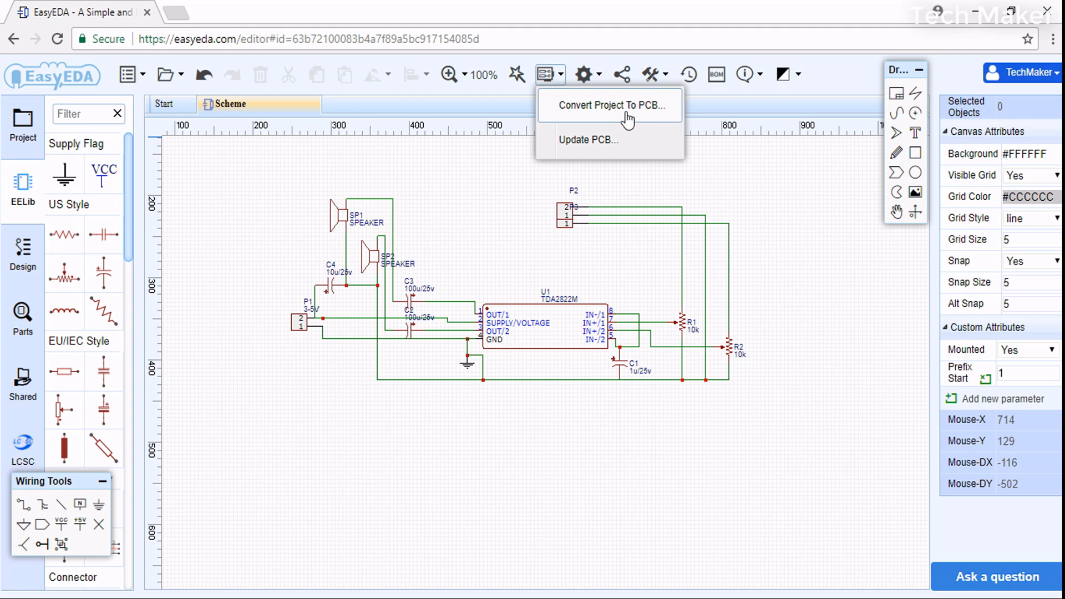
- Convert the Scheme schematic into a new PCB using default settings
{"action": "left_click", "coordinate": [608, 104]}
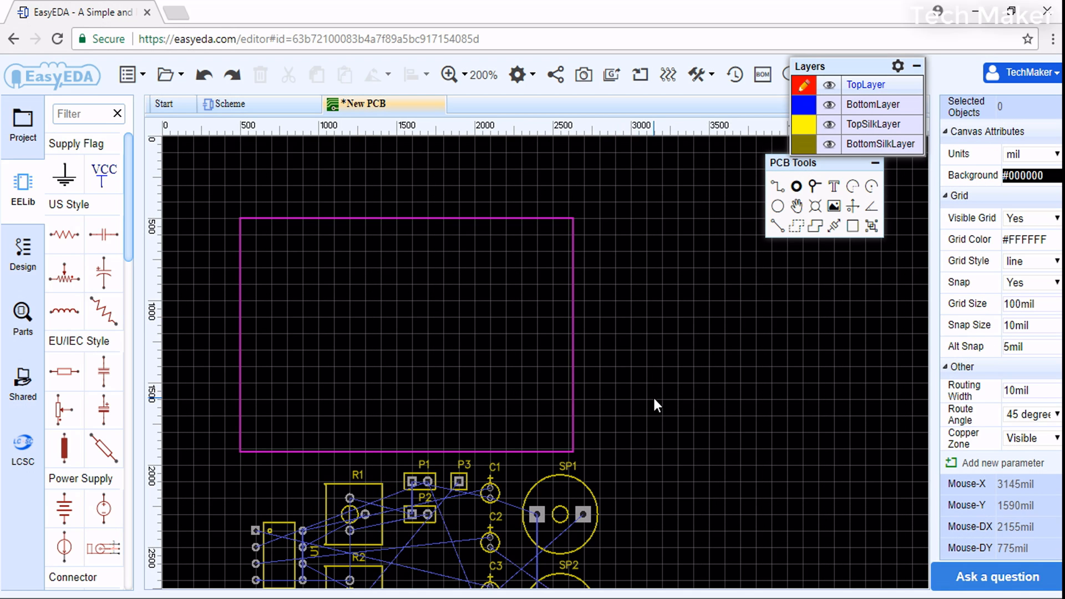
{"action": "mouse_move", "coordinate": [517, 483]}
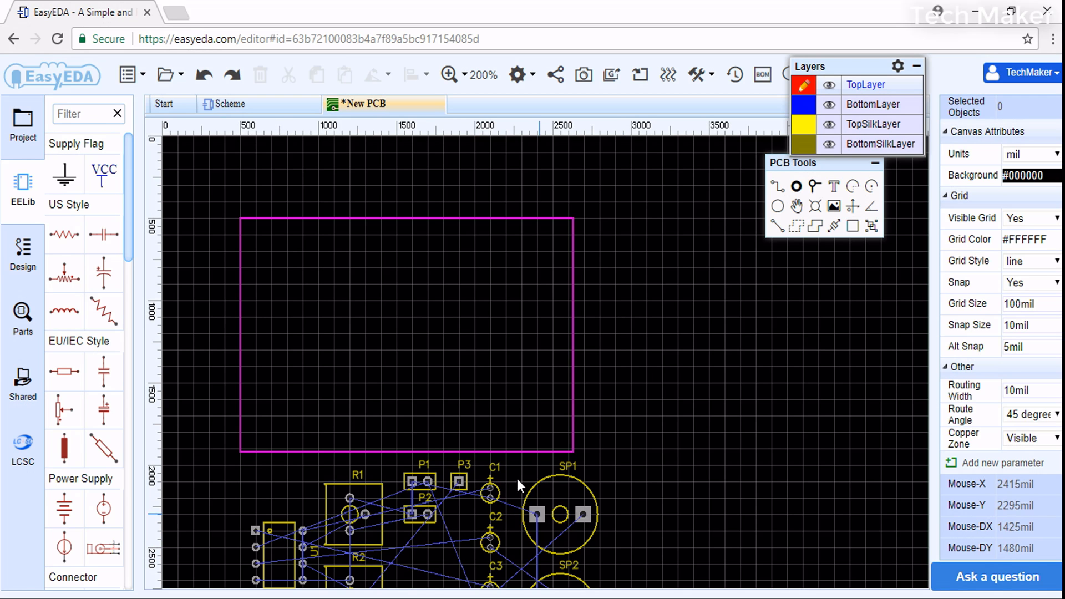
{"action": "mouse_move", "coordinate": [625, 535]}
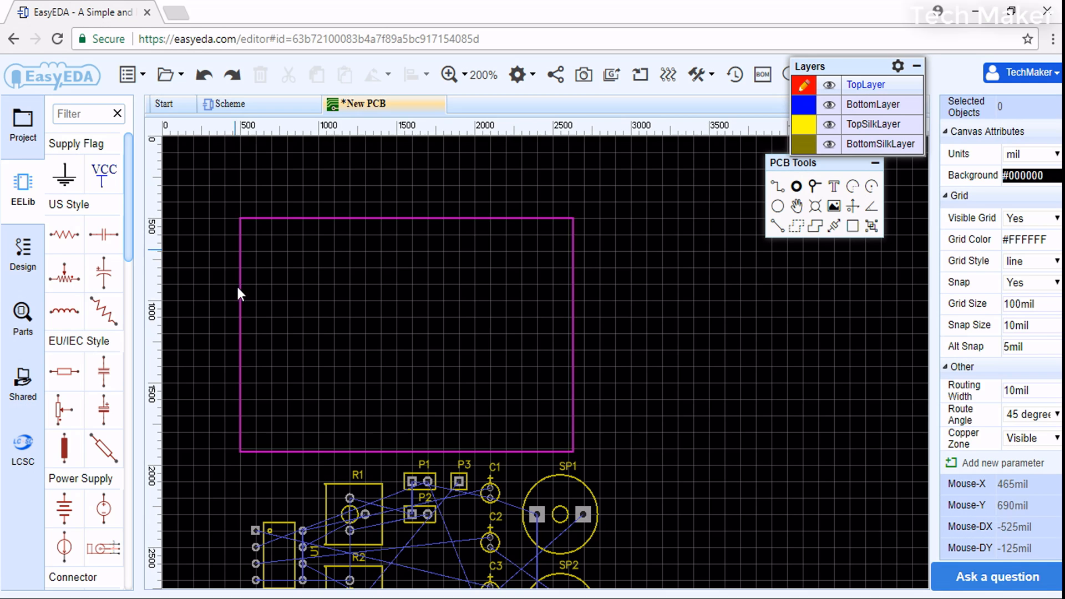
{"action": "mouse_move", "coordinate": [653, 426]}
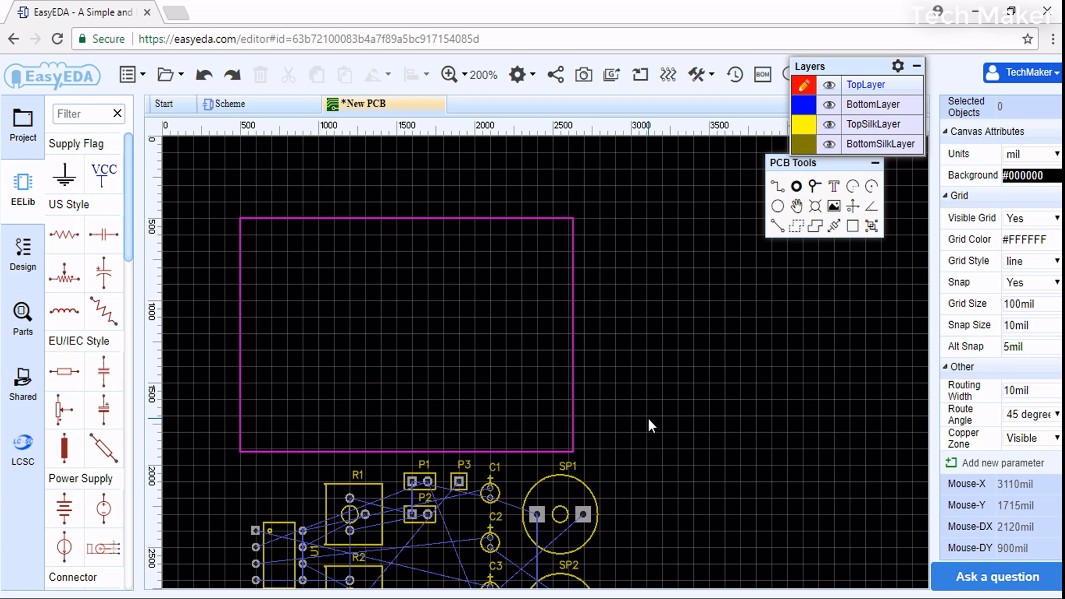
{"action": "mouse_move", "coordinate": [645, 441]}
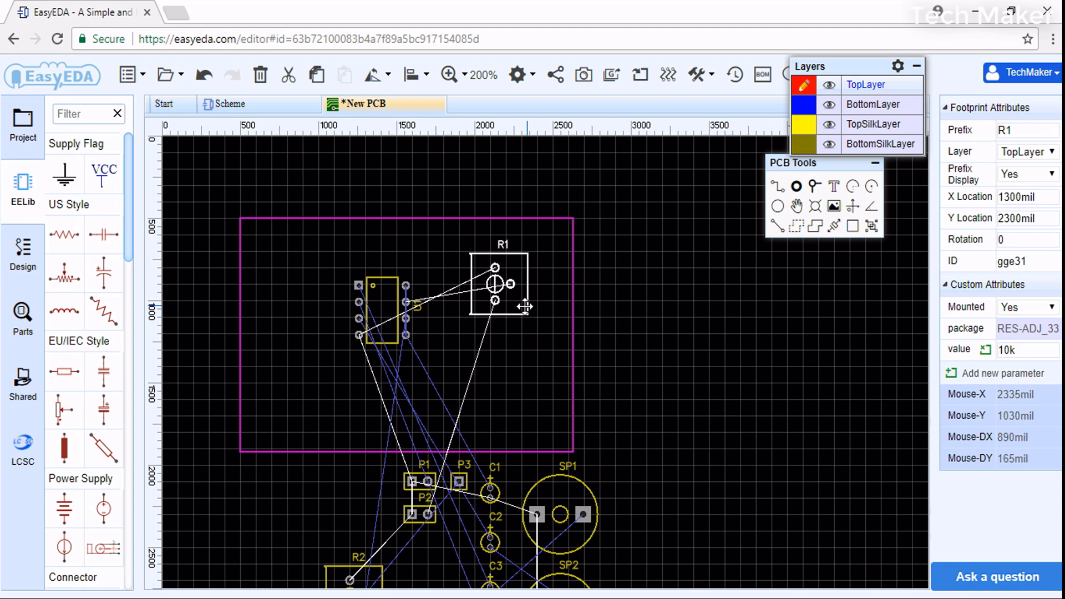
- Move R1 and another footprint inside the board outline, R1 at the top-right corner
{"action": "left_click_drag", "start_coordinate": [495, 282], "coordinate": [503, 373]}
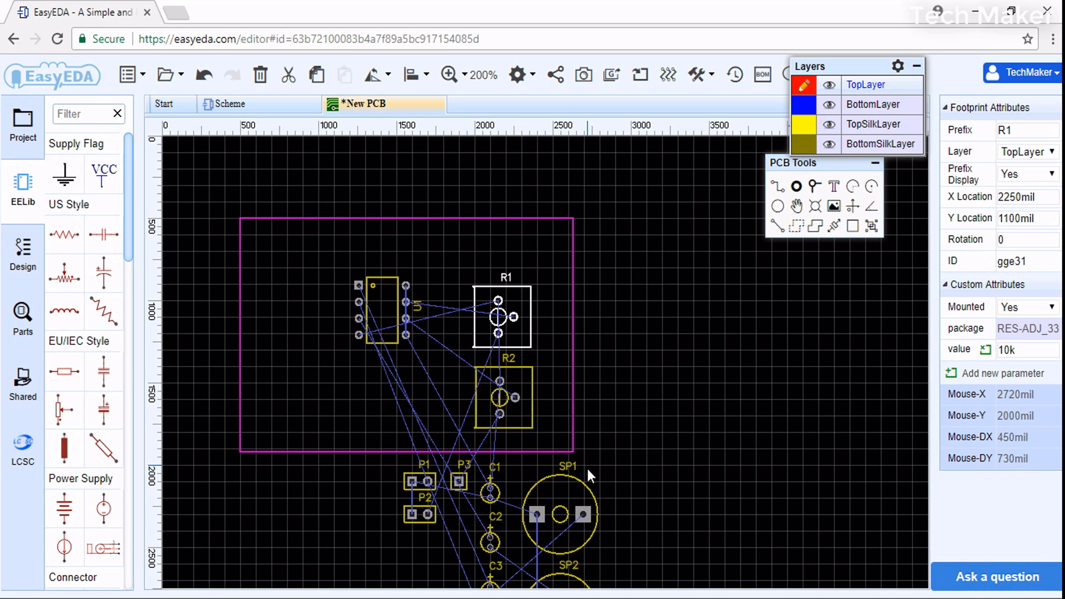
{"action": "left_click_drag", "start_coordinate": [559, 514], "coordinate": [290, 260]}
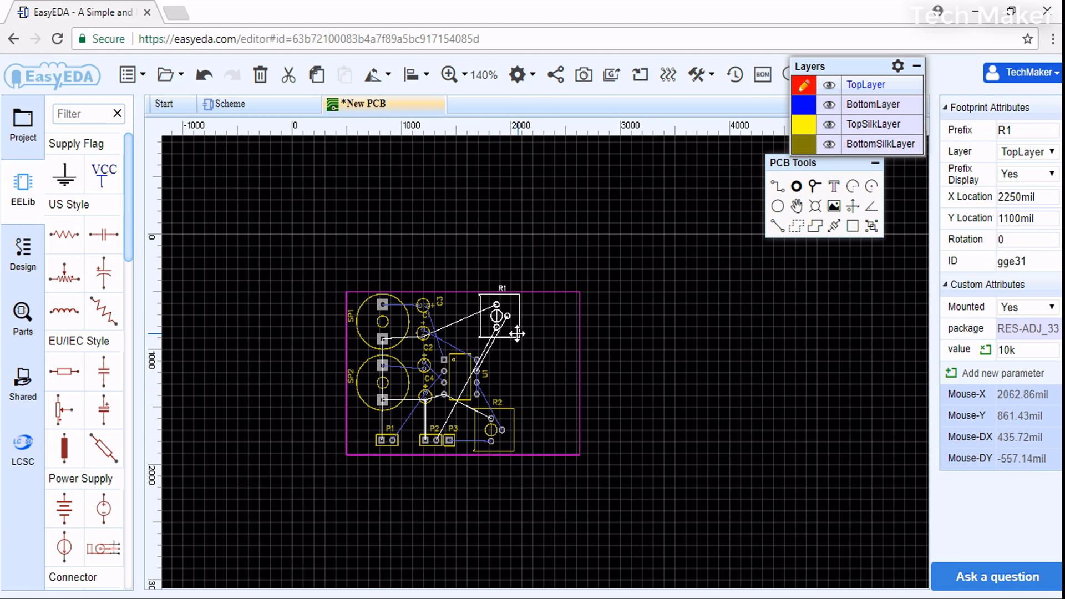
{"action": "left_click_drag", "start_coordinate": [496, 315], "coordinate": [490, 322]}
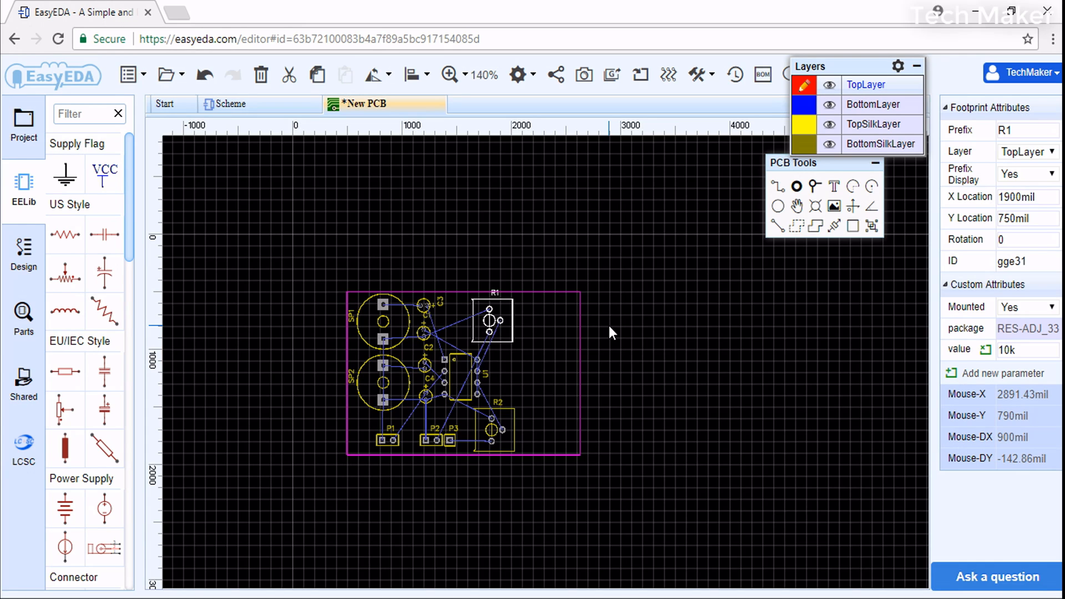
{"action": "mouse_move", "coordinate": [614, 333]}
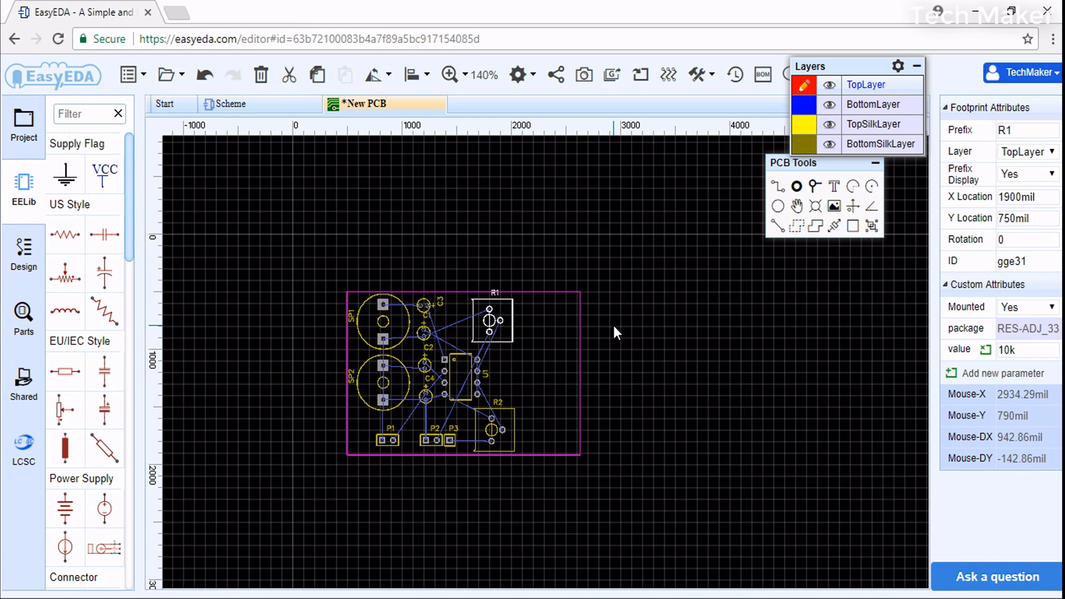
{"action": "mouse_move", "coordinate": [611, 340]}
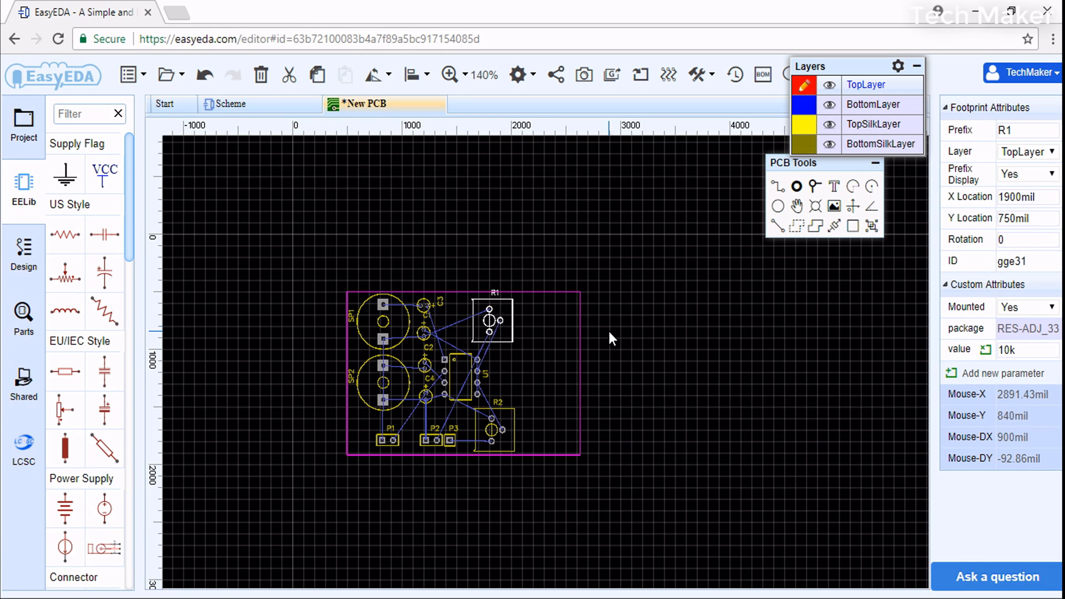
{"action": "mouse_move", "coordinate": [561, 366]}
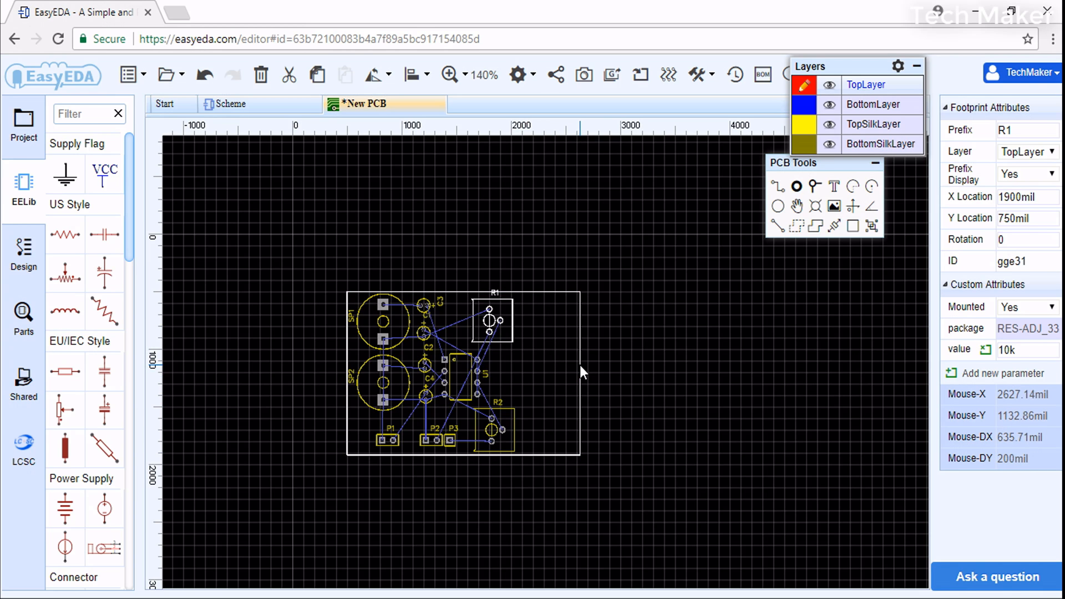
{"action": "left_click", "coordinate": [536, 373]}
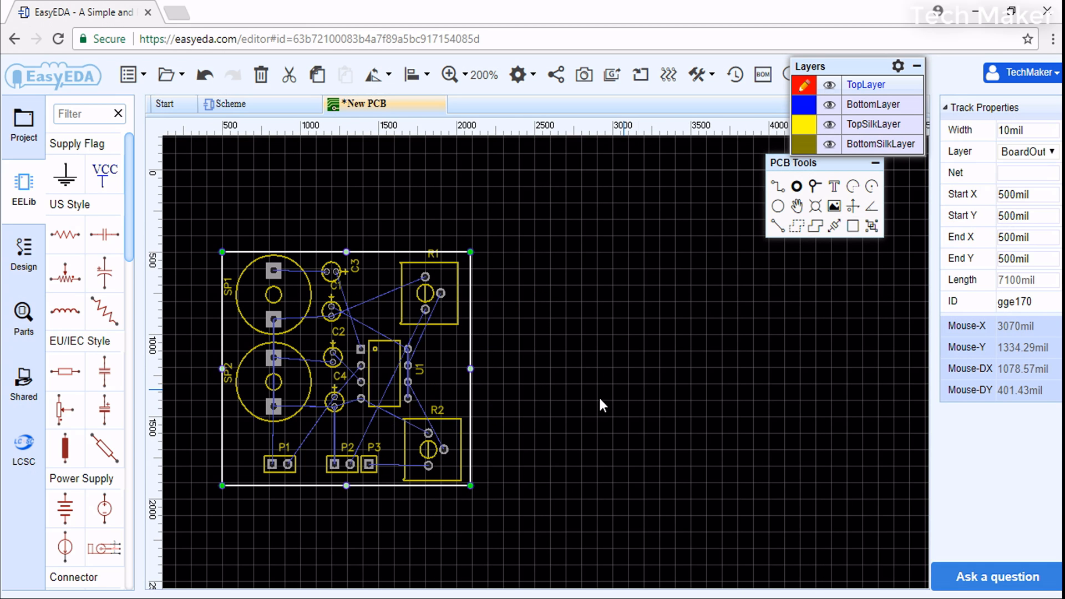
{"action": "left_click", "coordinate": [407, 530]}
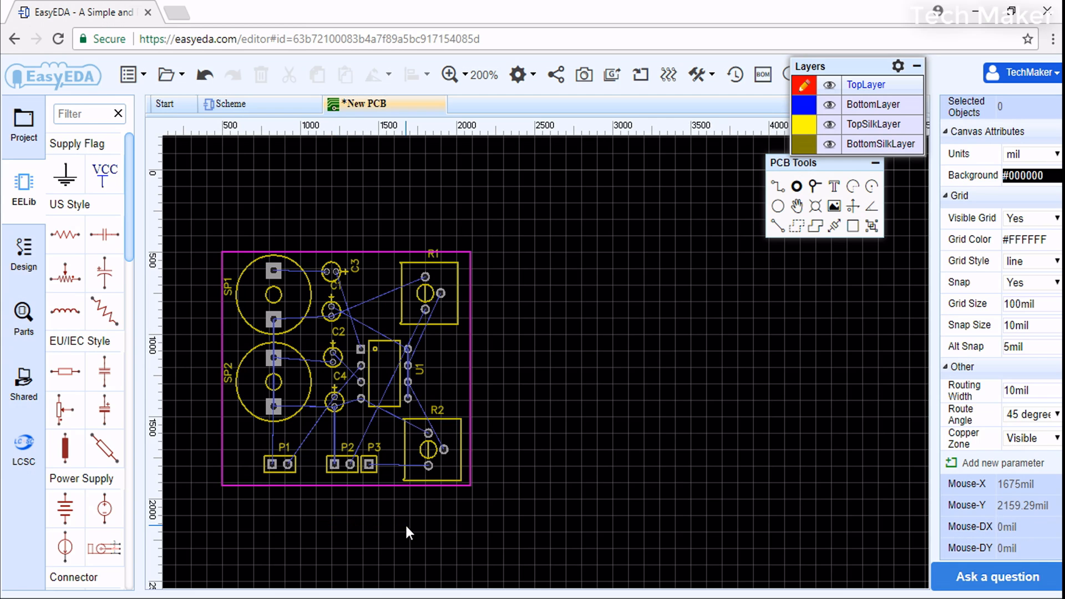
{"action": "mouse_move", "coordinate": [798, 243]}
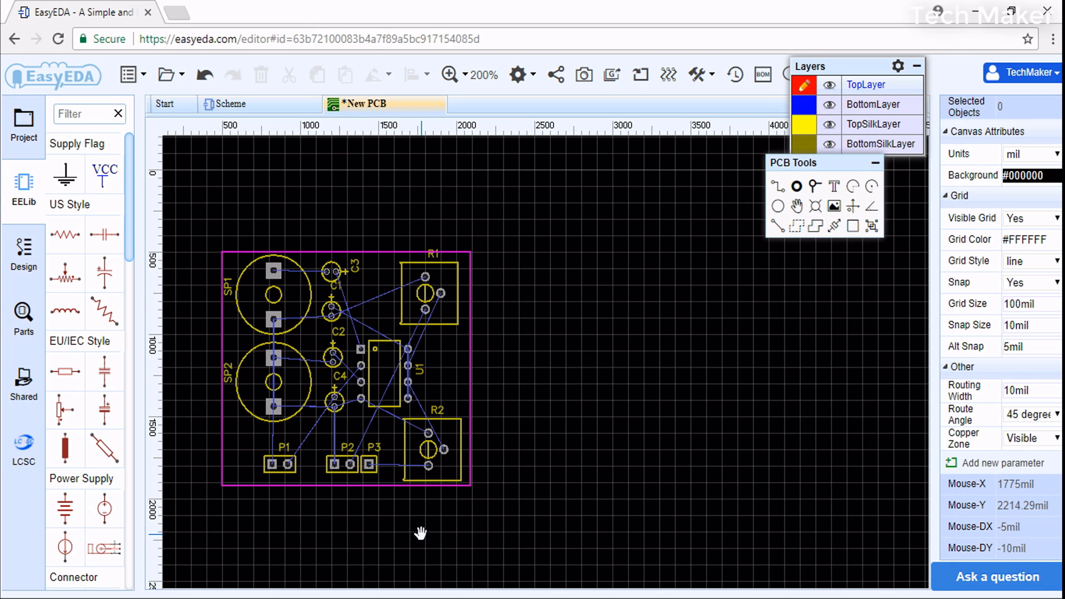
{"action": "mouse_move", "coordinate": [406, 543]}
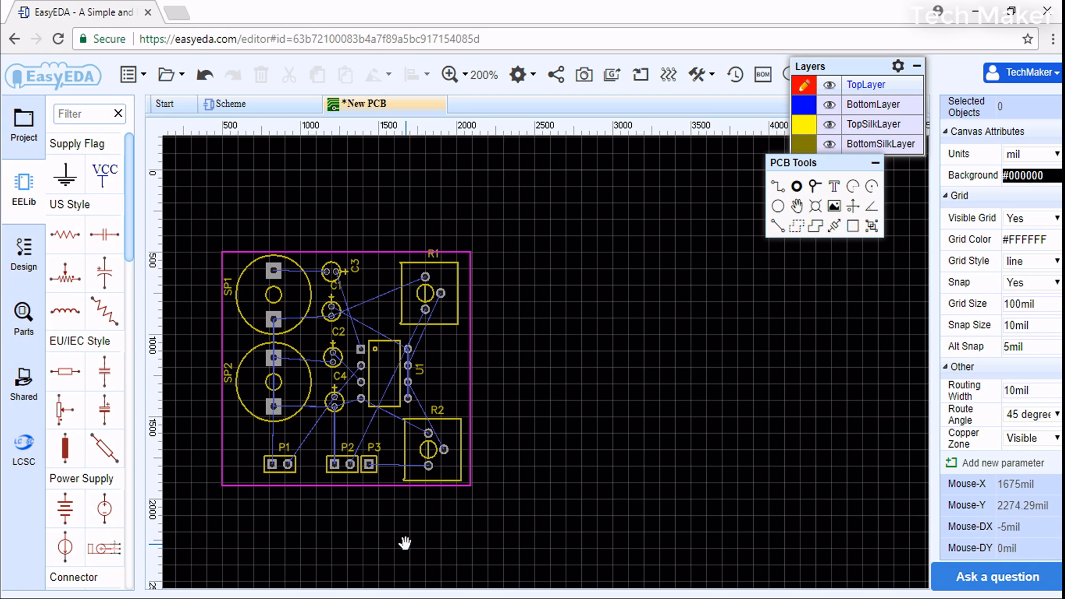
{"action": "mouse_move", "coordinate": [550, 471]}
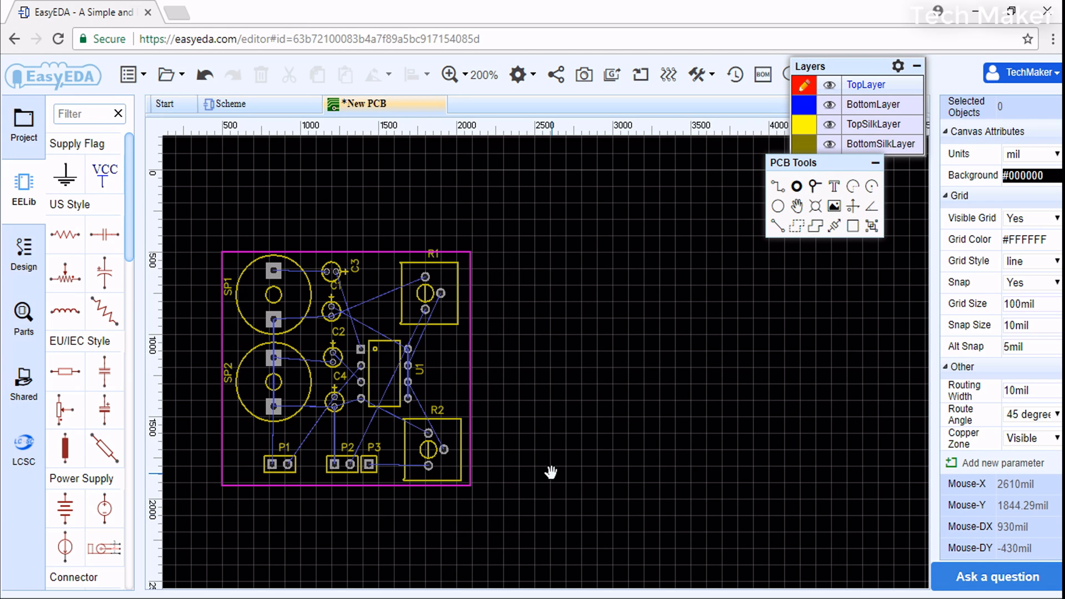
{"action": "mouse_move", "coordinate": [524, 497]}
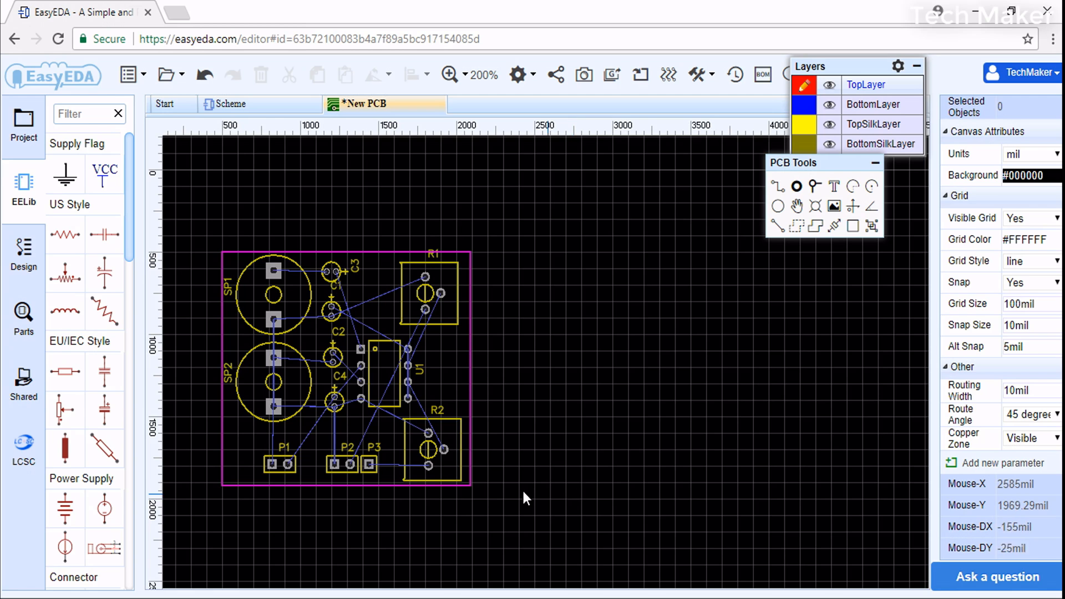
{"action": "mouse_move", "coordinate": [339, 287]}
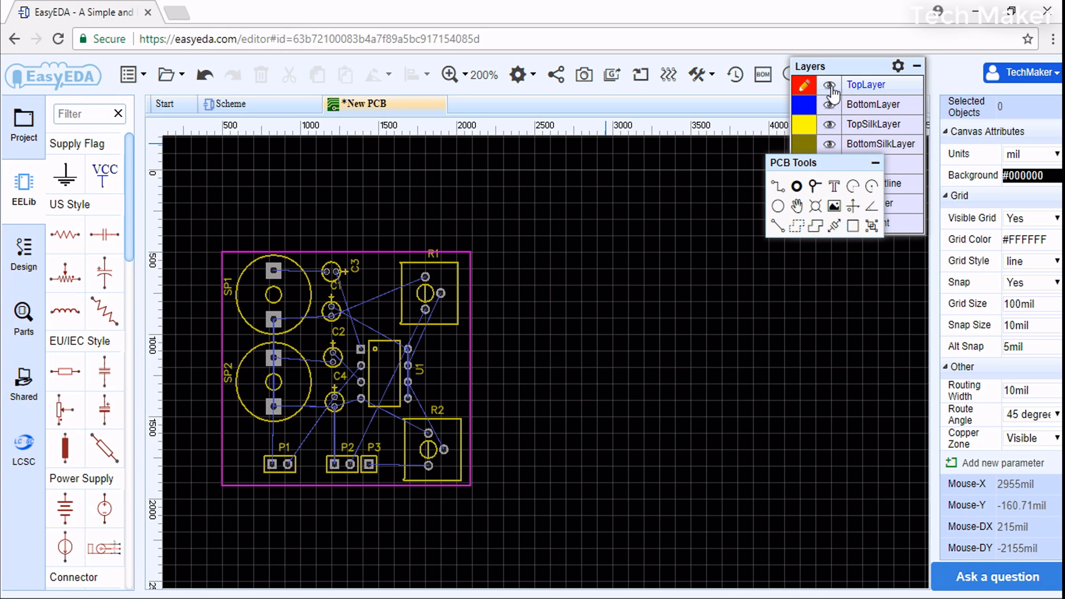
{"action": "mouse_move", "coordinate": [866, 90]}
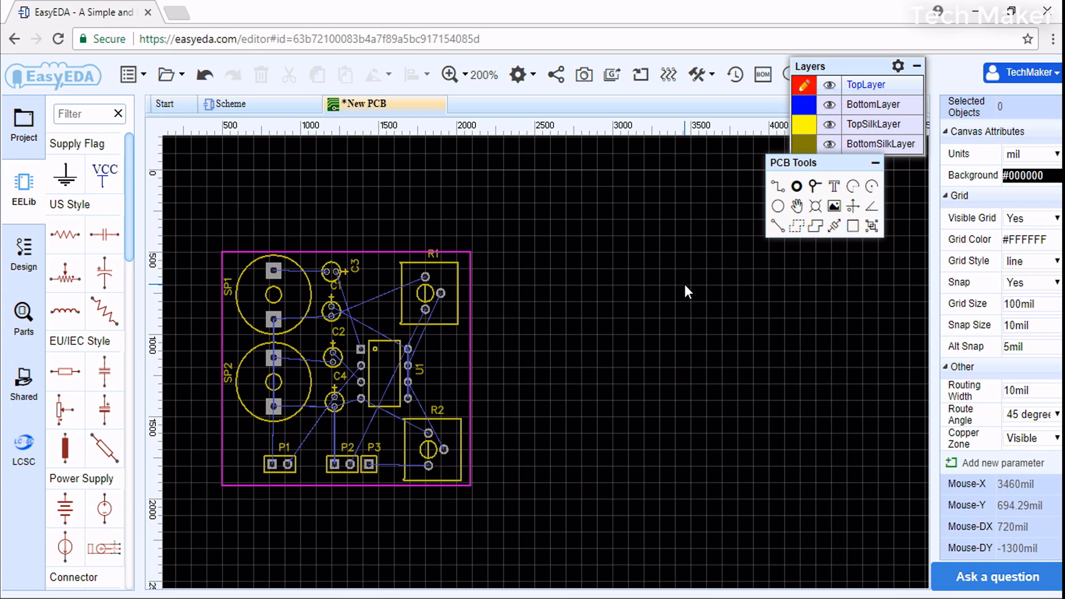
{"action": "mouse_move", "coordinate": [684, 290]}
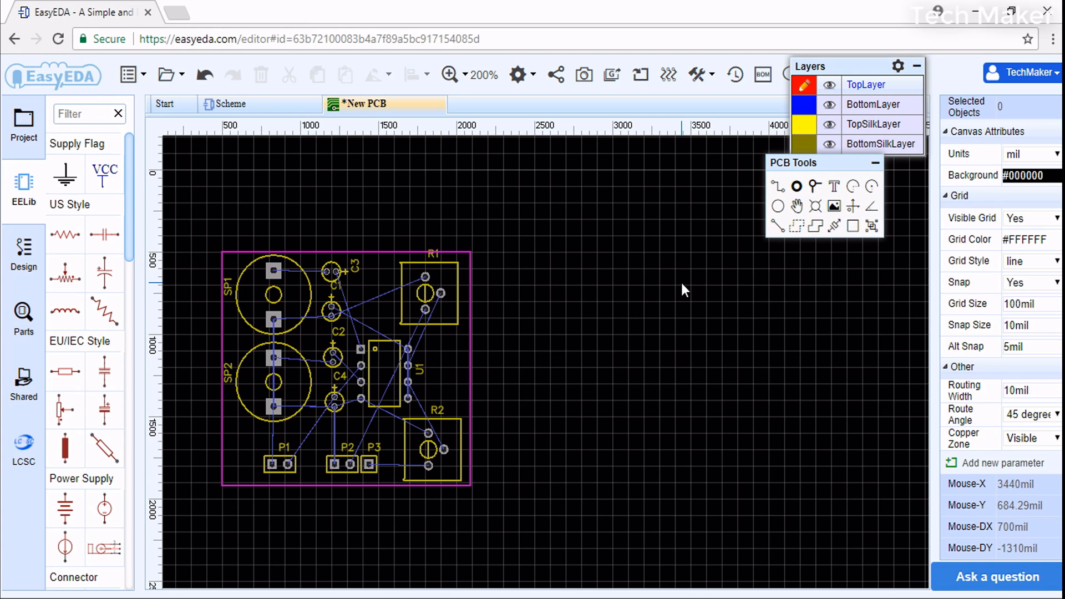
{"action": "mouse_move", "coordinate": [684, 291]}
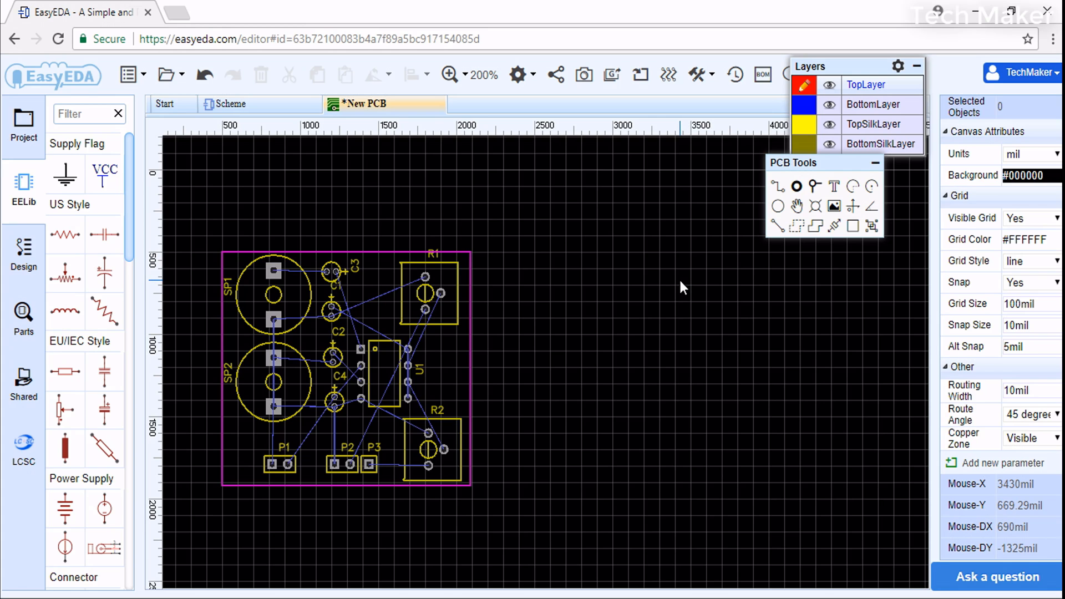
{"action": "mouse_move", "coordinate": [666, 320]}
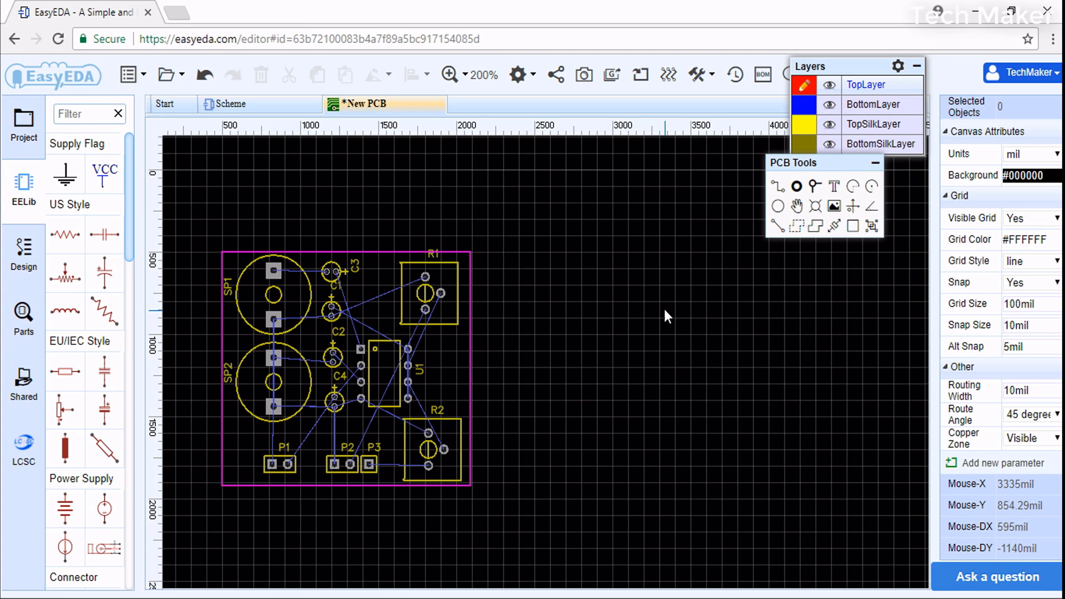
{"action": "mouse_move", "coordinate": [384, 322]}
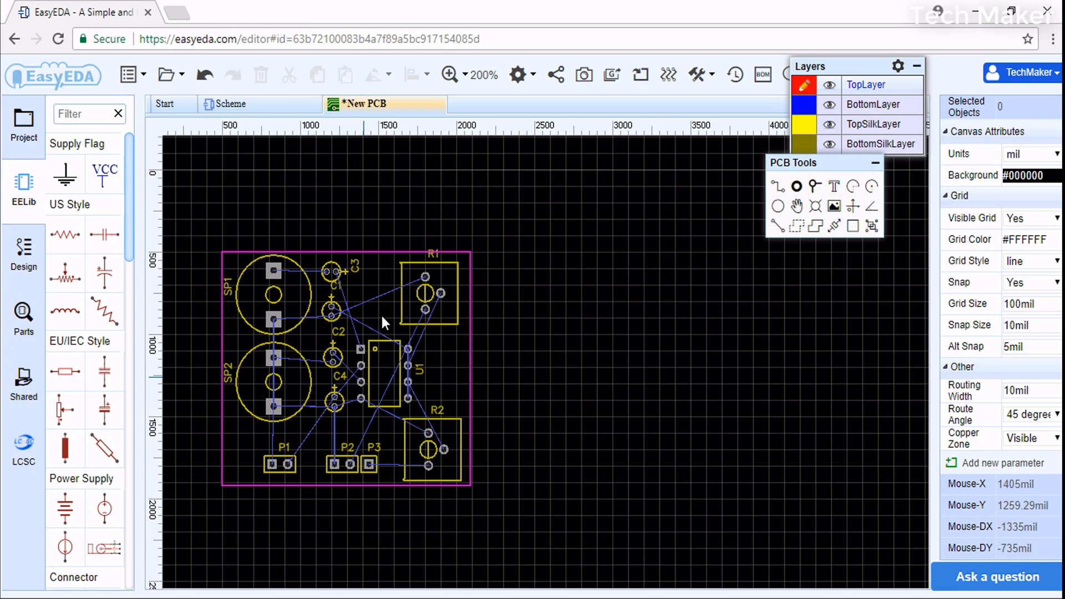
{"action": "mouse_move", "coordinate": [326, 441]}
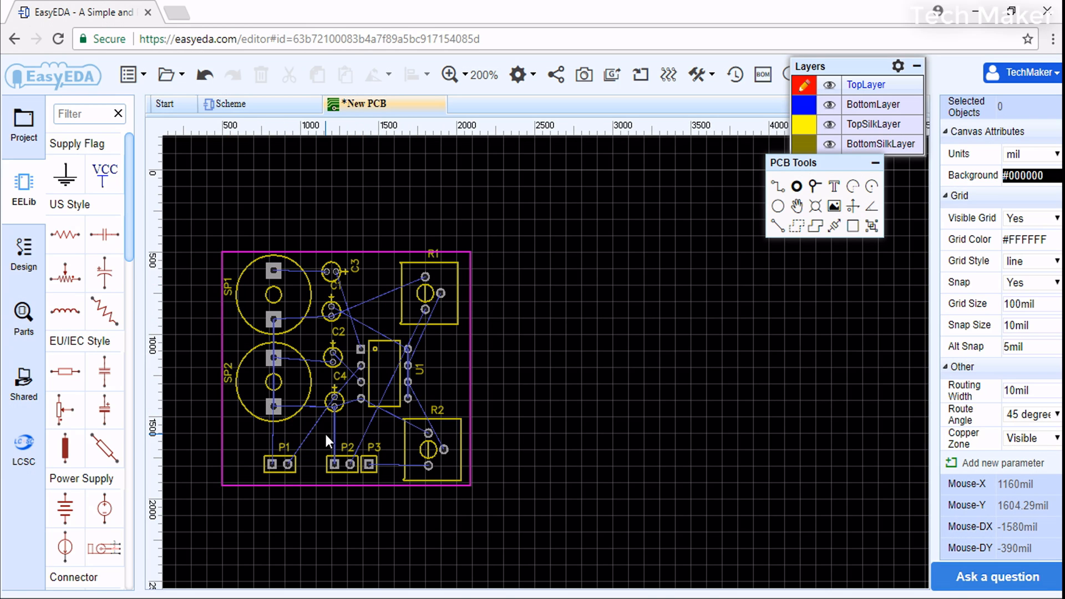
{"action": "mouse_move", "coordinate": [526, 409]}
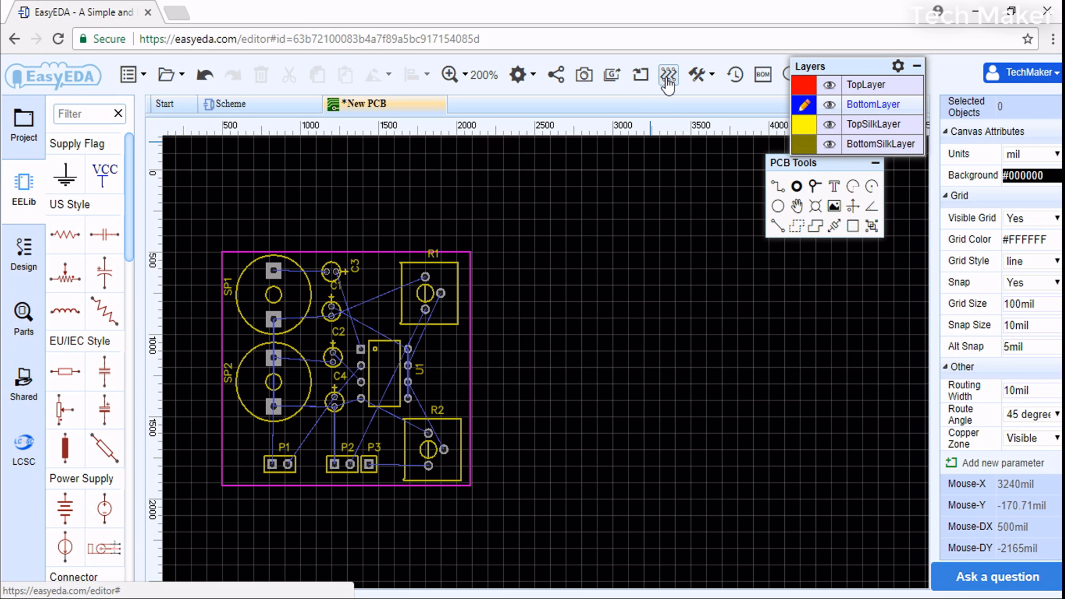
- Auto-route with track width 18, clearance 10, BottomLayer only
{"action": "left_click", "coordinate": [668, 75]}
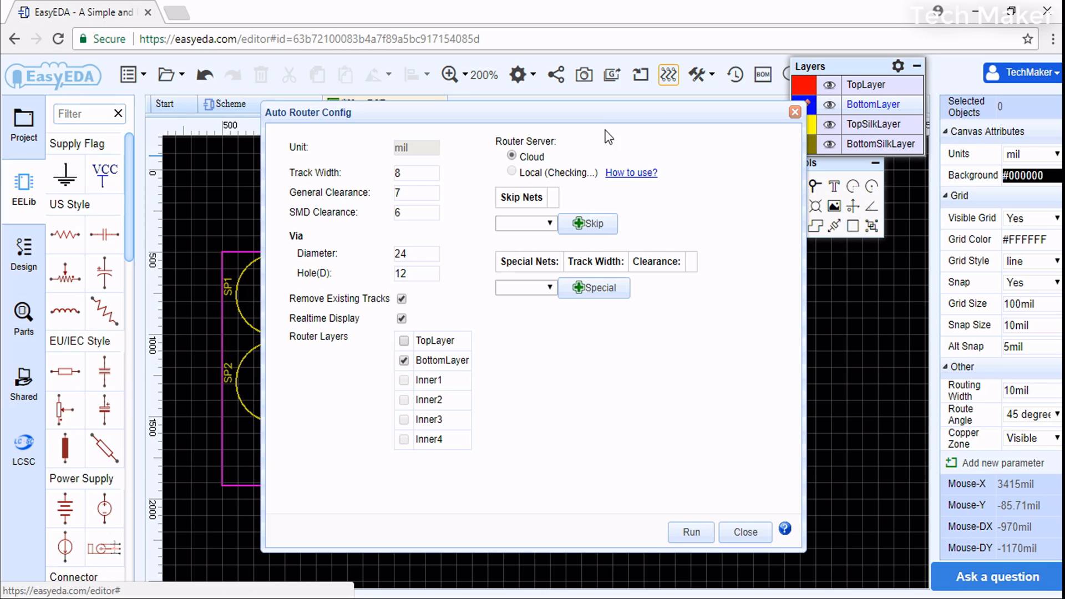
{"action": "left_click", "coordinate": [417, 173]}
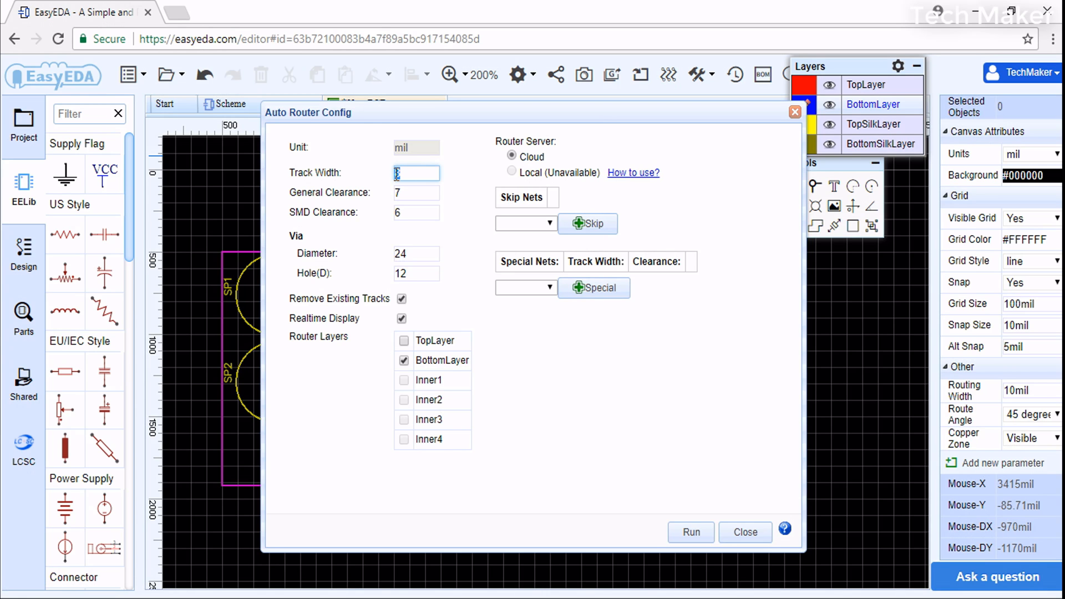
{"action": "type", "text": "18"}
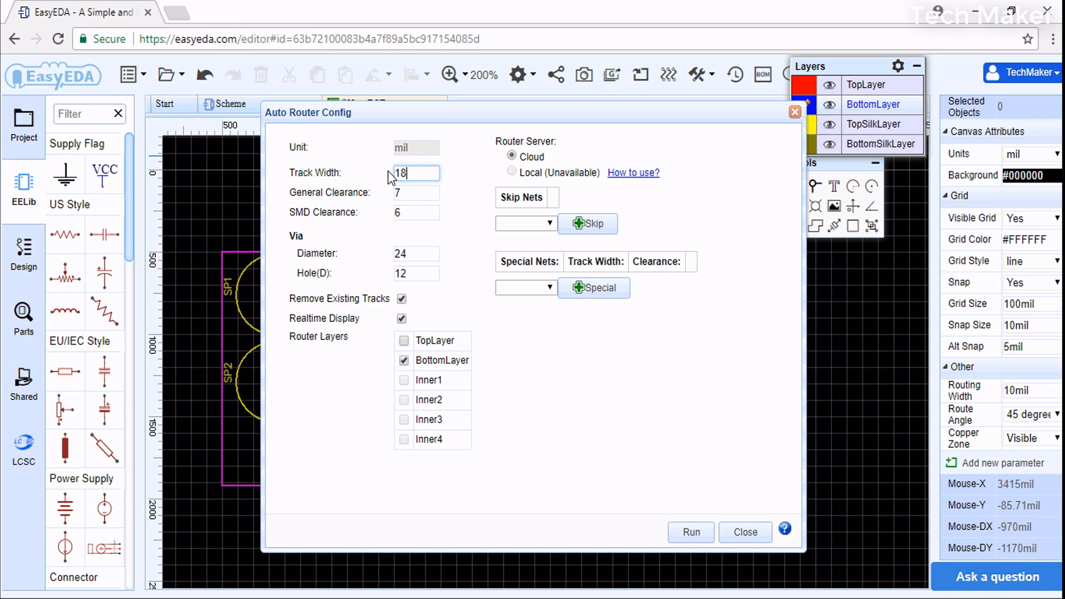
{"action": "left_click", "coordinate": [416, 193]}
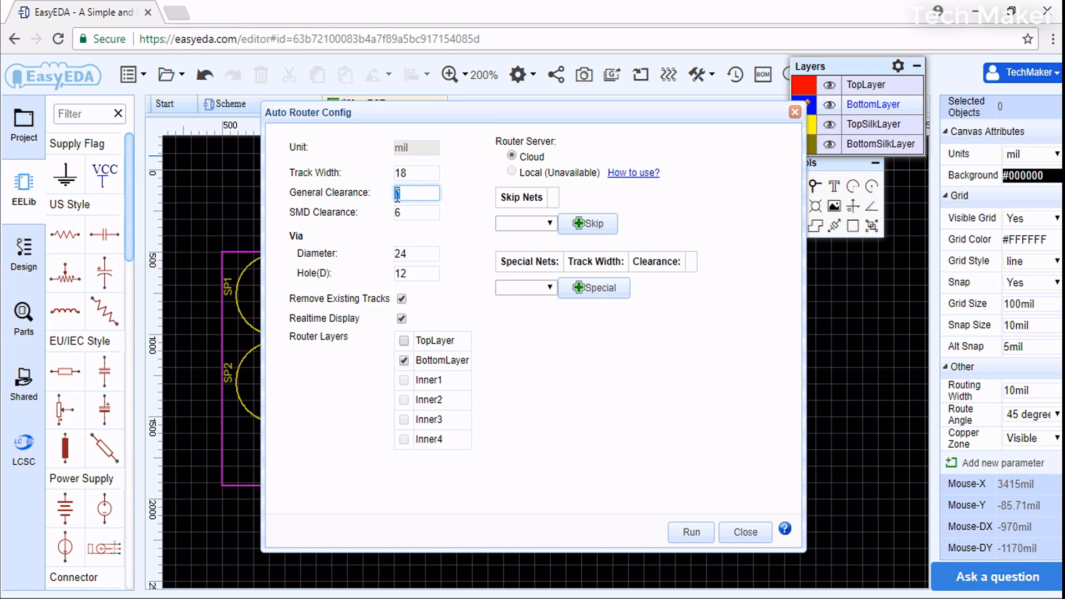
{"action": "type", "text": "10"}
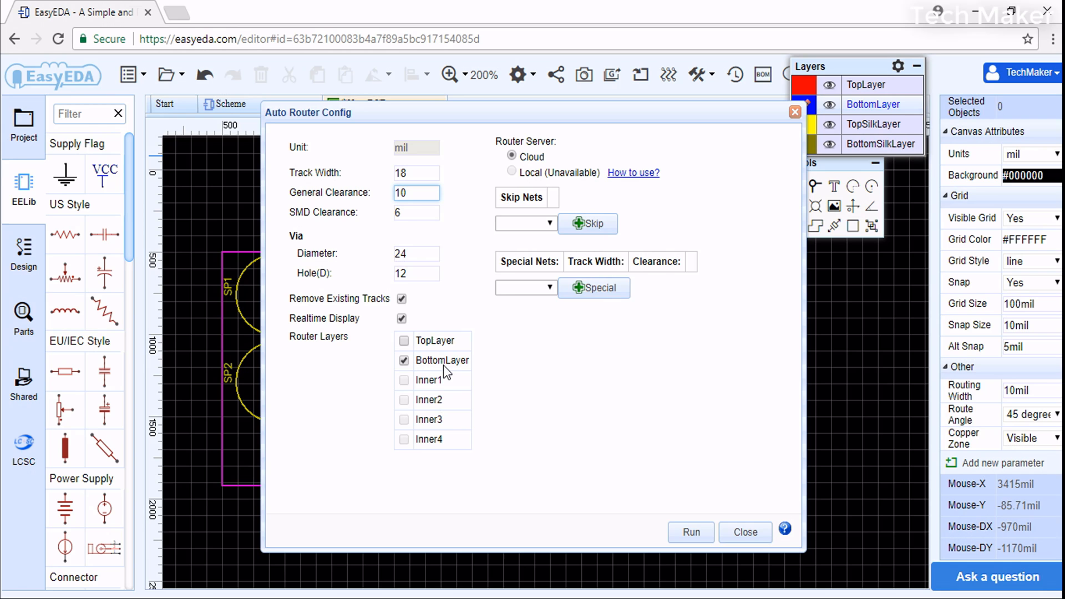
{"action": "left_click", "coordinate": [416, 193]}
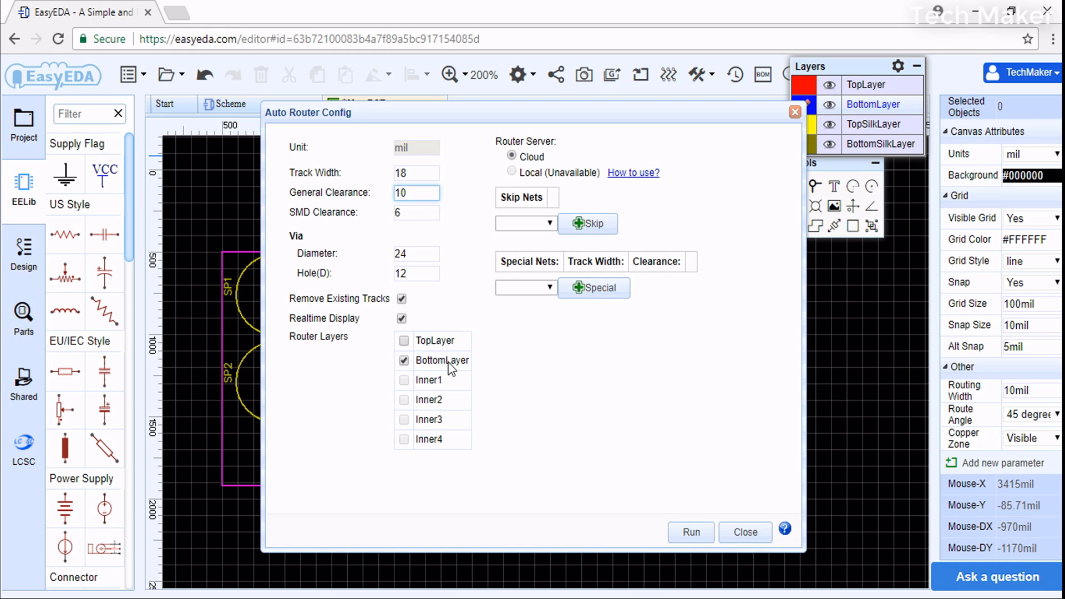
{"action": "left_click", "coordinate": [416, 192]}
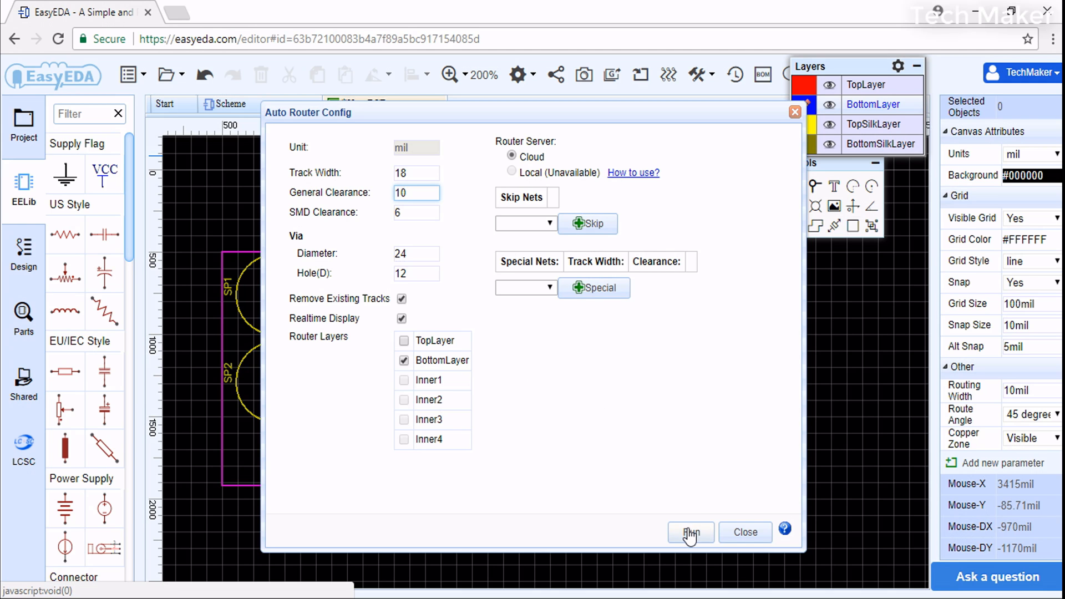
{"action": "left_click", "coordinate": [690, 532]}
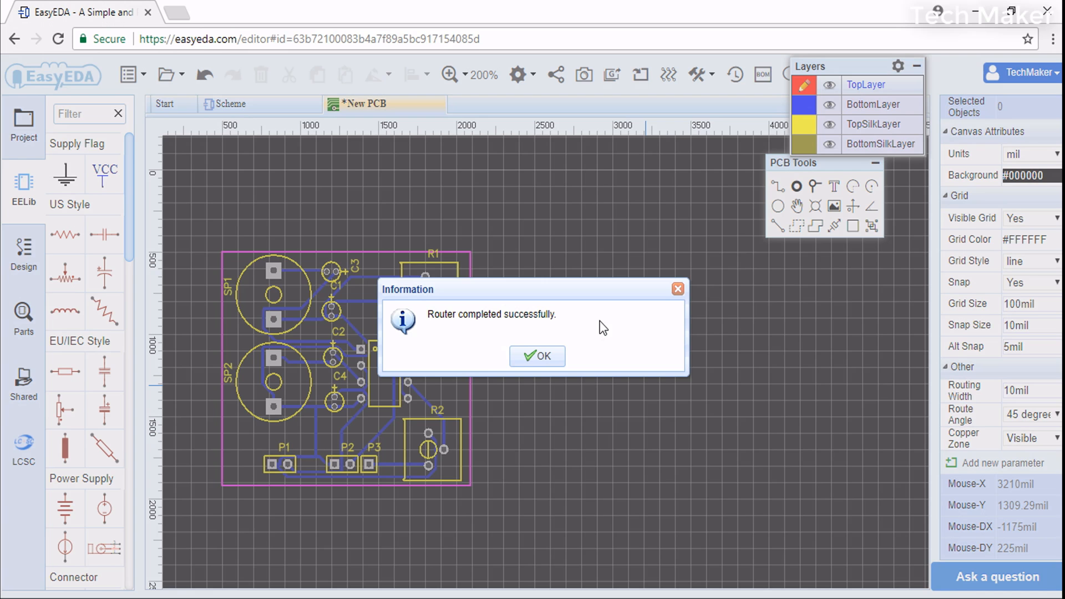
{"action": "mouse_move", "coordinate": [342, 399]}
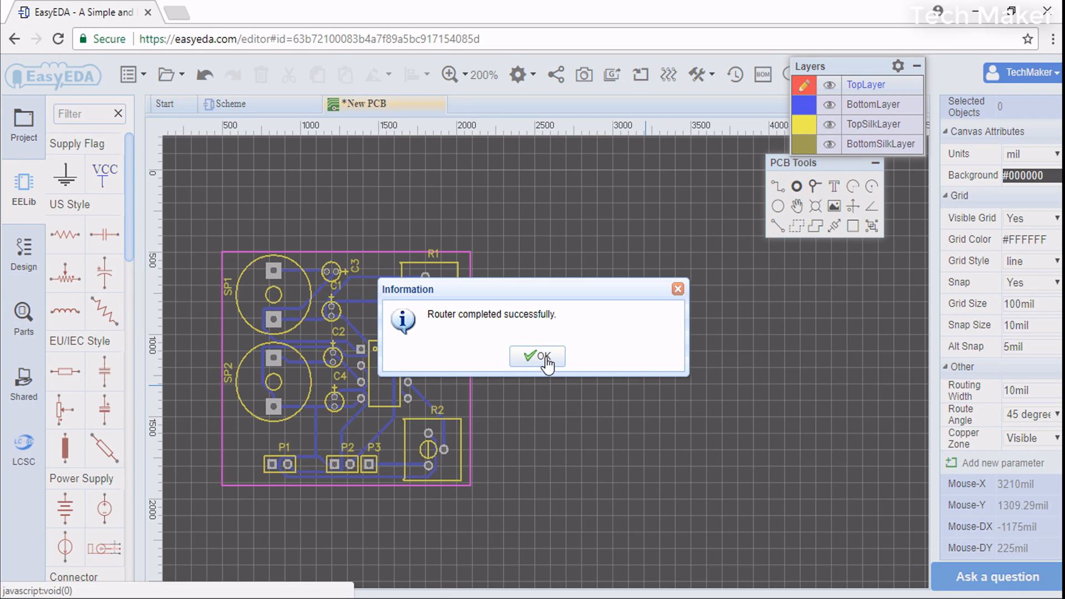
- Dismiss the routing-completed message and deselect the routed bottom-layer track
{"action": "left_click", "coordinate": [535, 357]}
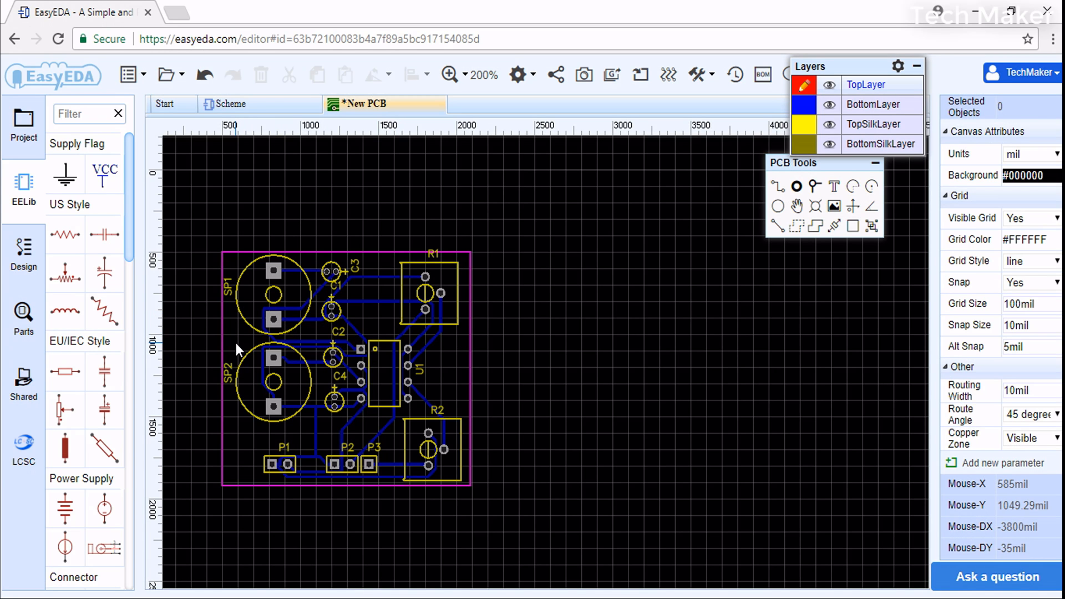
{"action": "mouse_move", "coordinate": [239, 350]}
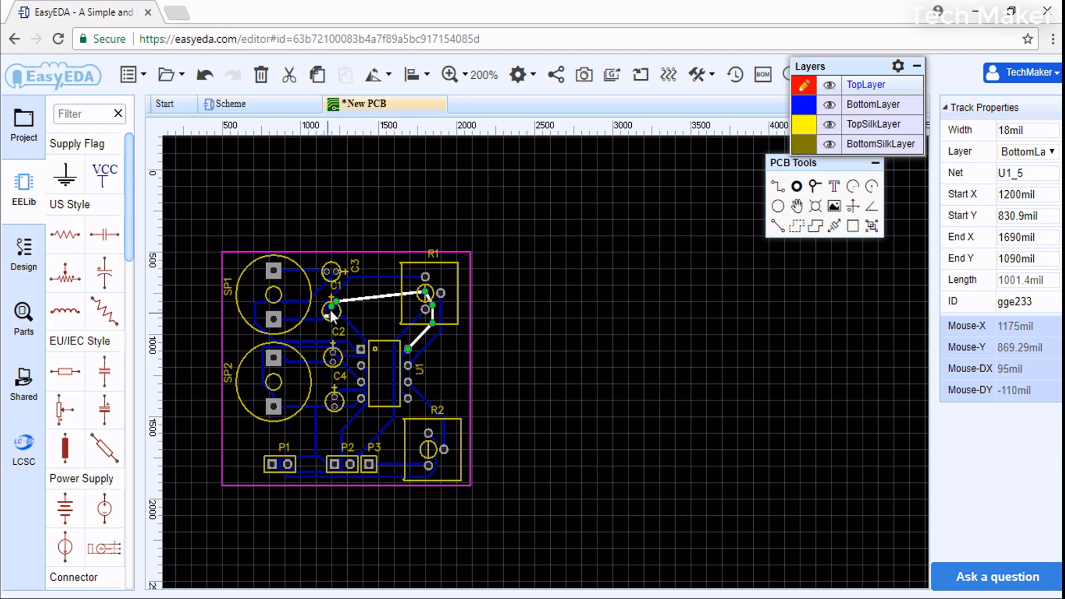
{"action": "left_click", "coordinate": [460, 399]}
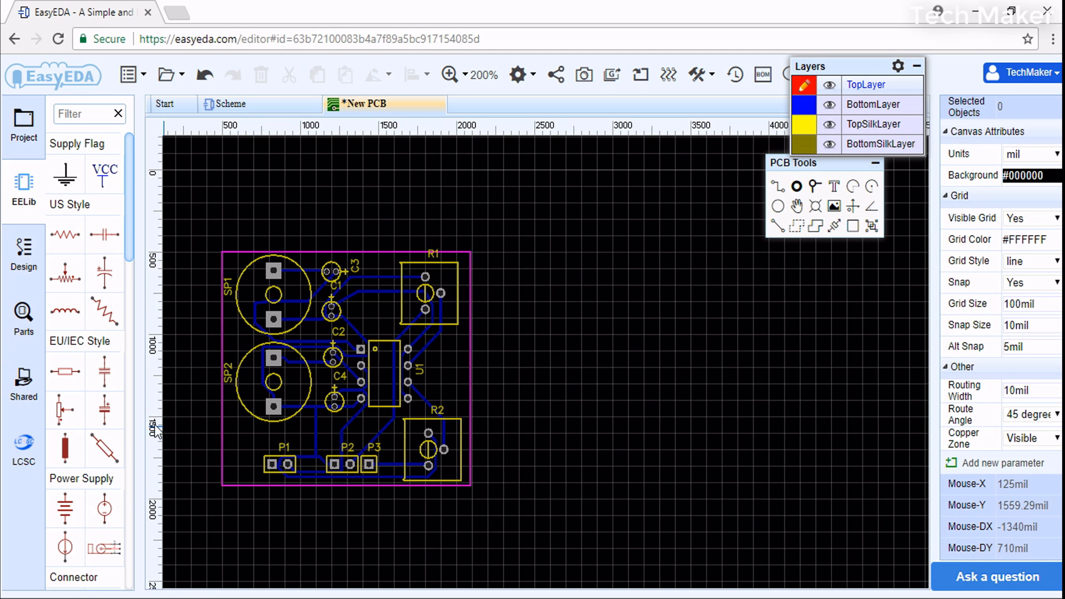
{"action": "mouse_move", "coordinate": [366, 390]}
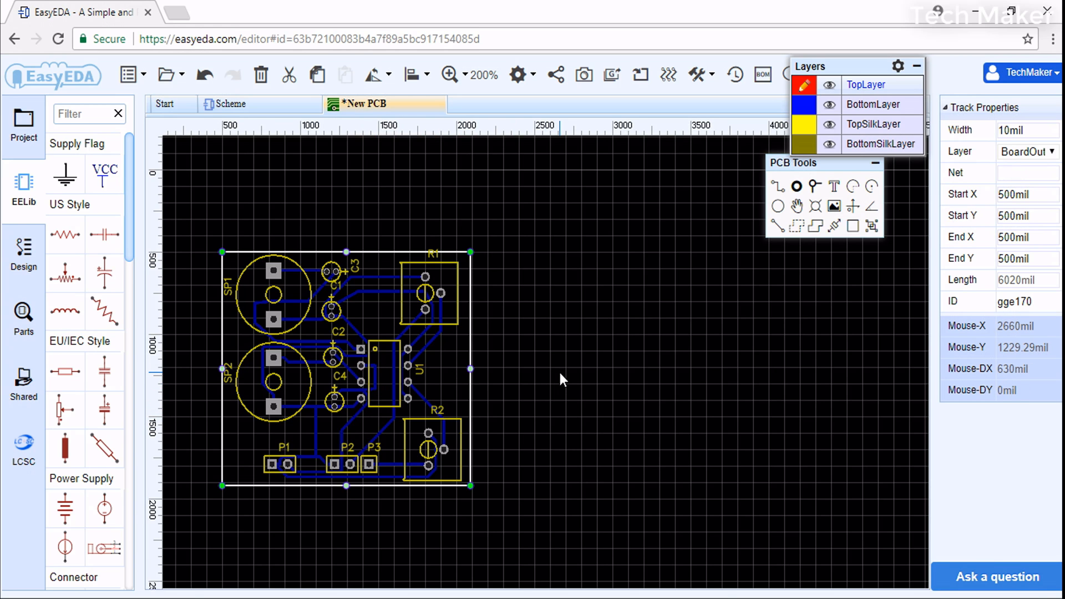
{"action": "mouse_move", "coordinate": [652, 285]}
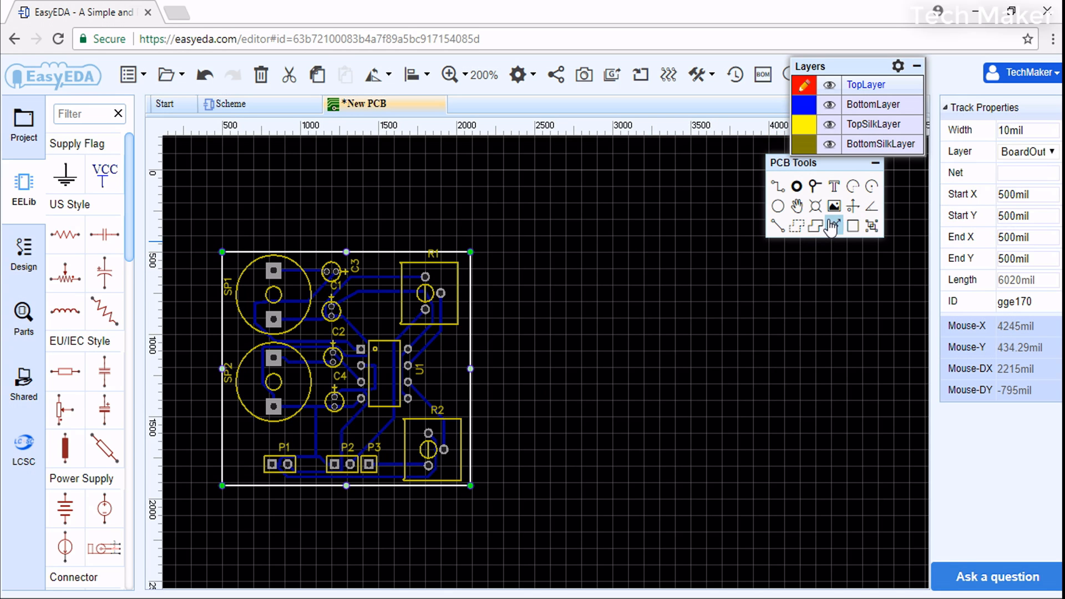
{"action": "mouse_move", "coordinate": [834, 187]}
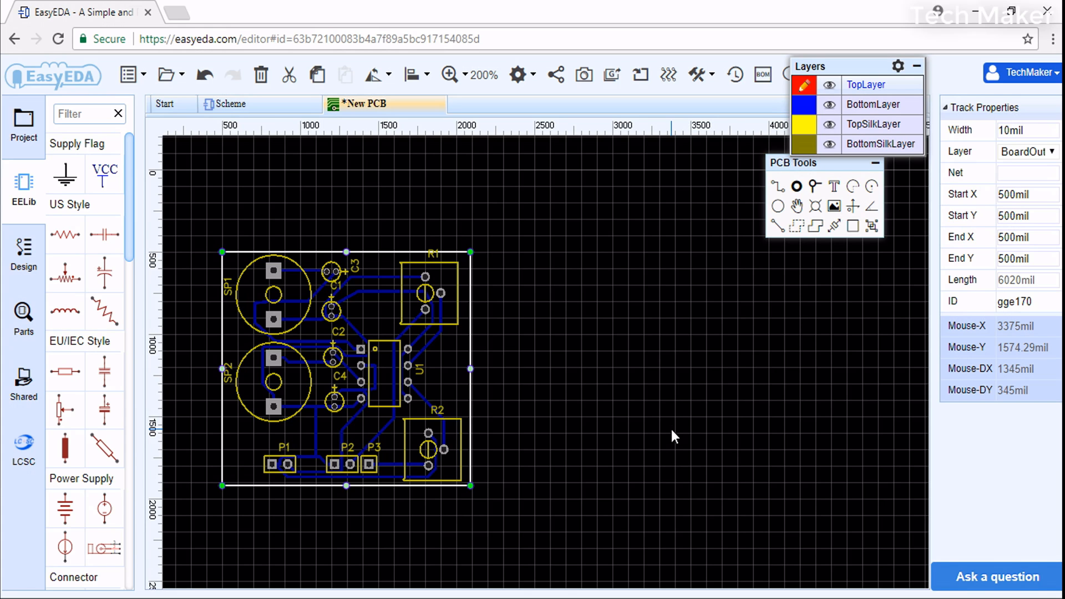
{"action": "mouse_move", "coordinate": [670, 436]}
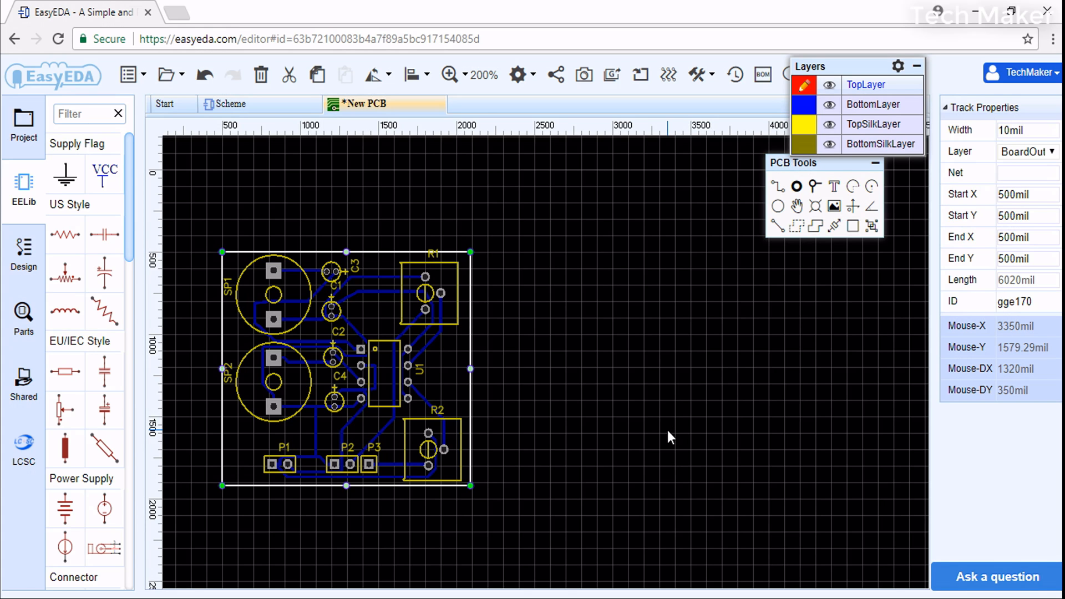
{"action": "mouse_move", "coordinate": [752, 323]}
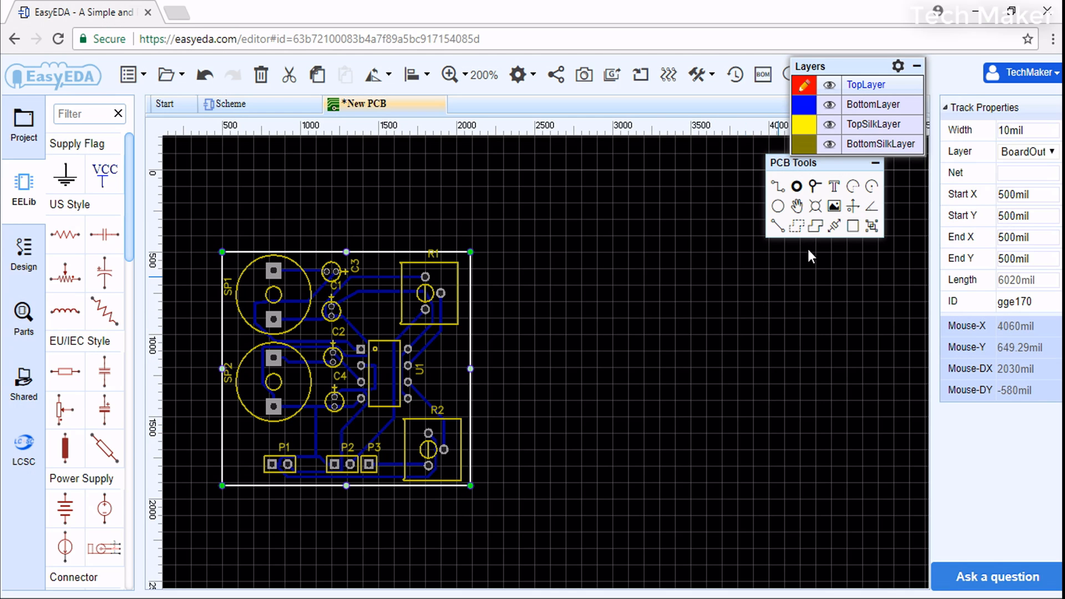
{"action": "mouse_move", "coordinate": [838, 226]}
{"action": "type", "text": "Tech maker"}
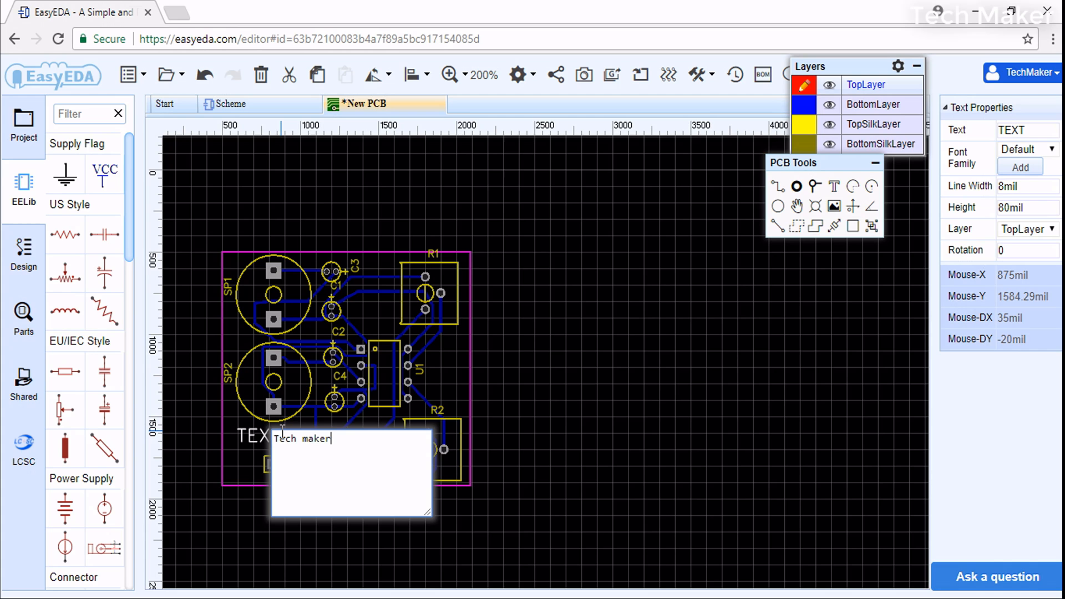
- Correct the label's mistyped ending so it reads 'Tech Maker', then select it to check
{"action": "key", "text": "BackSpace"}
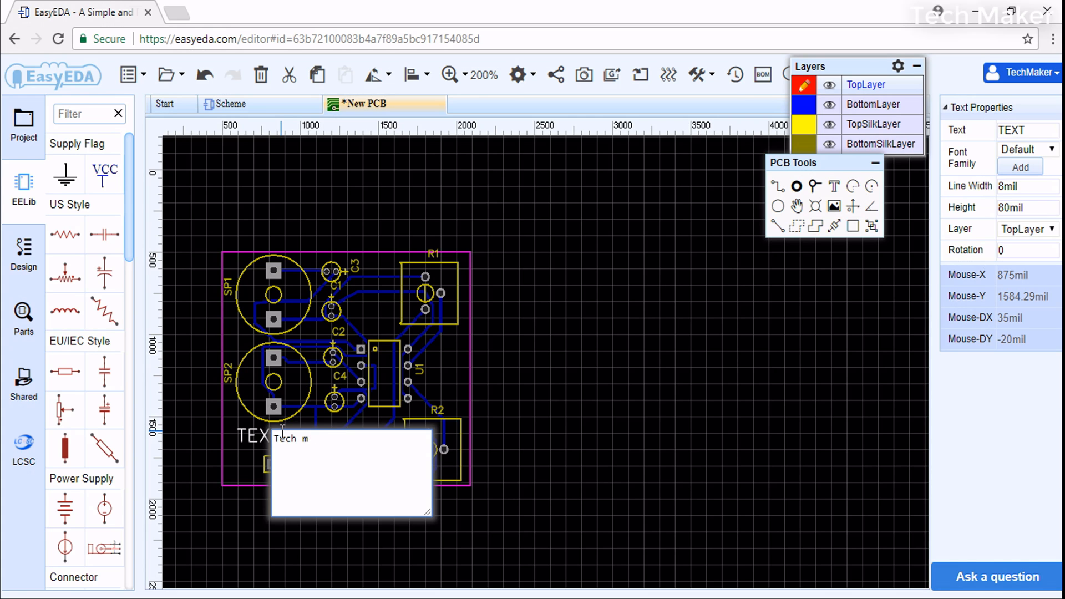
{"action": "type", "text": "ak"}
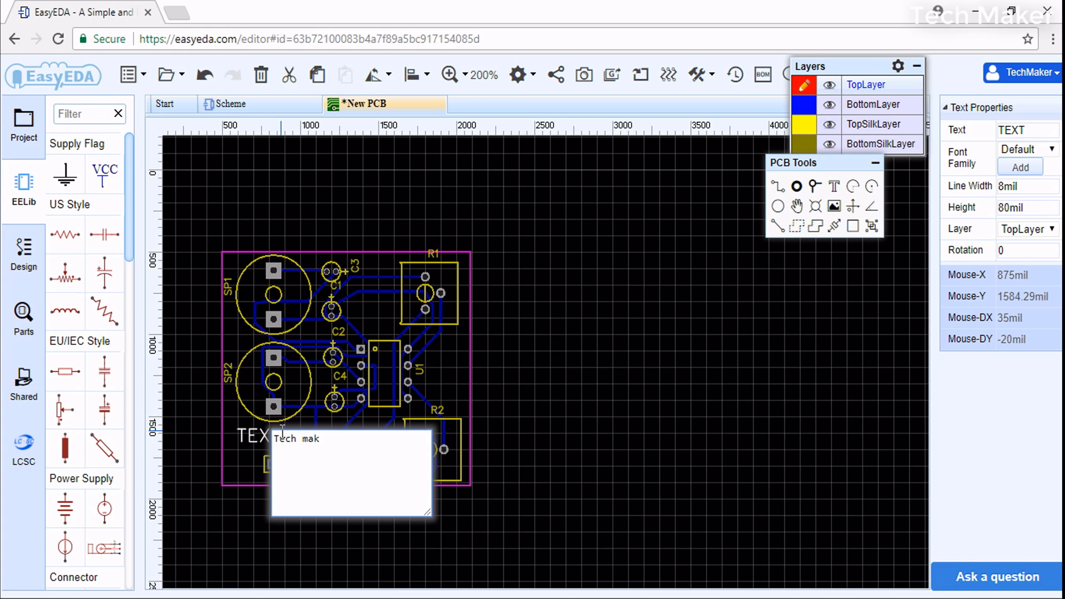
{"action": "key", "text": "BackSpace"}
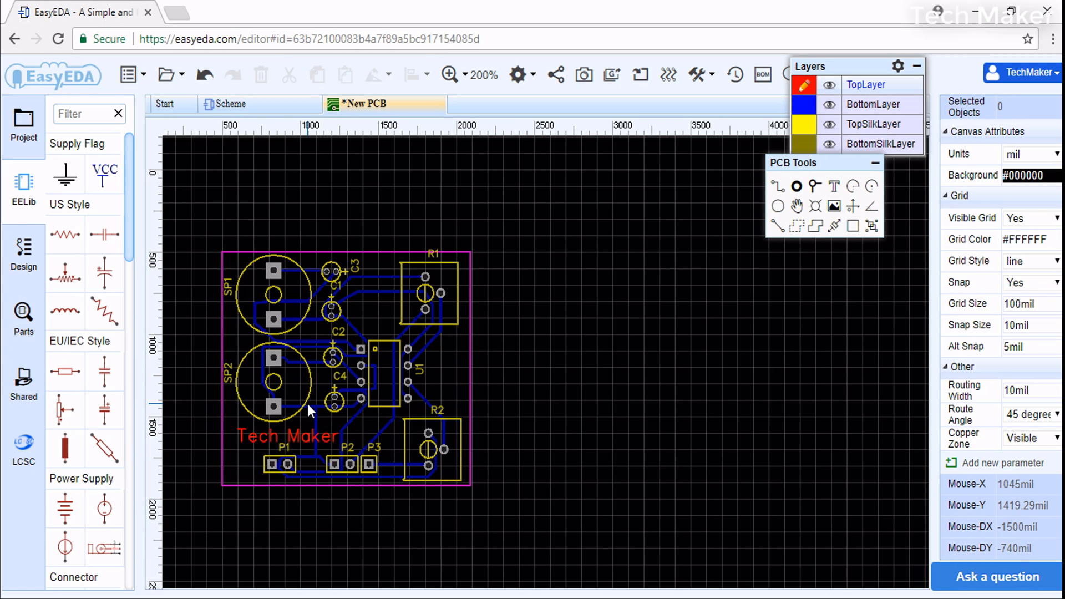
{"action": "left_click", "coordinate": [285, 435]}
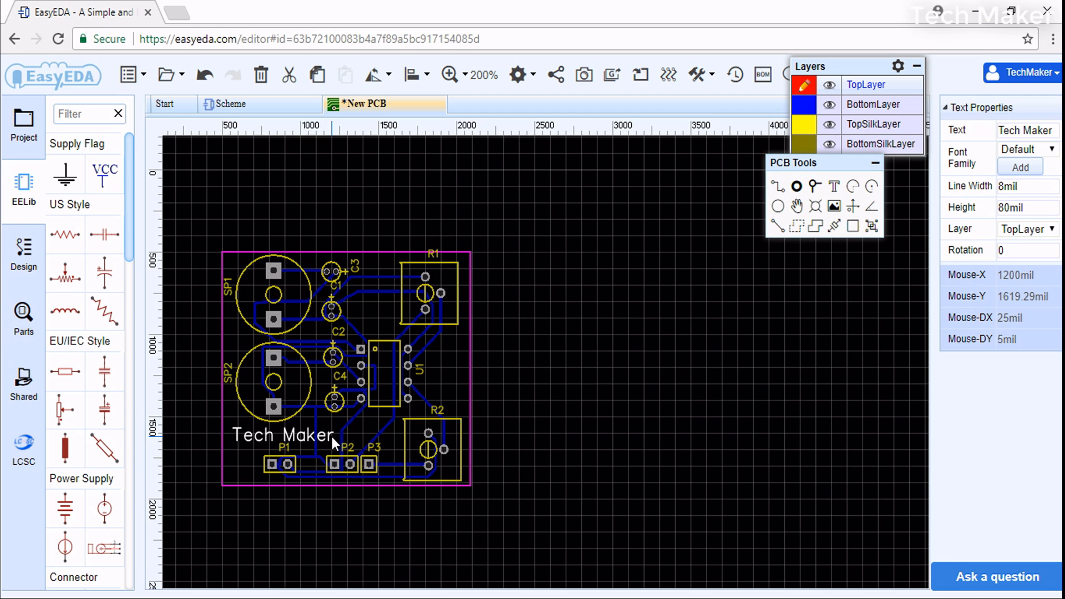
{"action": "mouse_move", "coordinate": [498, 410]}
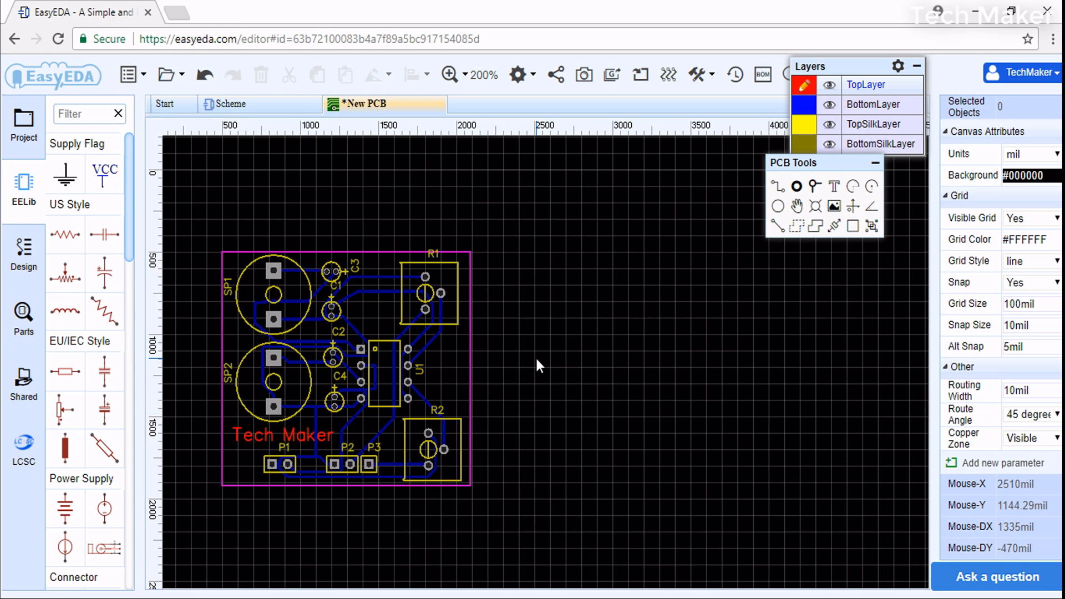
{"action": "mouse_move", "coordinate": [547, 411]}
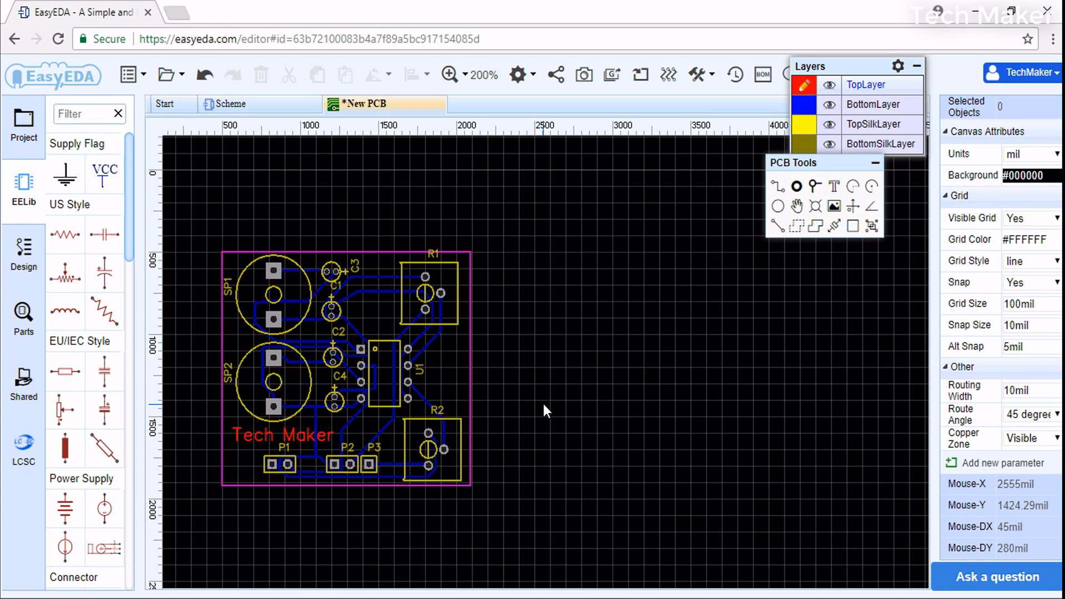
{"action": "mouse_move", "coordinate": [572, 381]}
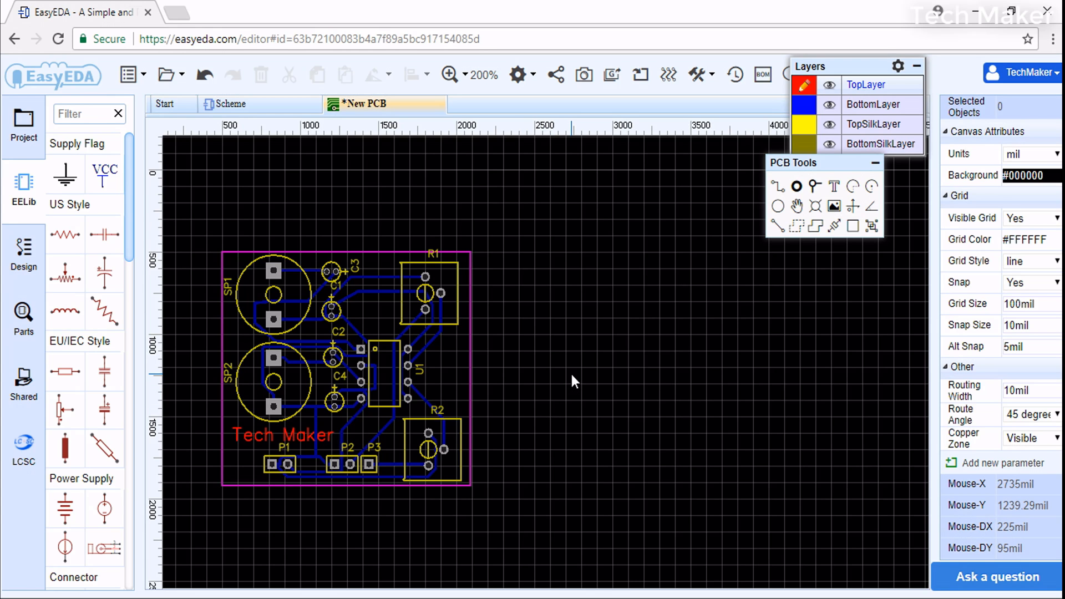
{"action": "mouse_move", "coordinate": [568, 381]}
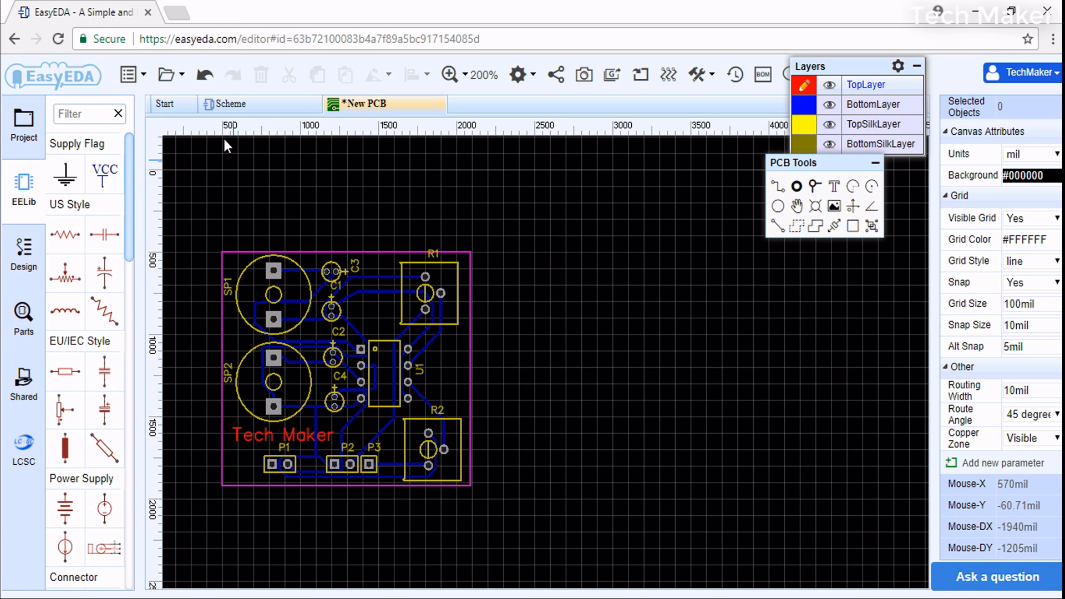
- Save the routed board with title 'PCB' into the '2 ch audio amp' project
{"action": "left_click", "coordinate": [165, 73]}
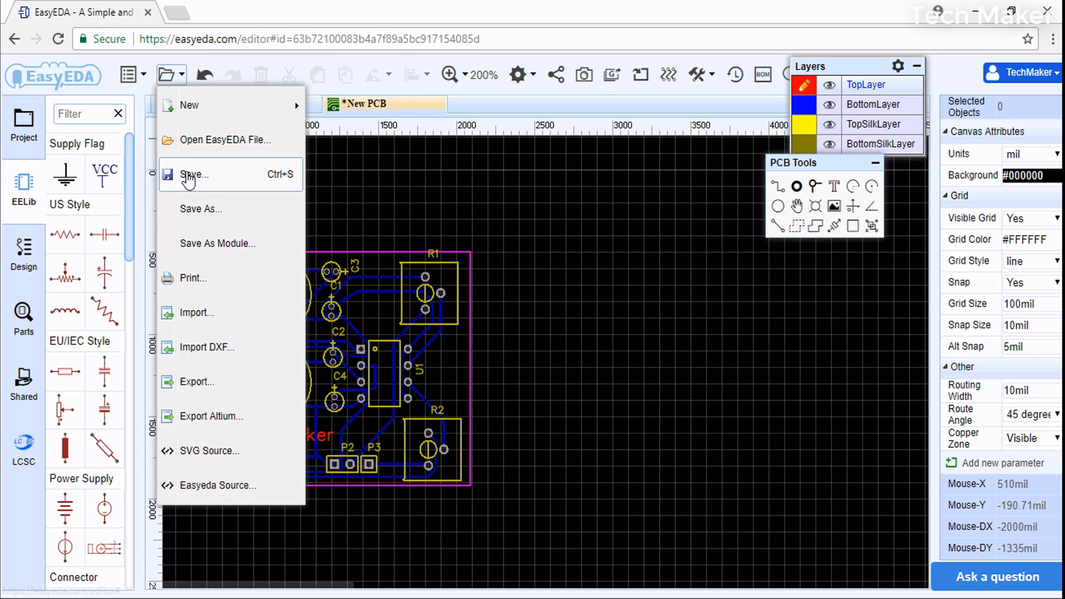
{"action": "left_click", "coordinate": [194, 175]}
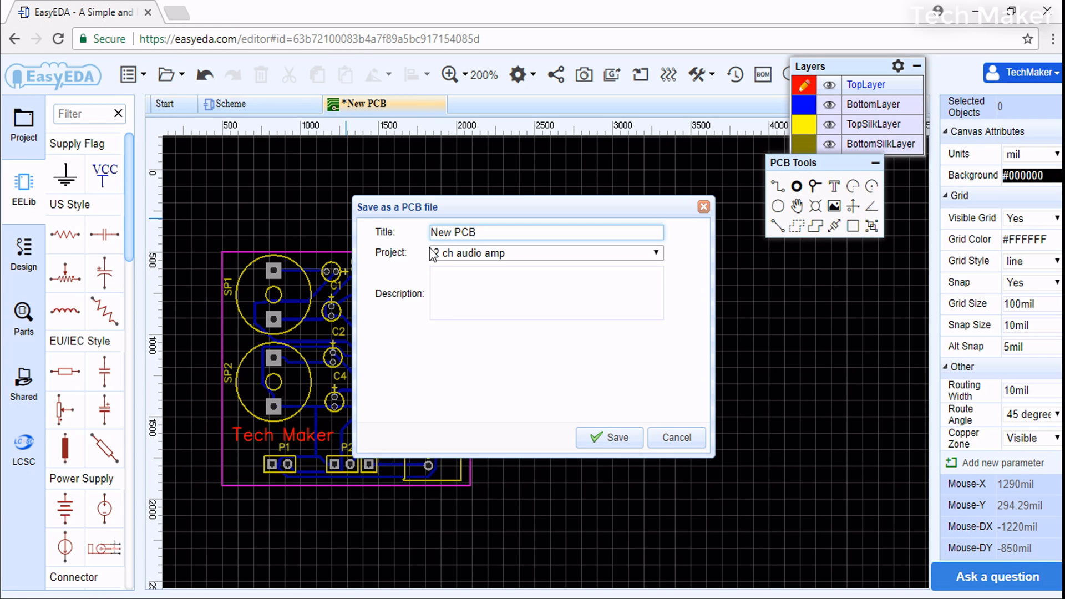
{"action": "type", "text": "PCB"}
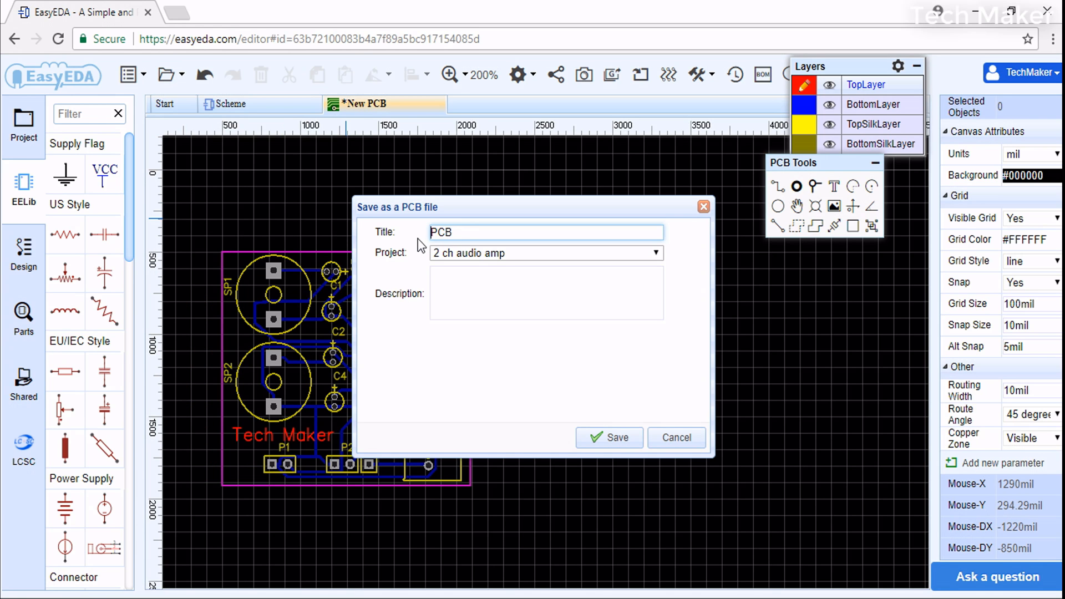
{"action": "left_click", "coordinate": [608, 436]}
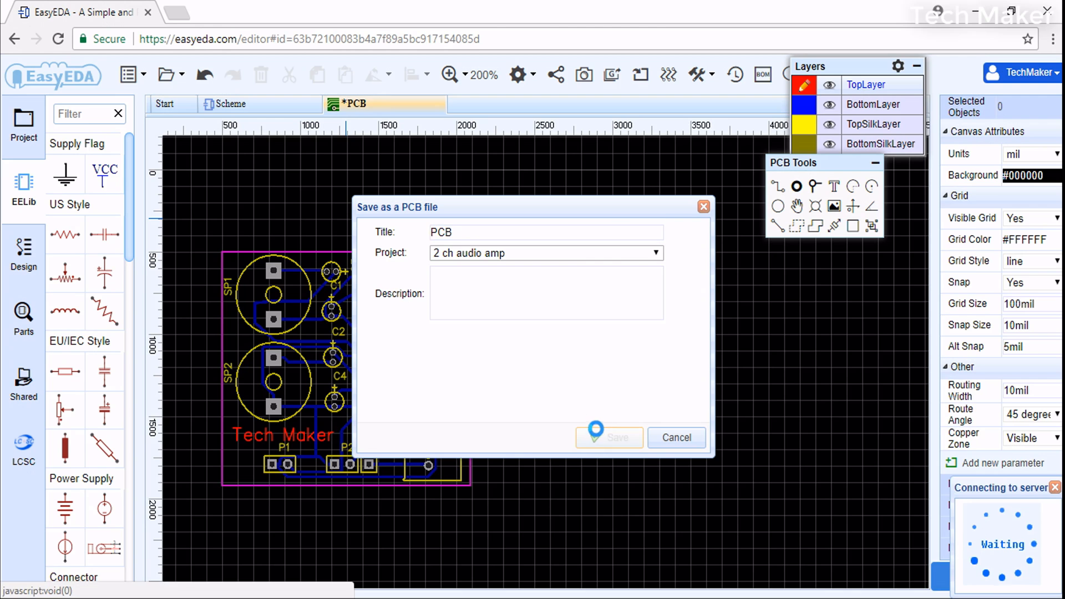
{"action": "left_click", "coordinate": [609, 436]}
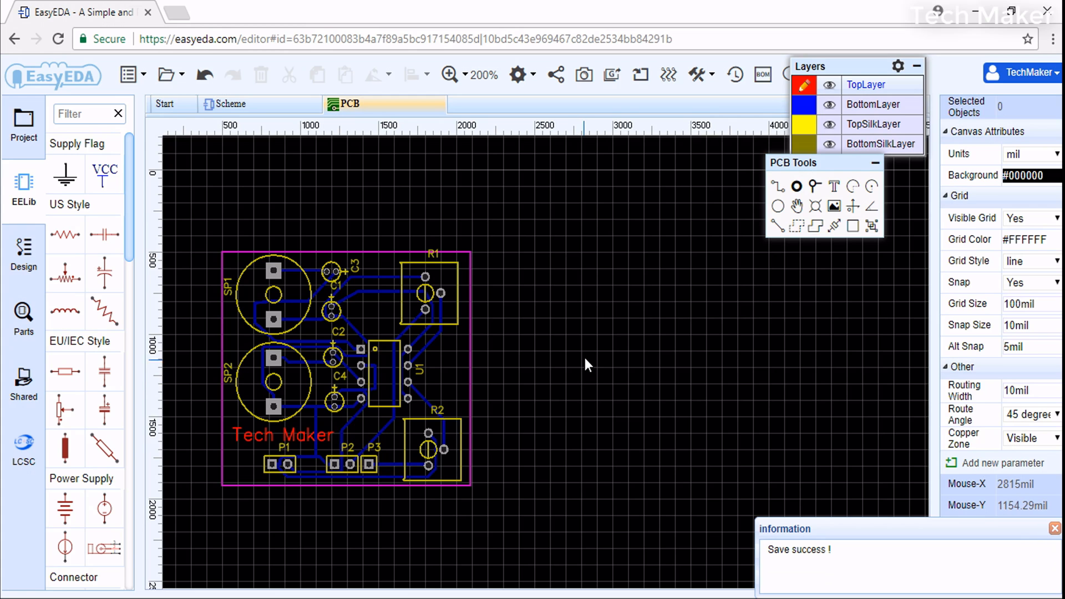
{"action": "mouse_move", "coordinate": [606, 360]}
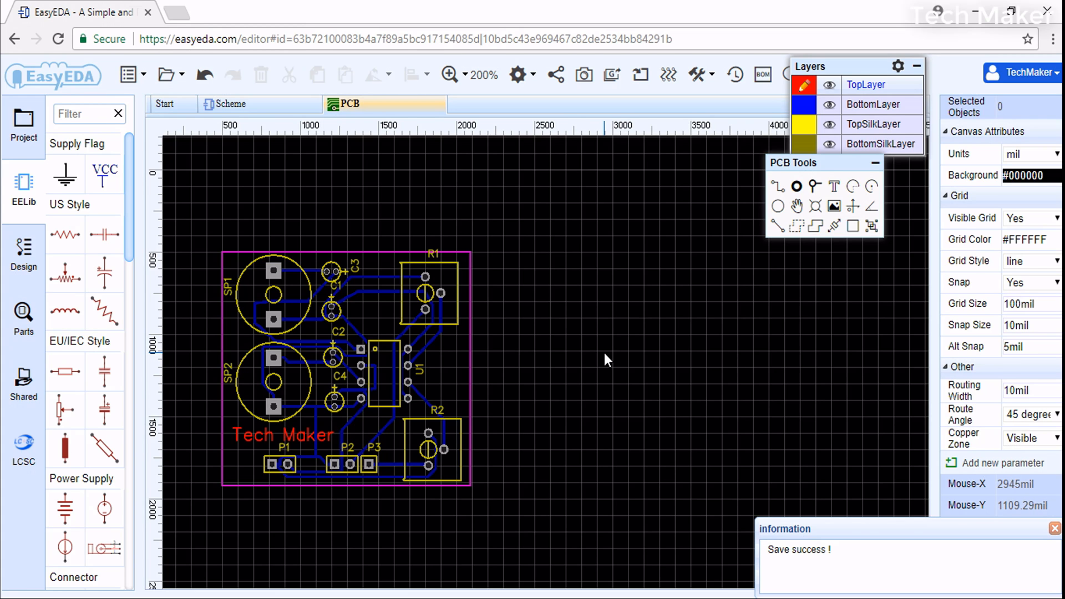
{"action": "mouse_move", "coordinate": [605, 357]}
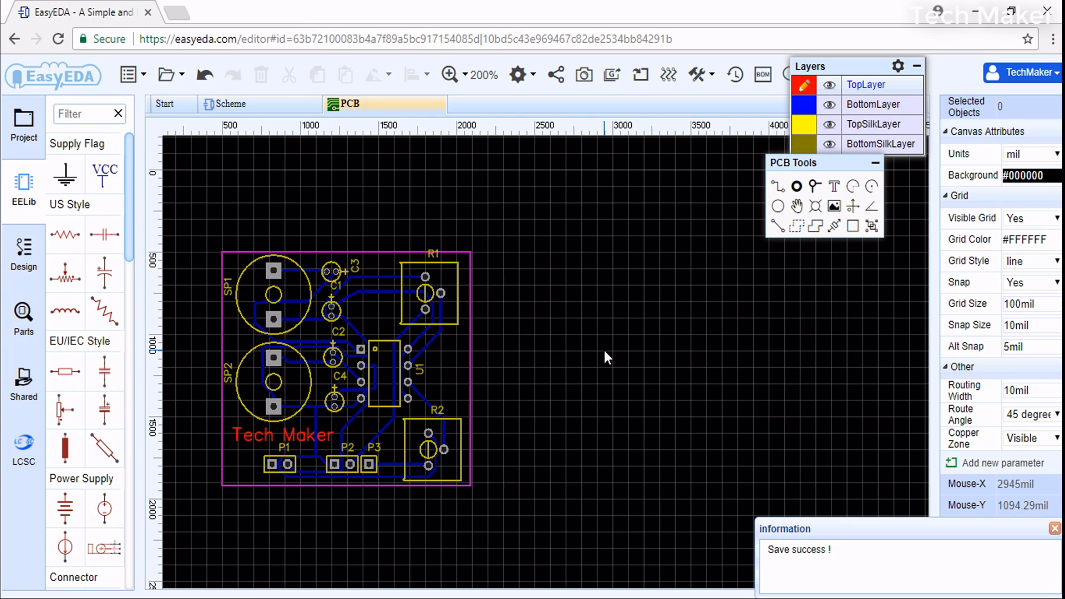
{"action": "mouse_move", "coordinate": [579, 209]}
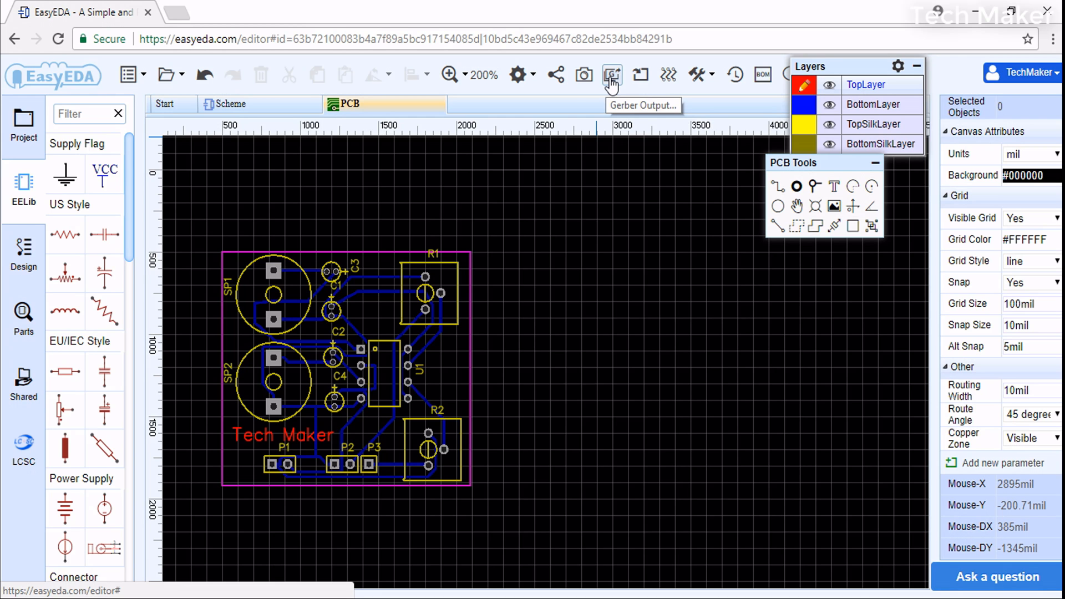
{"action": "left_click", "coordinate": [610, 75]}
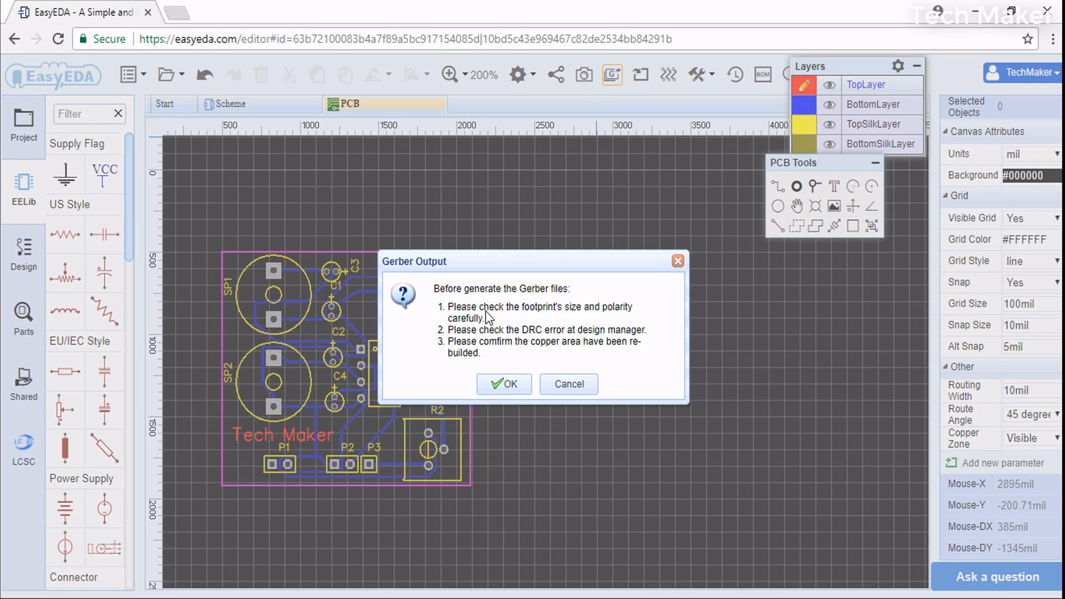
{"action": "mouse_move", "coordinate": [502, 311]}
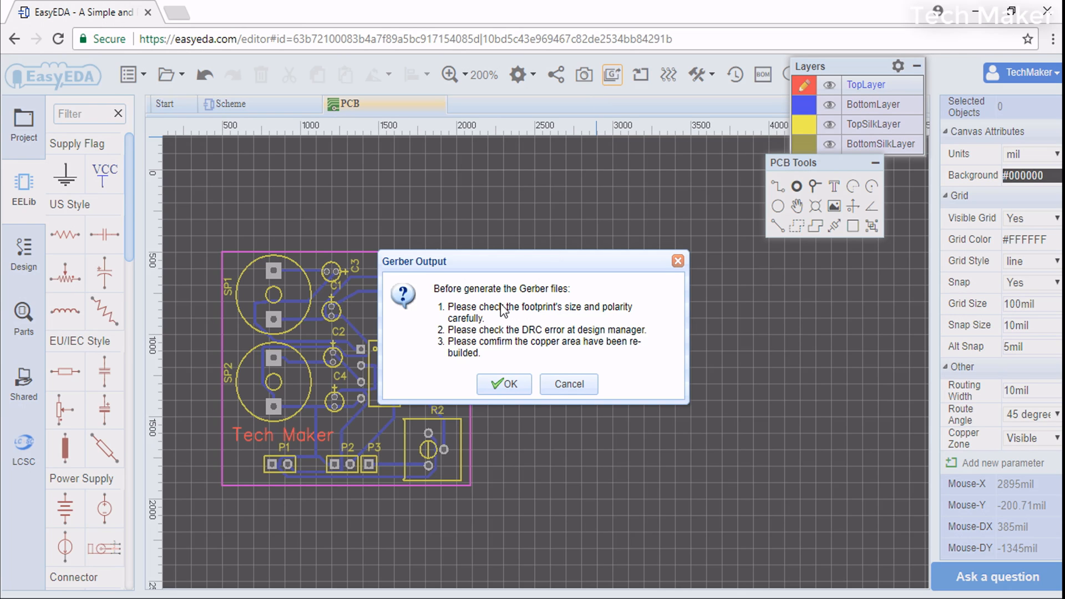
{"action": "mouse_move", "coordinate": [477, 320]}
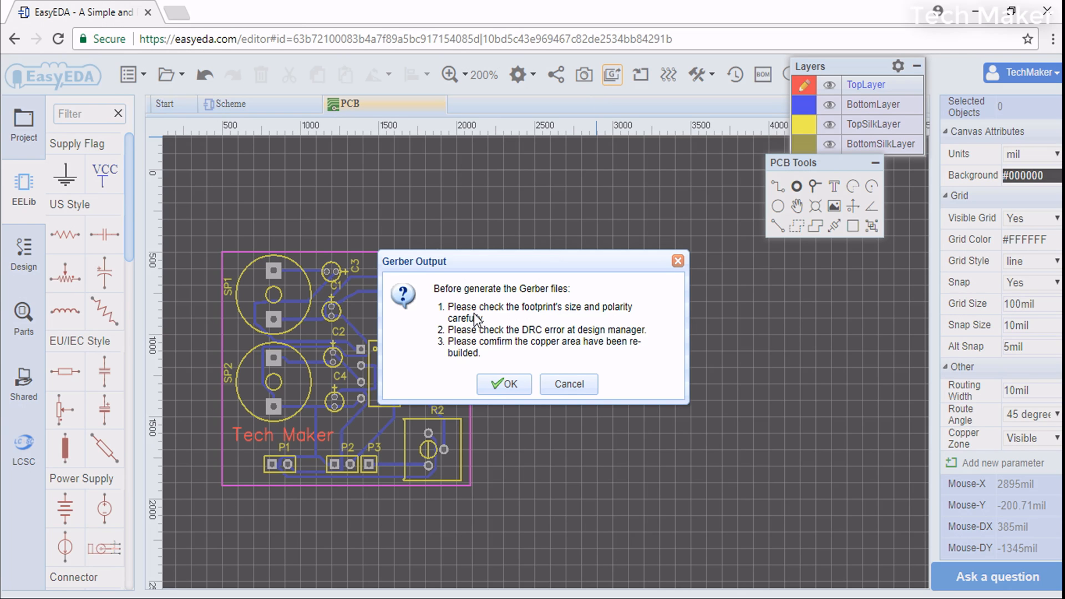
{"action": "mouse_move", "coordinate": [609, 317]}
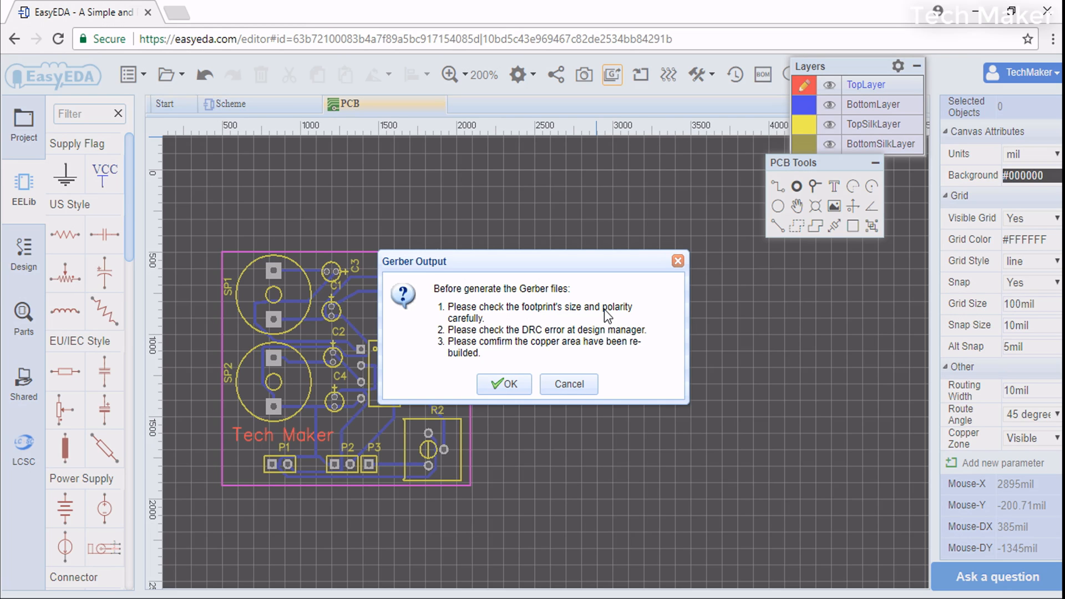
{"action": "mouse_move", "coordinate": [606, 317]}
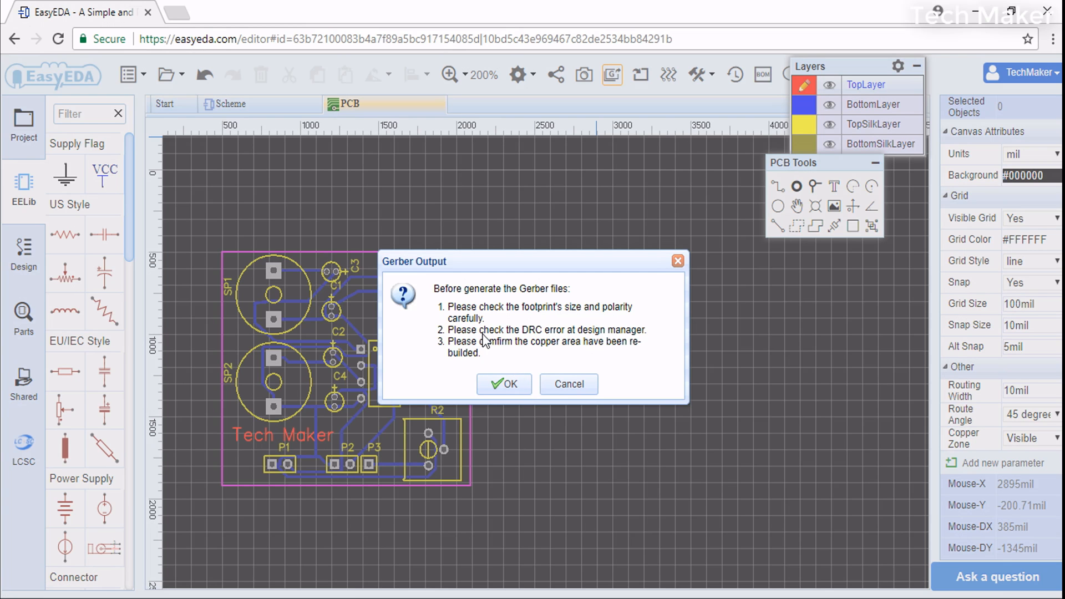
{"action": "mouse_move", "coordinate": [535, 341]}
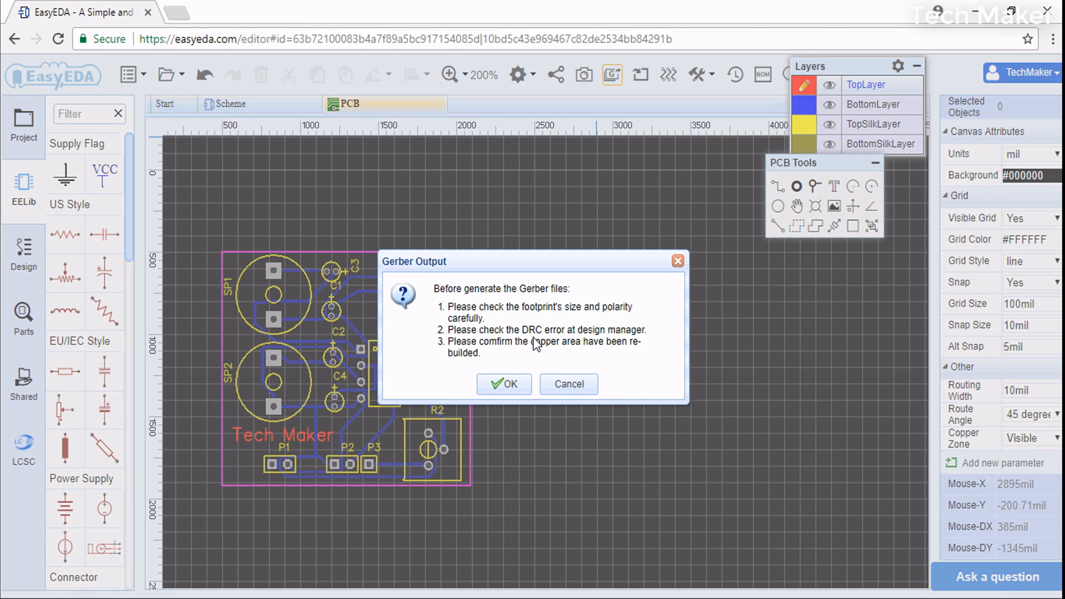
{"action": "left_click", "coordinate": [504, 383]}
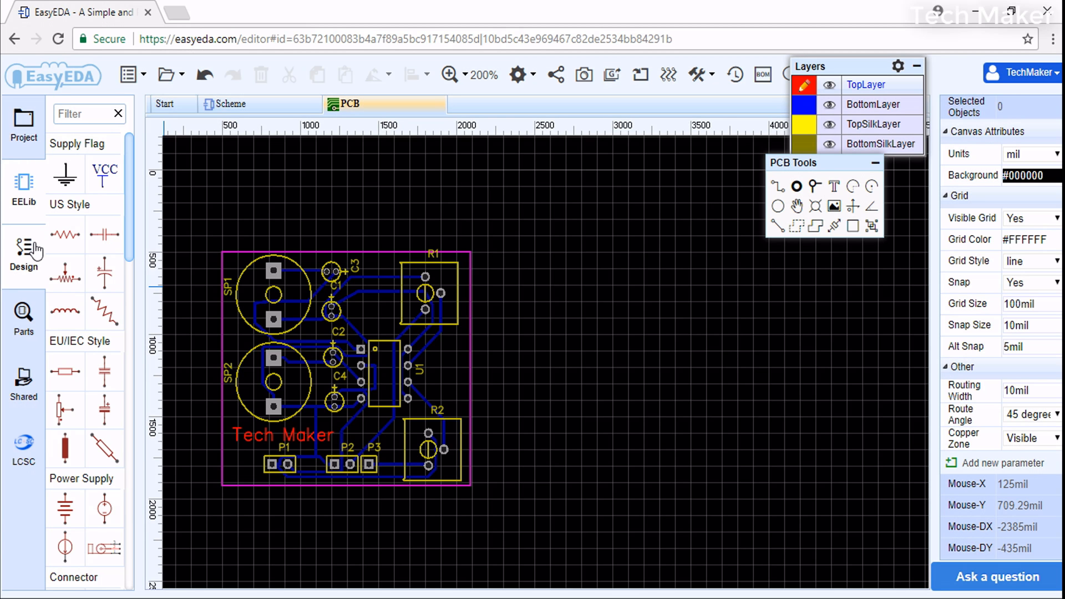
- Open the Design Manager and expand its Components, Nets and DRC Errors lists
{"action": "left_click", "coordinate": [23, 251]}
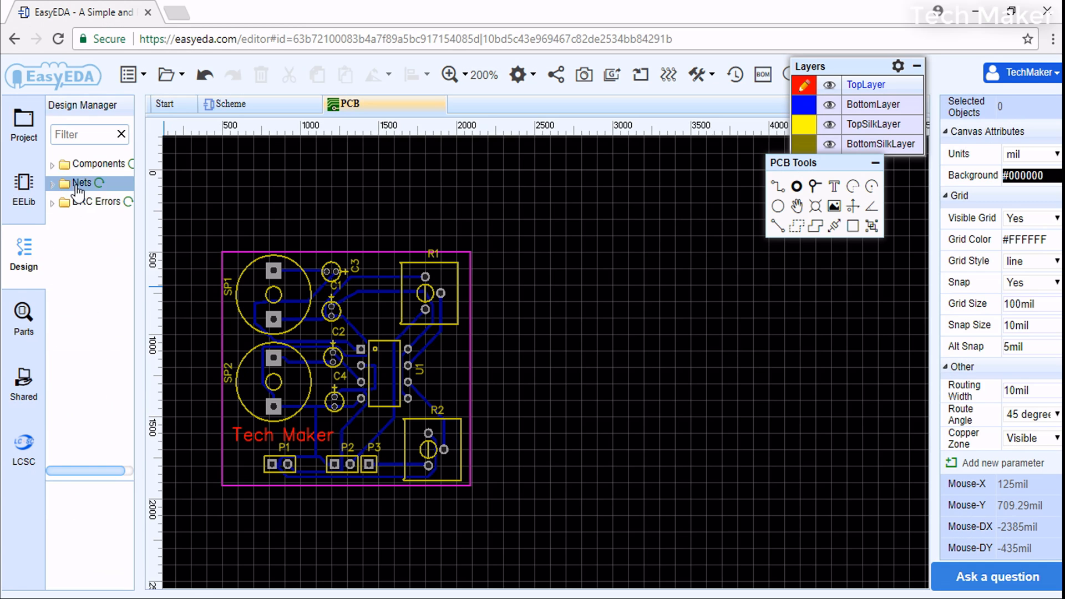
{"action": "left_click", "coordinate": [53, 164]}
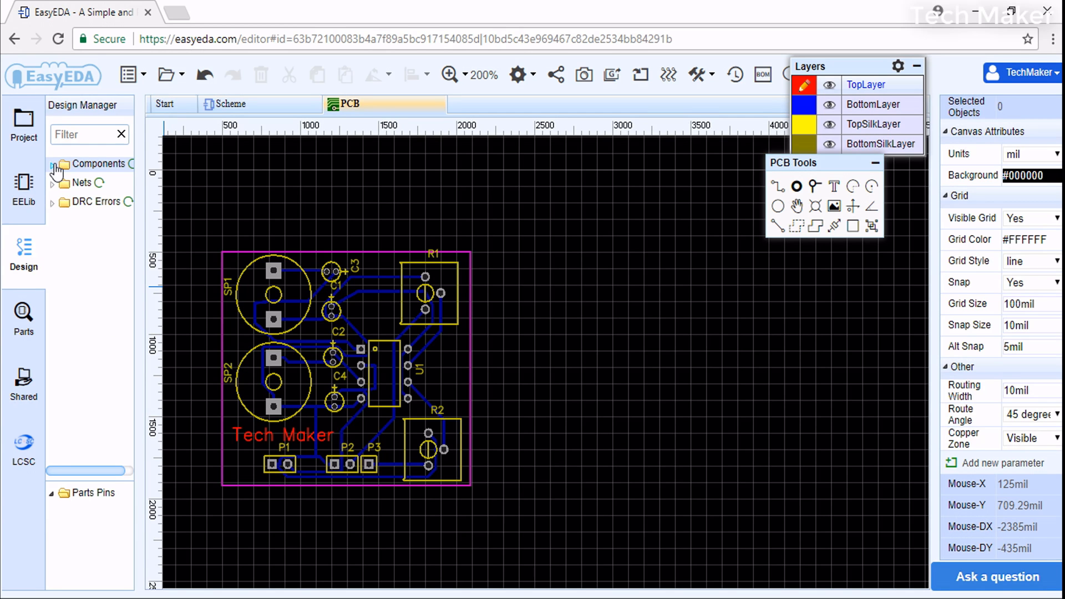
{"action": "left_click", "coordinate": [54, 163]}
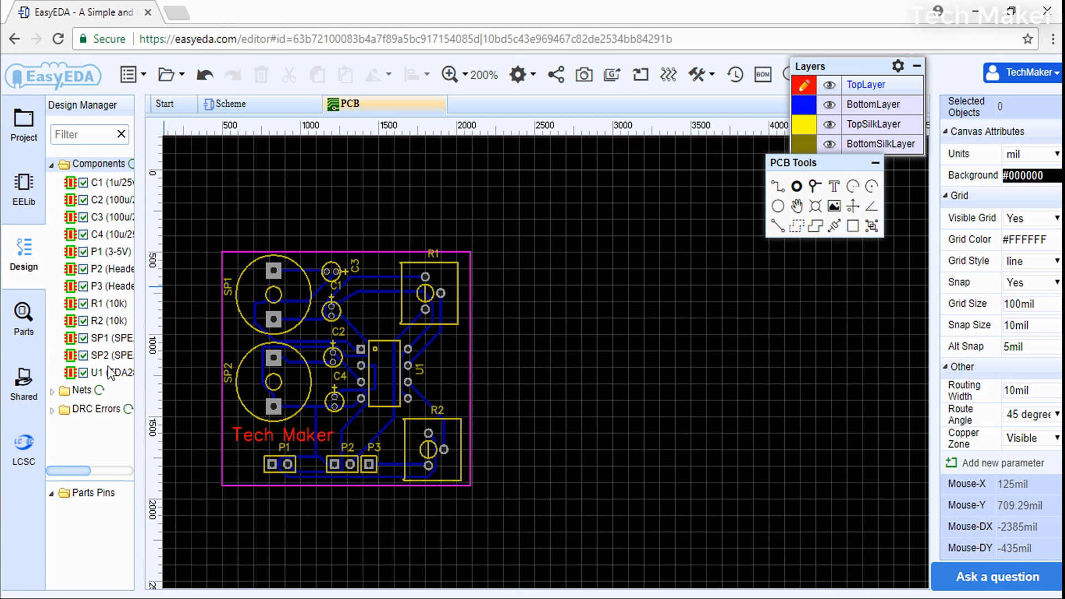
{"action": "left_click", "coordinate": [54, 390]}
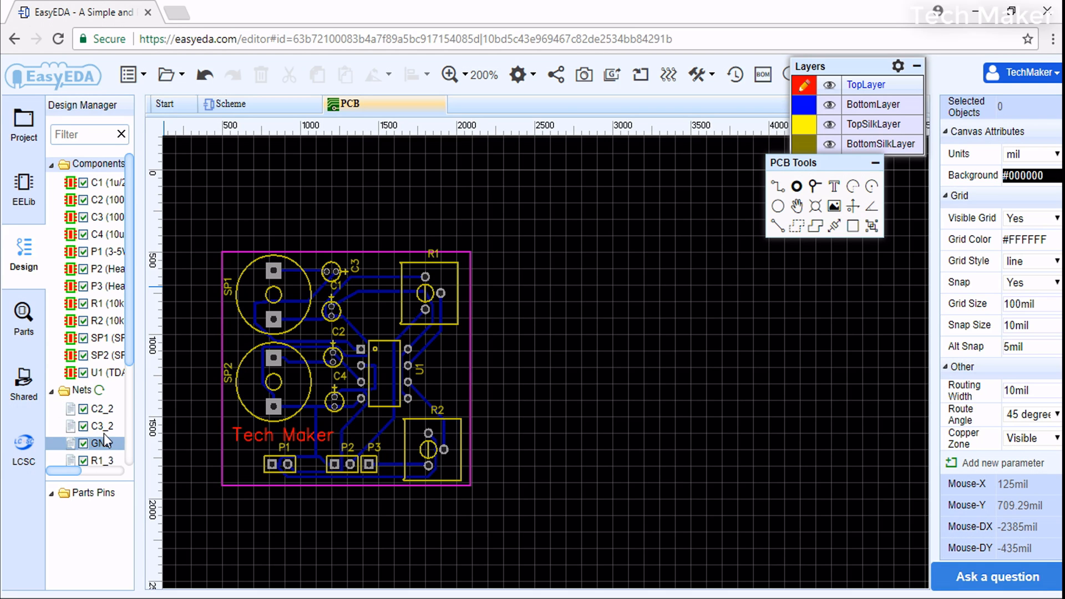
{"action": "scroll", "scroll_direction": "down", "scroll_amount": 3}
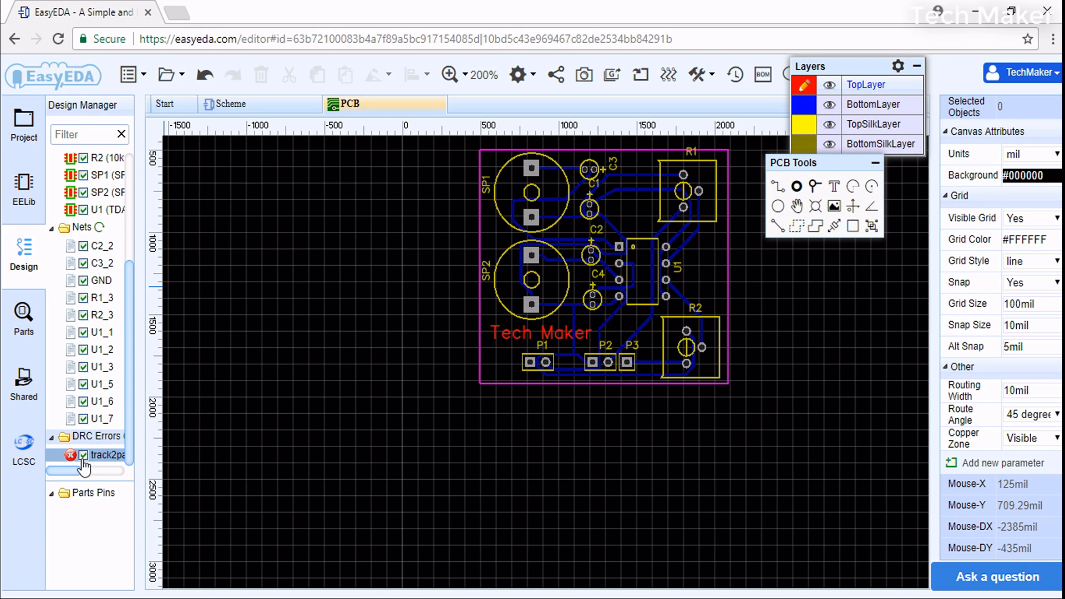
- Locate the track-to-pad DRC error and select the 18 mil GND track beside P1
{"action": "left_click", "coordinate": [109, 454]}
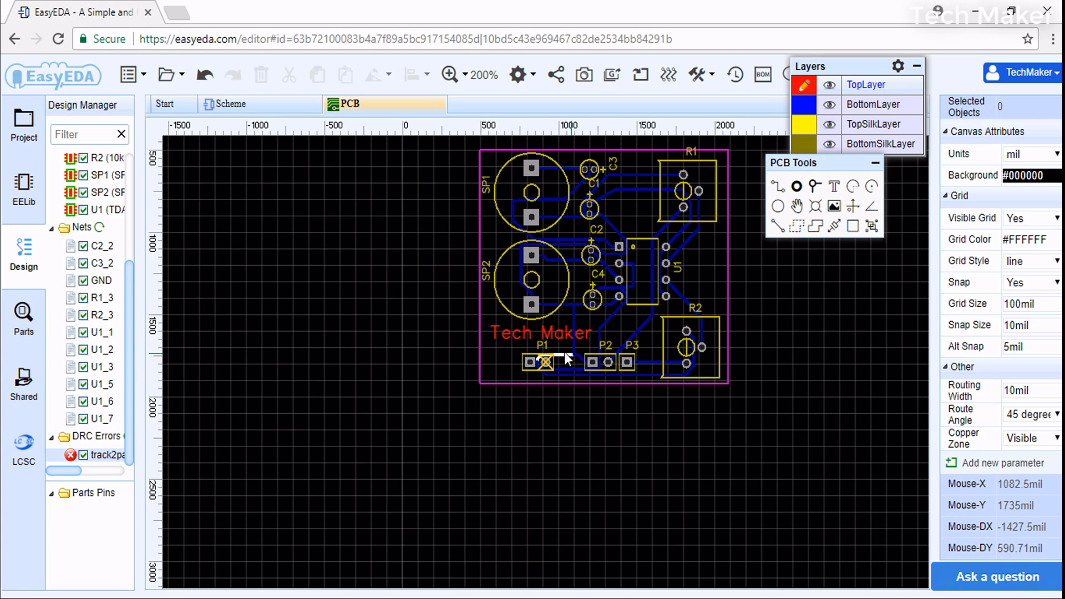
{"action": "mouse_move", "coordinate": [537, 367]}
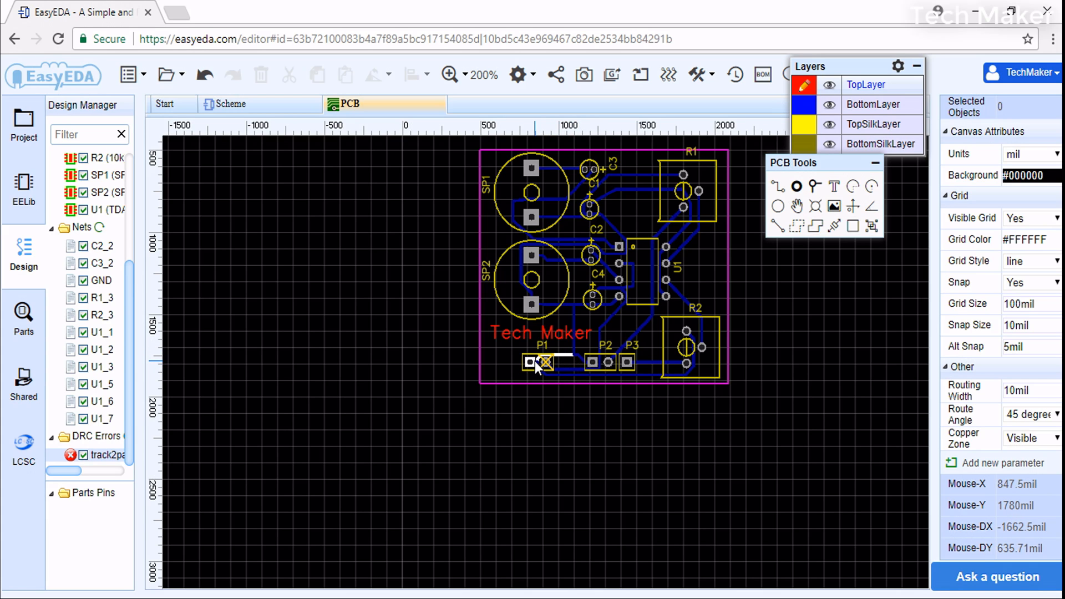
{"action": "mouse_move", "coordinate": [540, 367]}
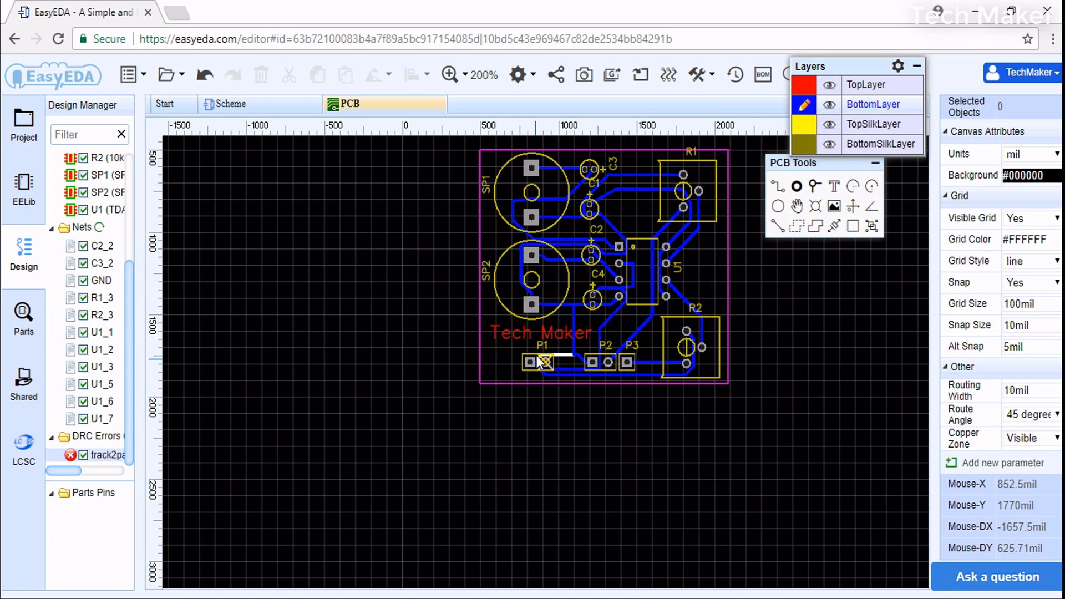
{"action": "left_click", "coordinate": [540, 360]}
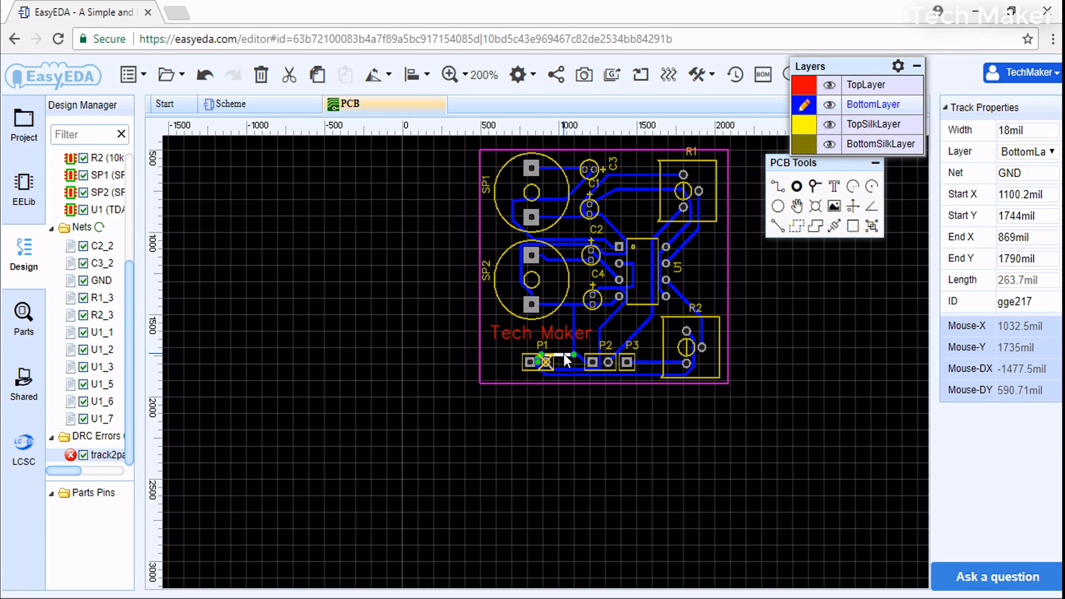
{"action": "mouse_move", "coordinate": [567, 359]}
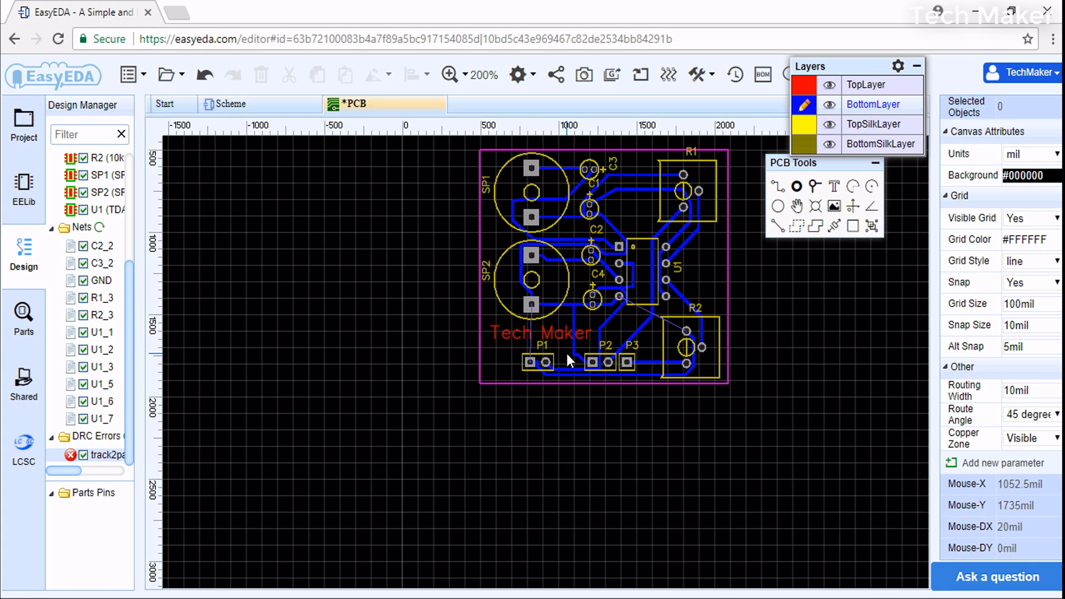
{"action": "mouse_move", "coordinate": [533, 366]}
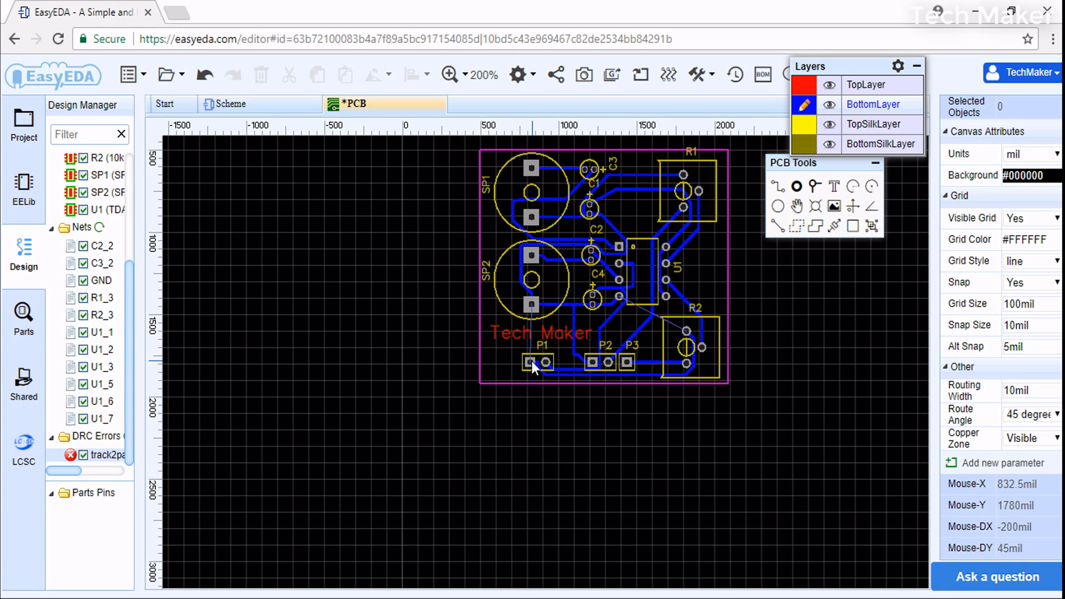
{"action": "mouse_move", "coordinate": [533, 364]}
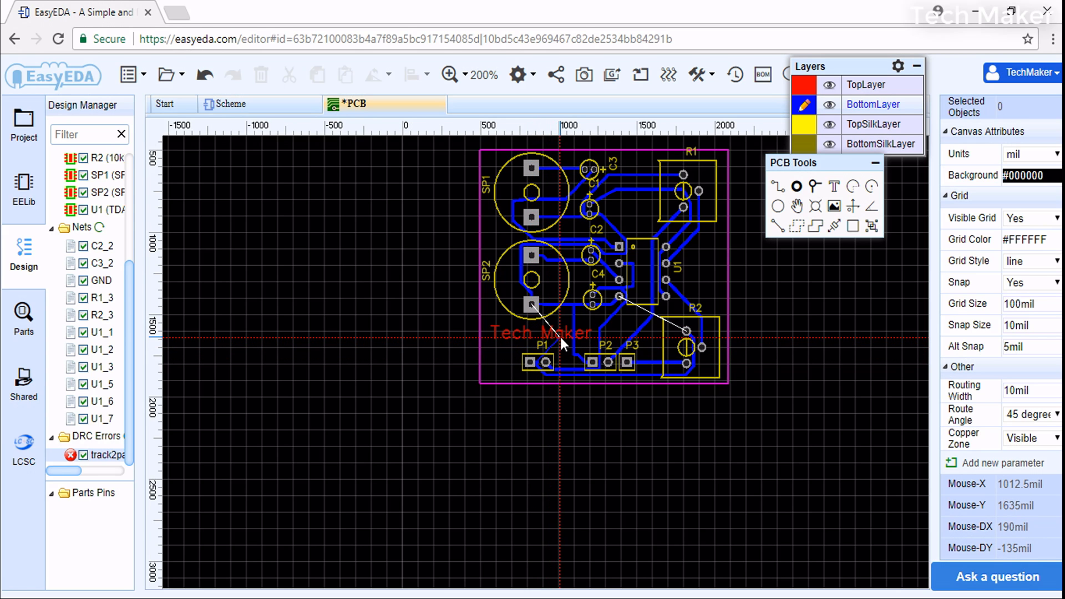
{"action": "mouse_move", "coordinate": [550, 345]}
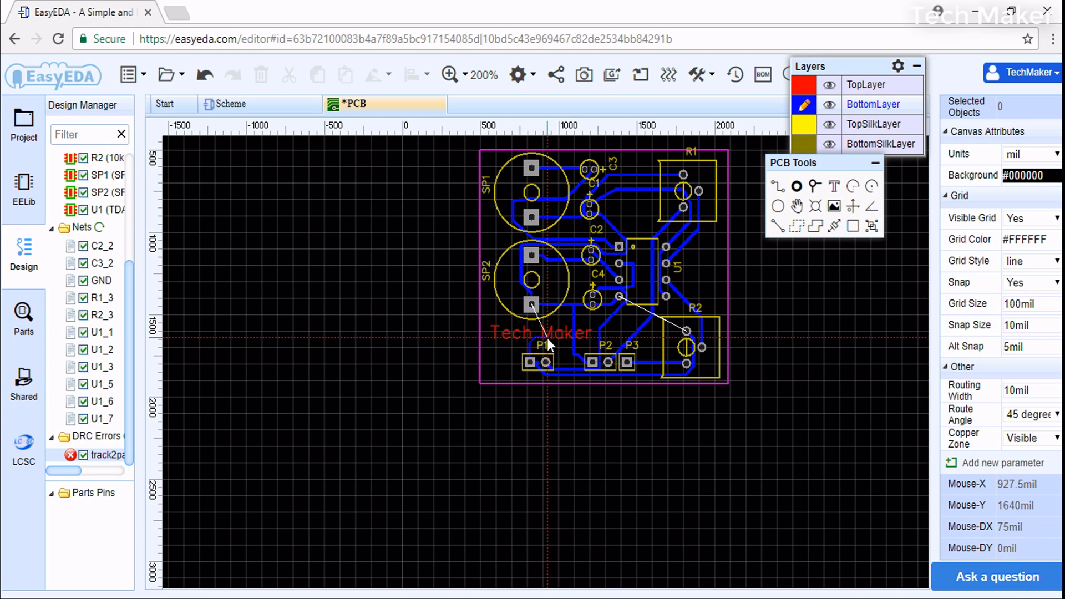
{"action": "mouse_move", "coordinate": [574, 346]}
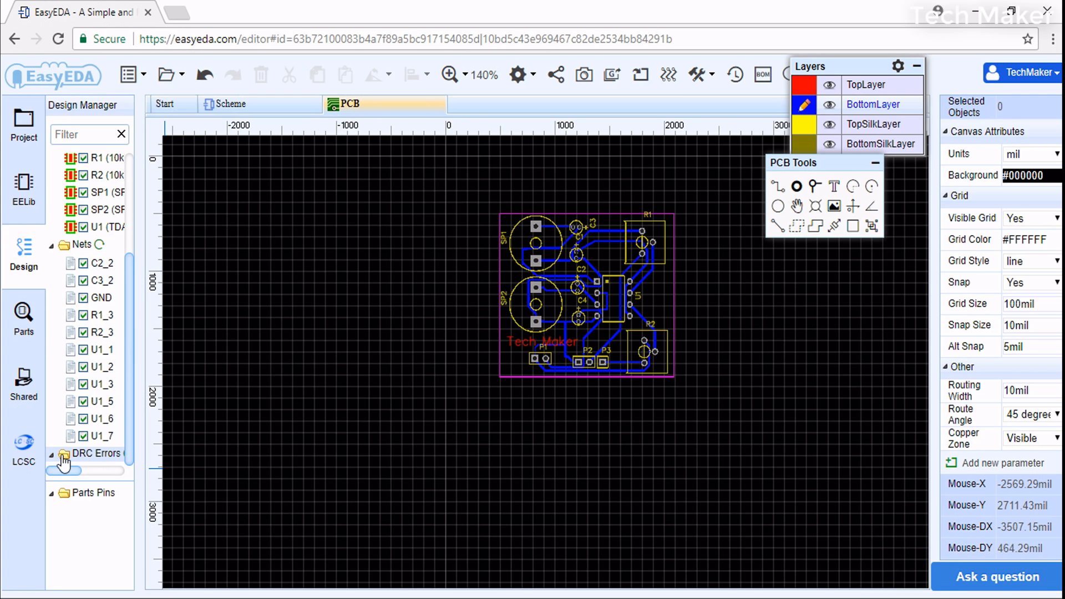
- Confirm no DRC errors remain, then generate Gerber output, accepting the warning dialog
{"action": "left_click", "coordinate": [52, 453]}
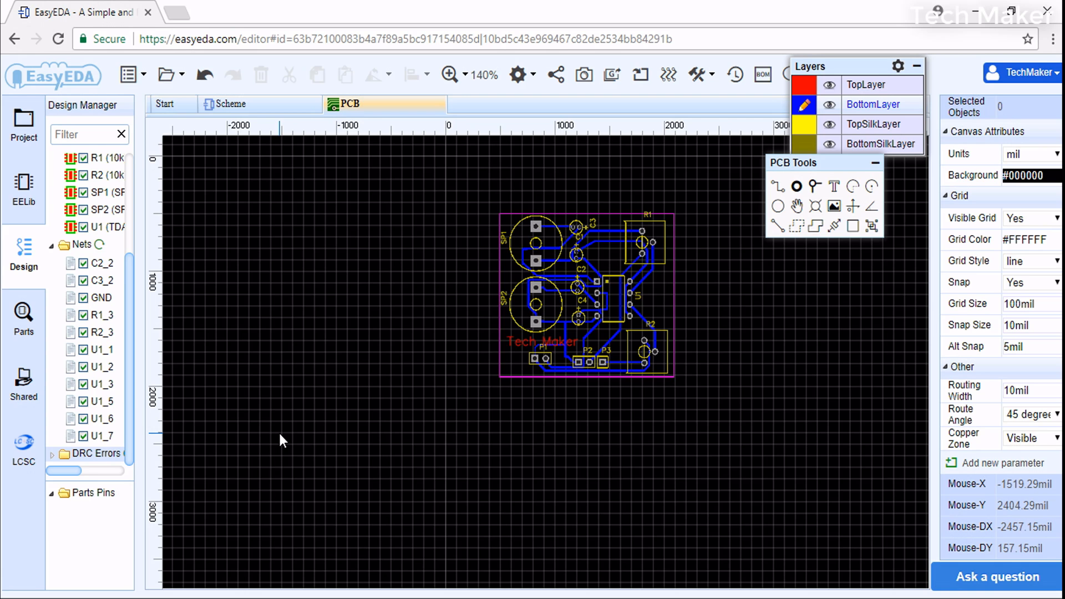
{"action": "mouse_move", "coordinate": [296, 252]}
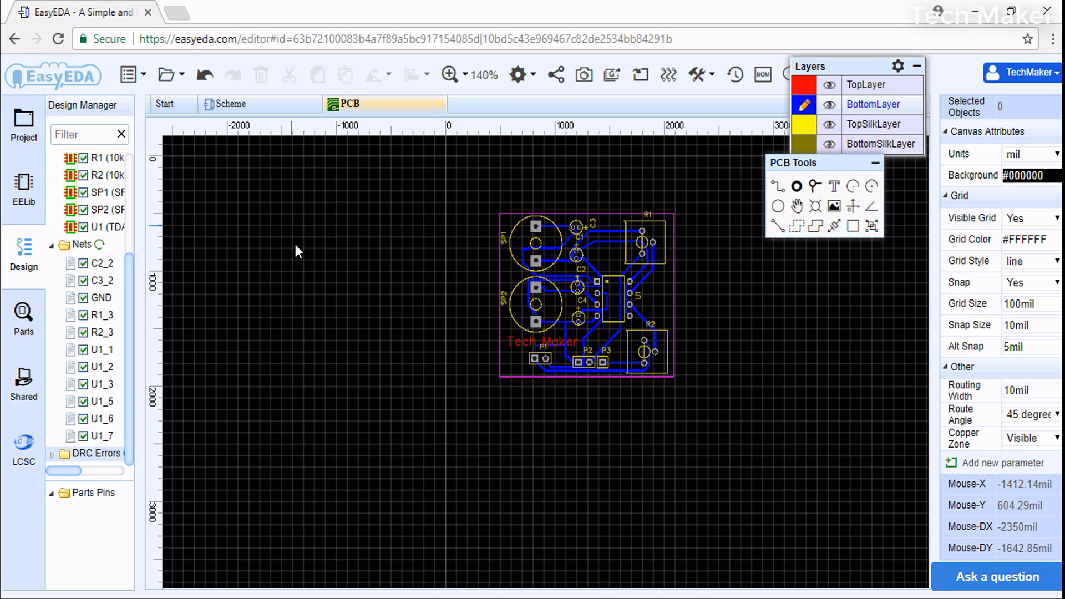
{"action": "left_click", "coordinate": [610, 75]}
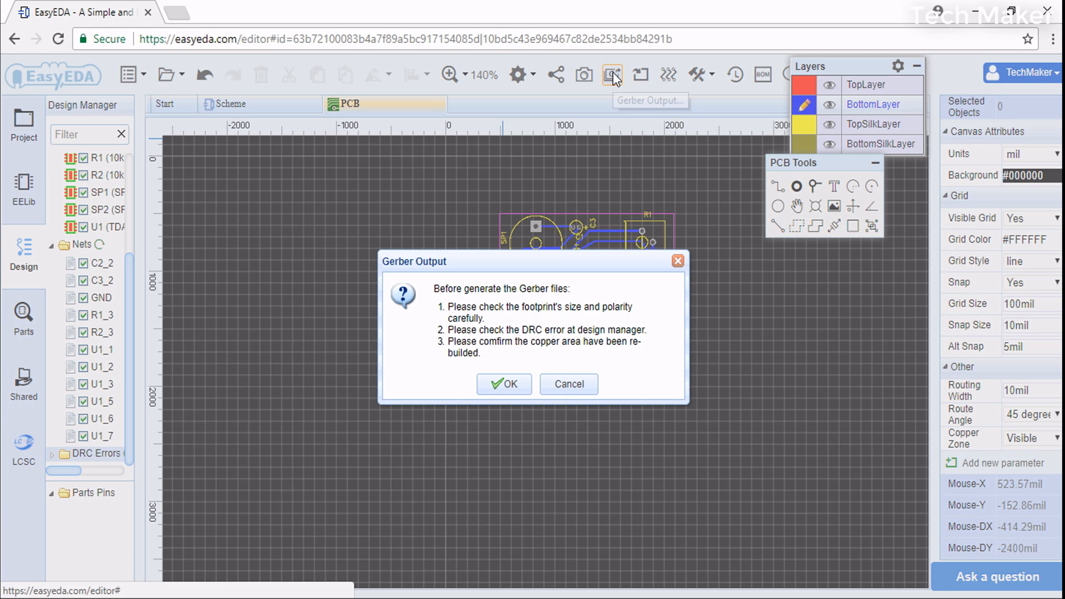
{"action": "left_click", "coordinate": [503, 383]}
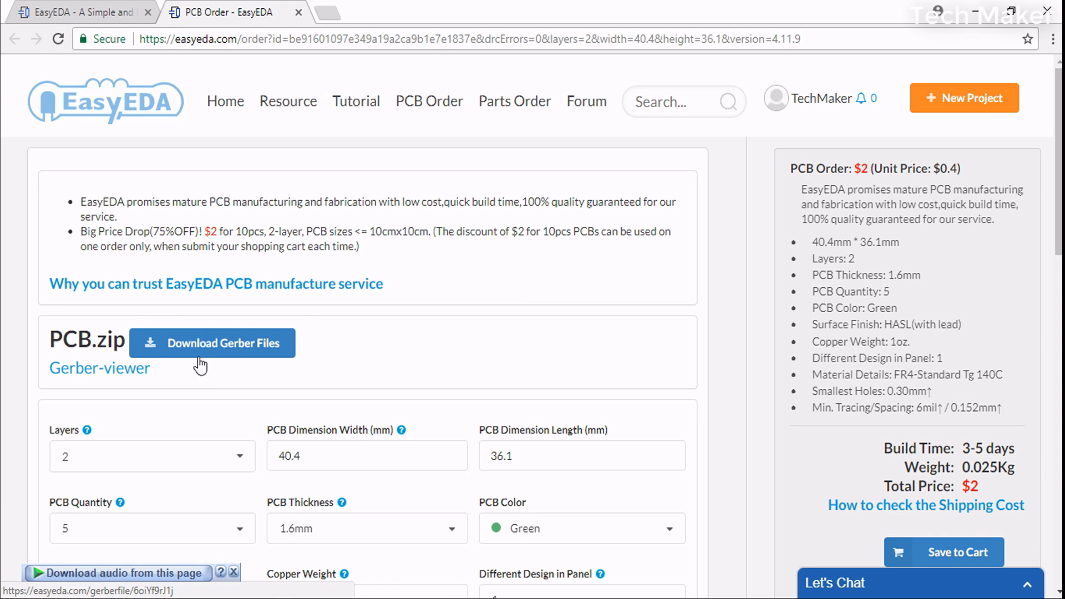
{"action": "scroll", "scroll_direction": "down", "scroll_amount": 3}
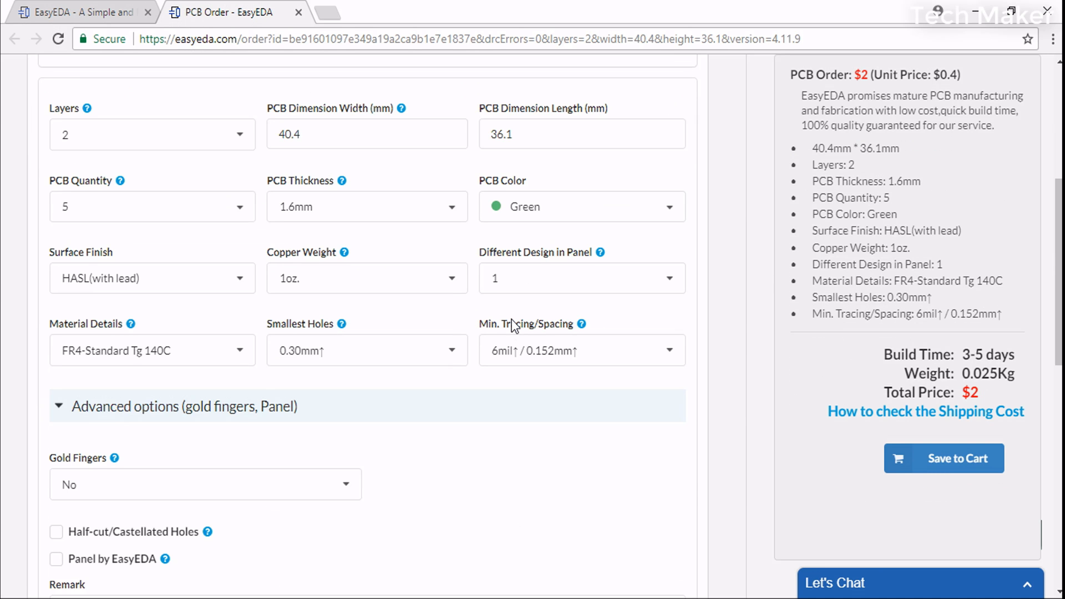
{"action": "scroll", "scroll_direction": "down", "scroll_amount": 3}
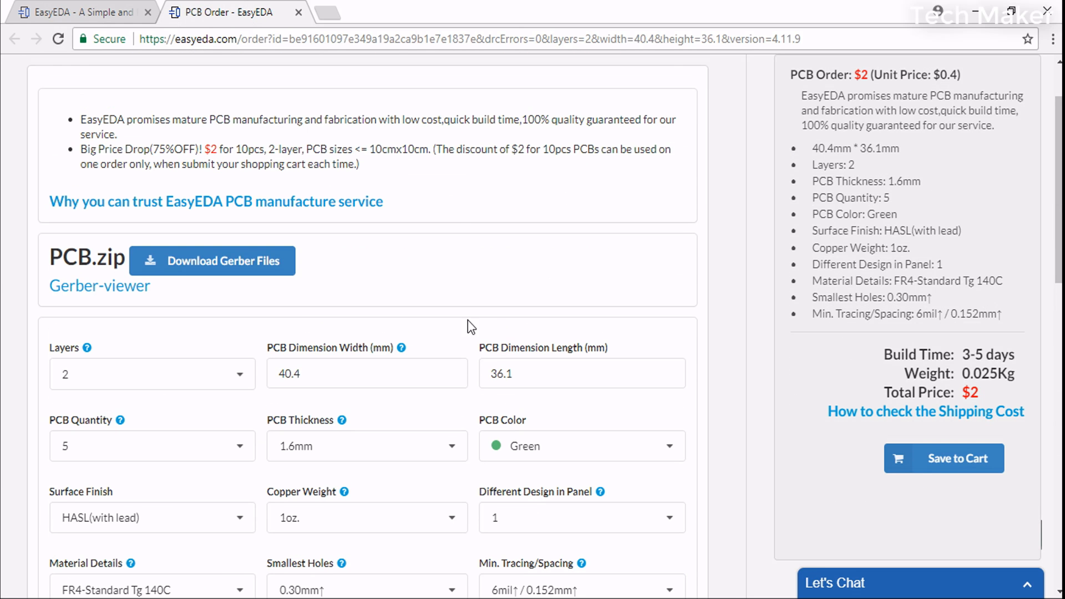
{"action": "left_click", "coordinate": [212, 260]}
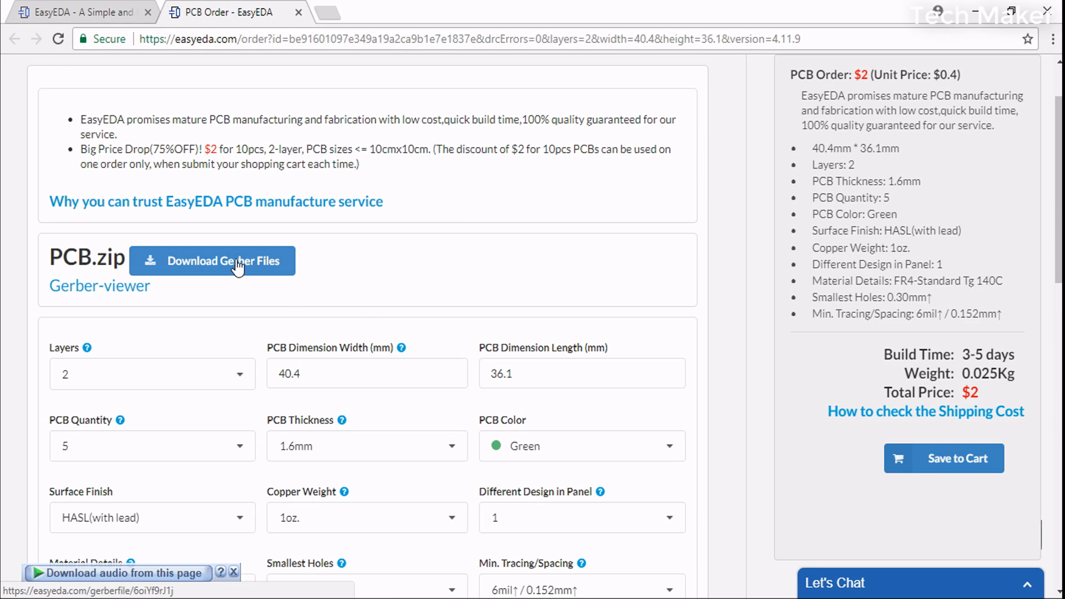
{"action": "left_click", "coordinate": [212, 260]}
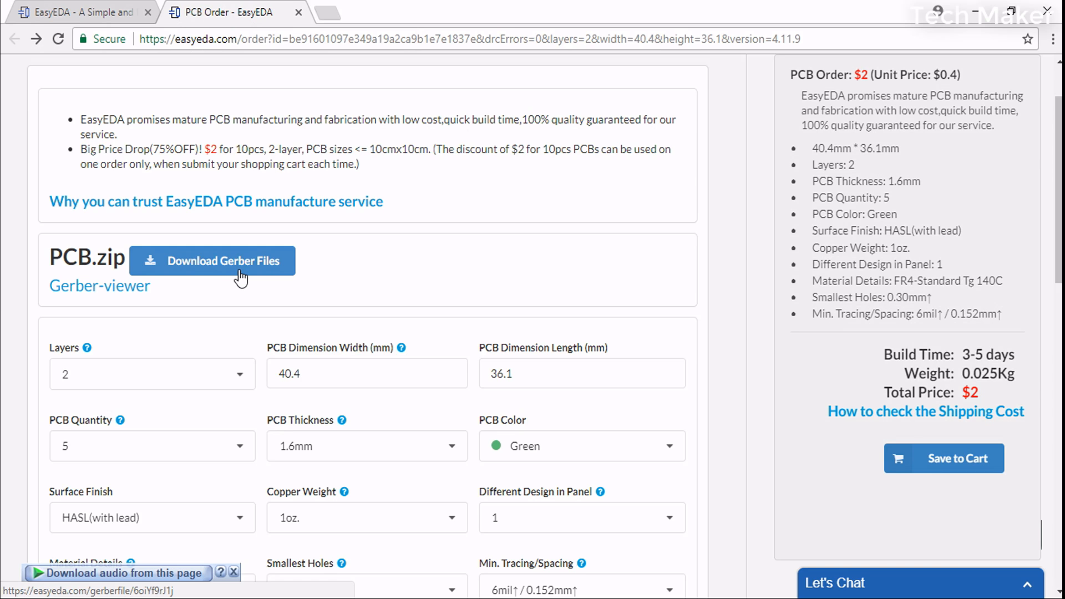
{"action": "mouse_move", "coordinate": [448, 263]}
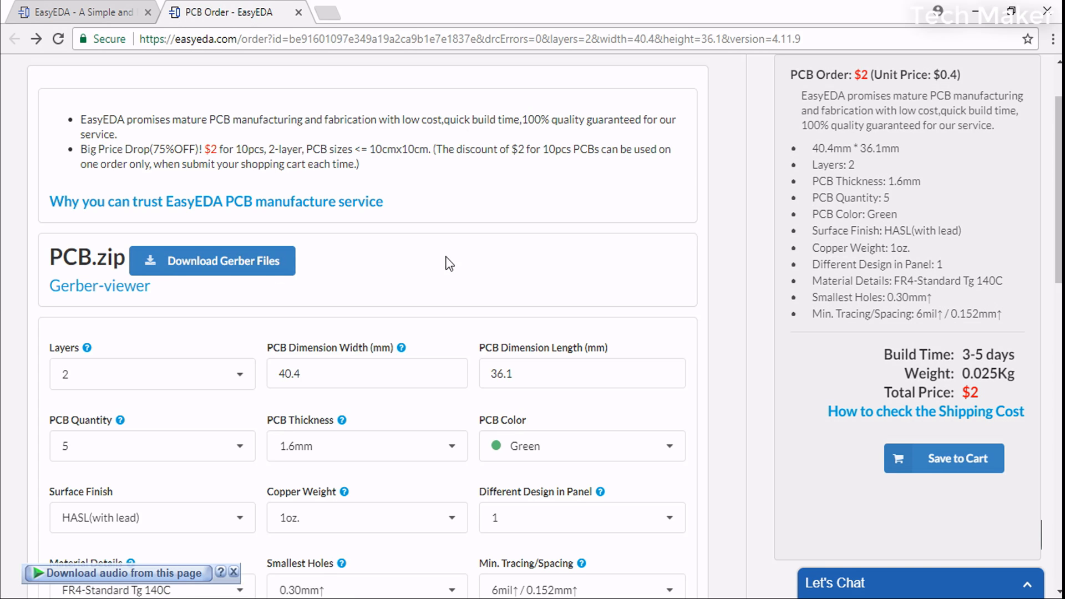
{"action": "mouse_move", "coordinate": [343, 287]}
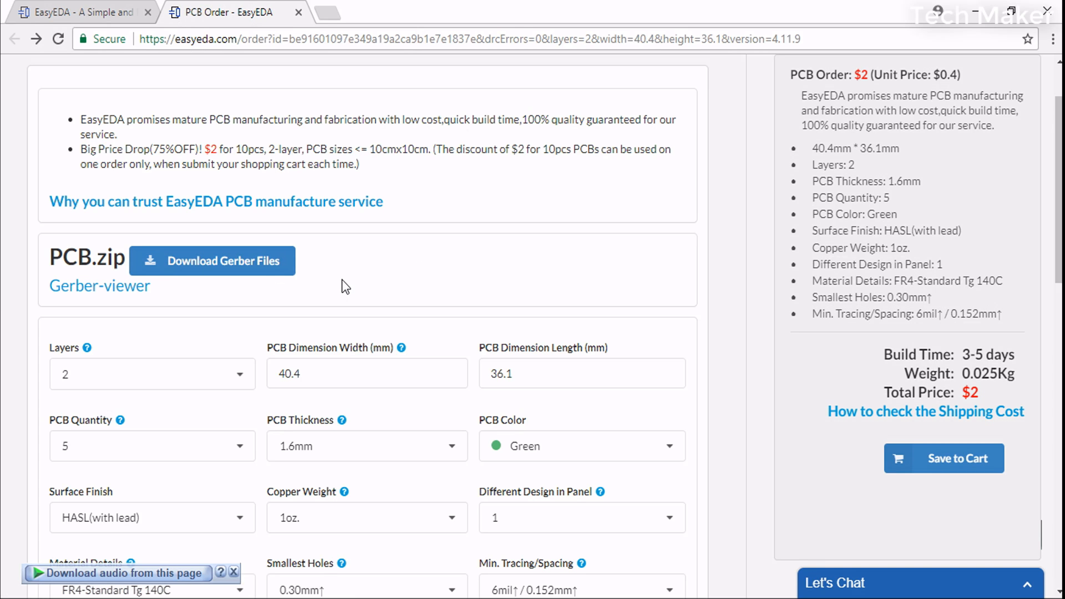
- Download the 5.86 KB PCB.zip with IDM and open the finished archive
{"action": "left_click", "coordinate": [212, 260]}
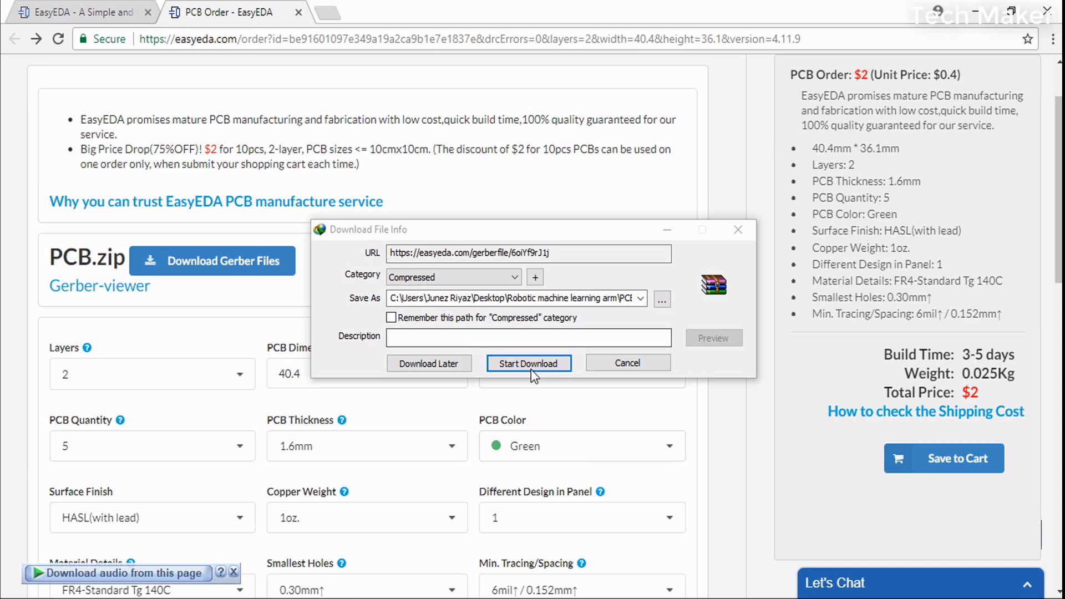
{"action": "left_click", "coordinate": [528, 363]}
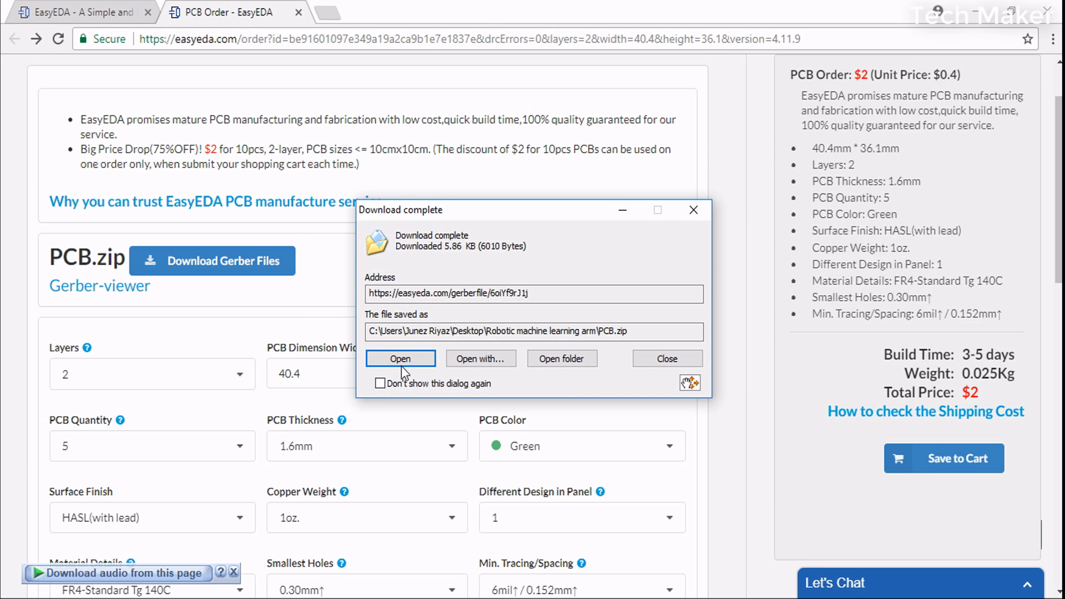
{"action": "left_click", "coordinate": [399, 358]}
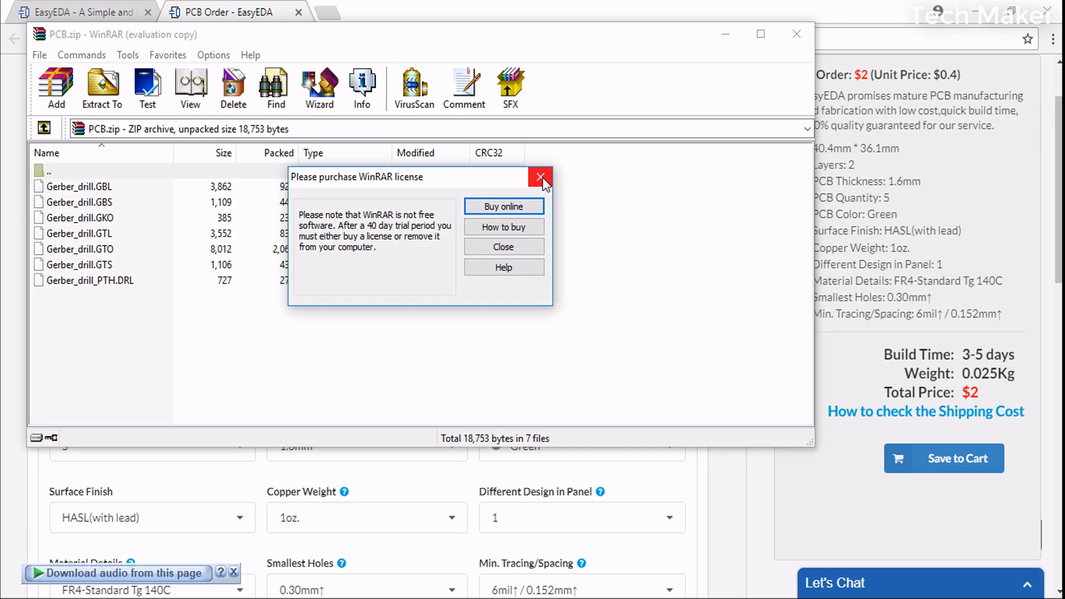
- Dismiss WinRAR's license reminder and close the PCB.zip archive window
{"action": "left_click", "coordinate": [541, 176]}
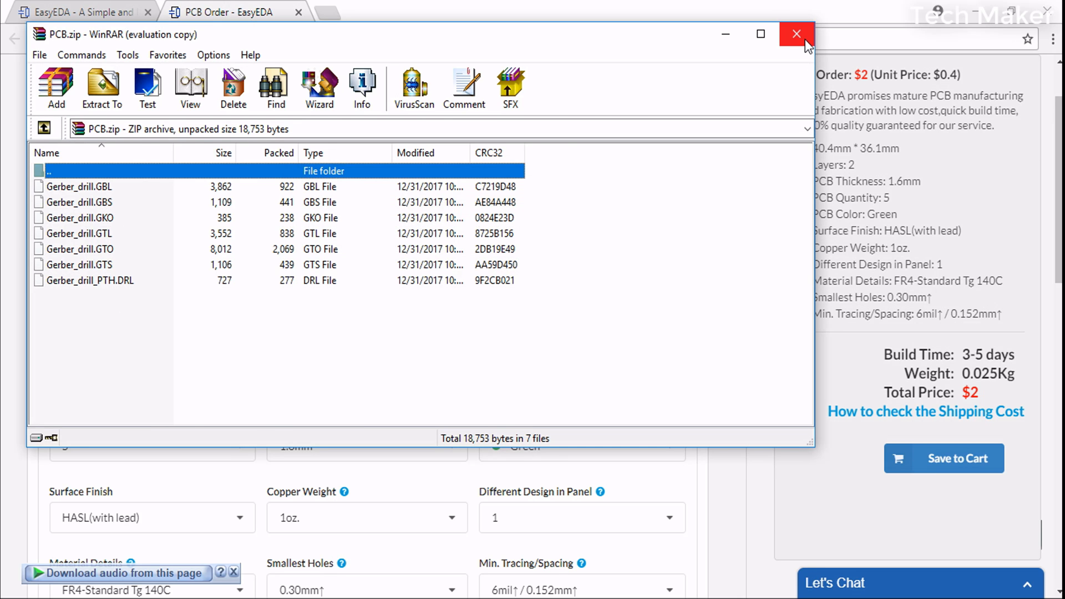
{"action": "left_click", "coordinate": [796, 34]}
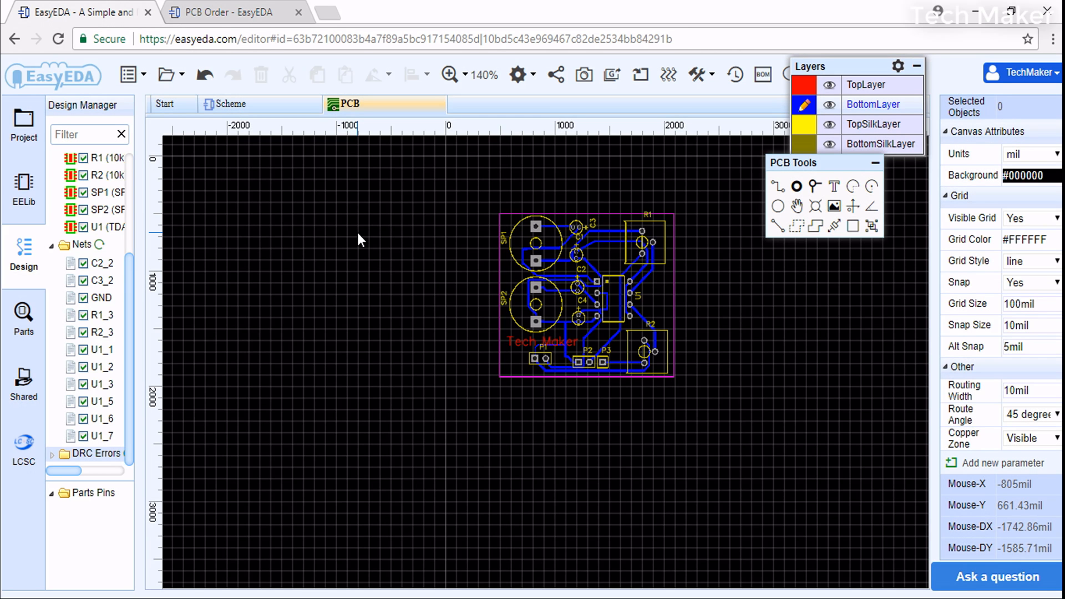
{"action": "mouse_move", "coordinate": [584, 75]}
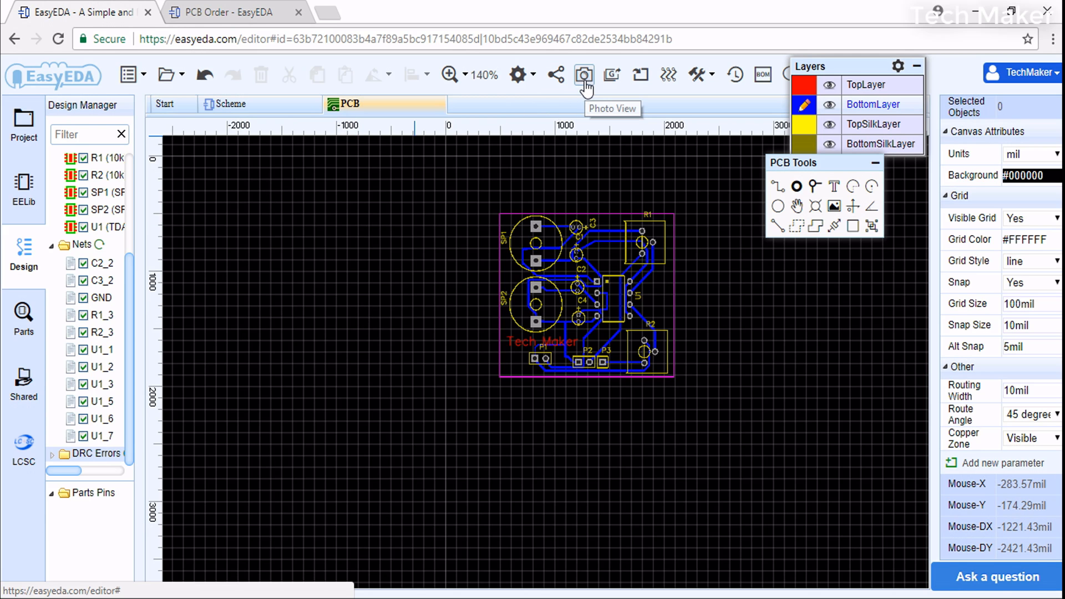
{"action": "mouse_move", "coordinate": [584, 75]}
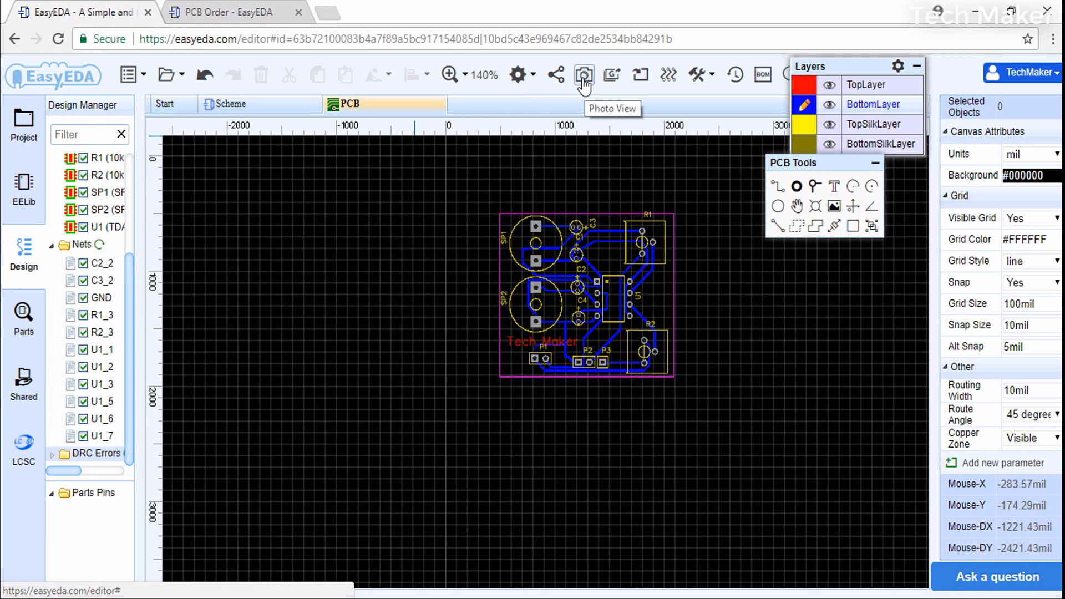
- Render the routed board as a green top-side Photo View with silkscreen
{"action": "left_click", "coordinate": [583, 74]}
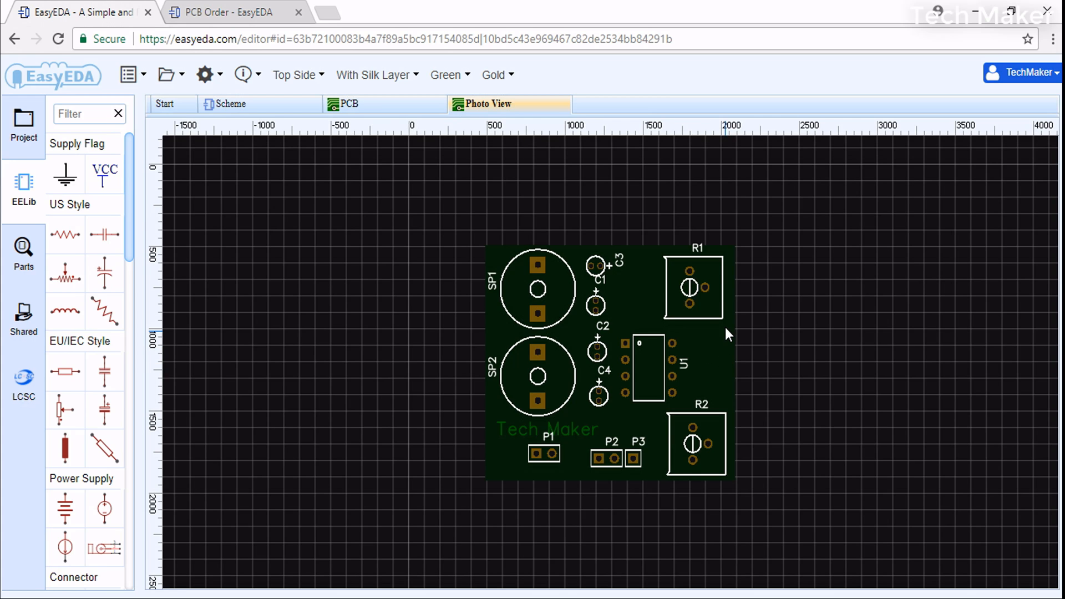
{"action": "mouse_move", "coordinate": [728, 334]}
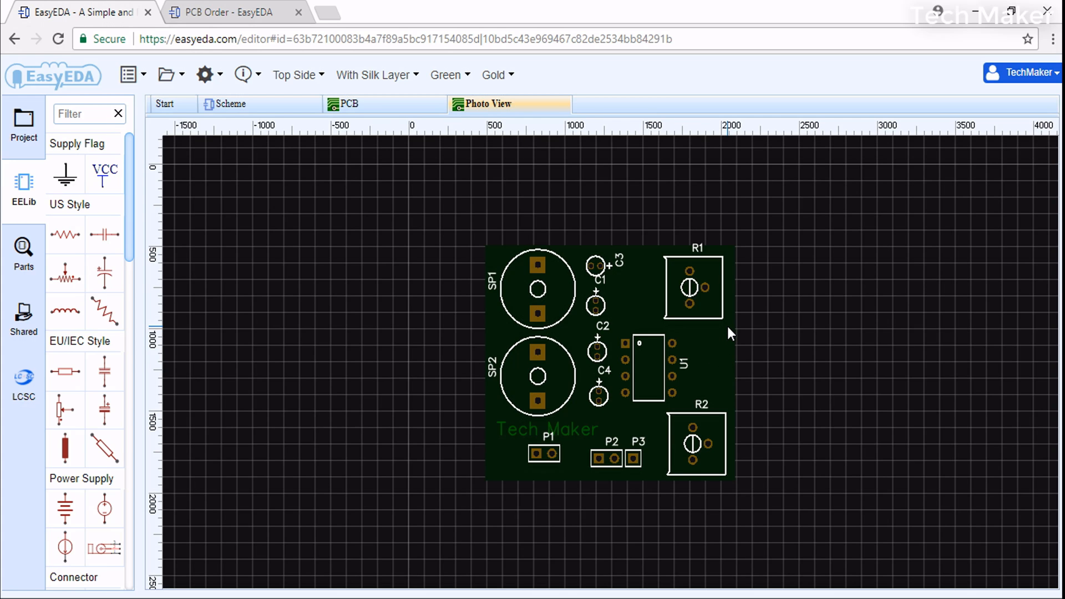
{"action": "mouse_move", "coordinate": [725, 424]}
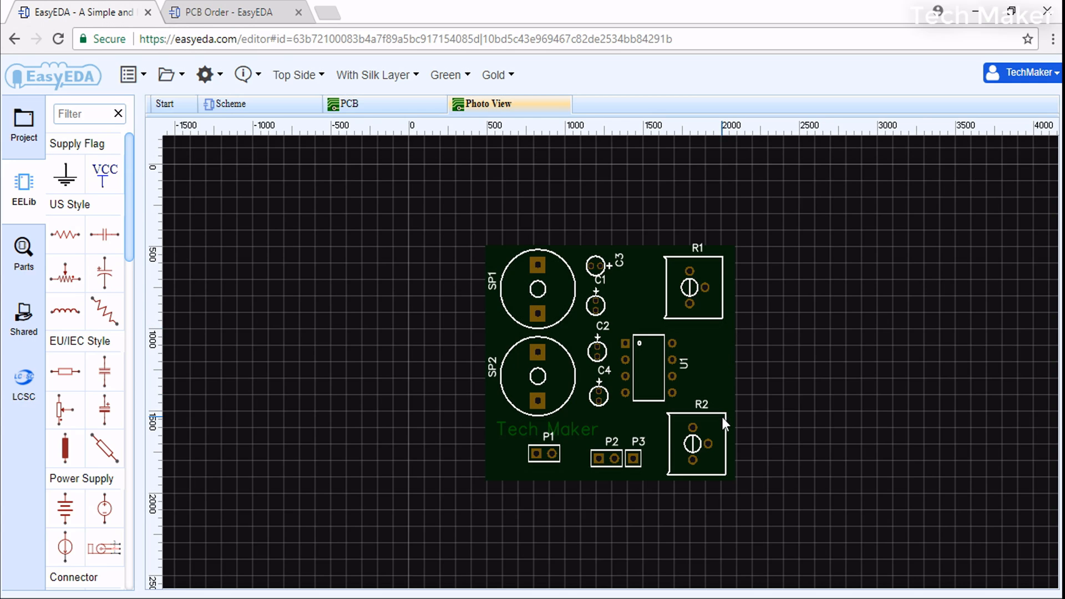
{"action": "mouse_move", "coordinate": [702, 407]}
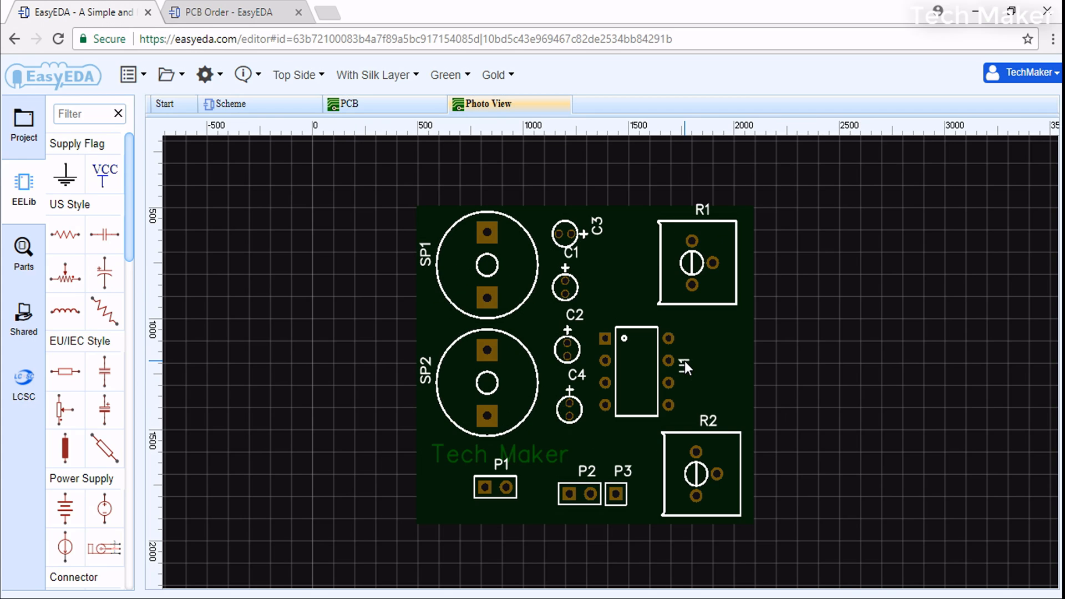
{"action": "mouse_move", "coordinate": [771, 373]}
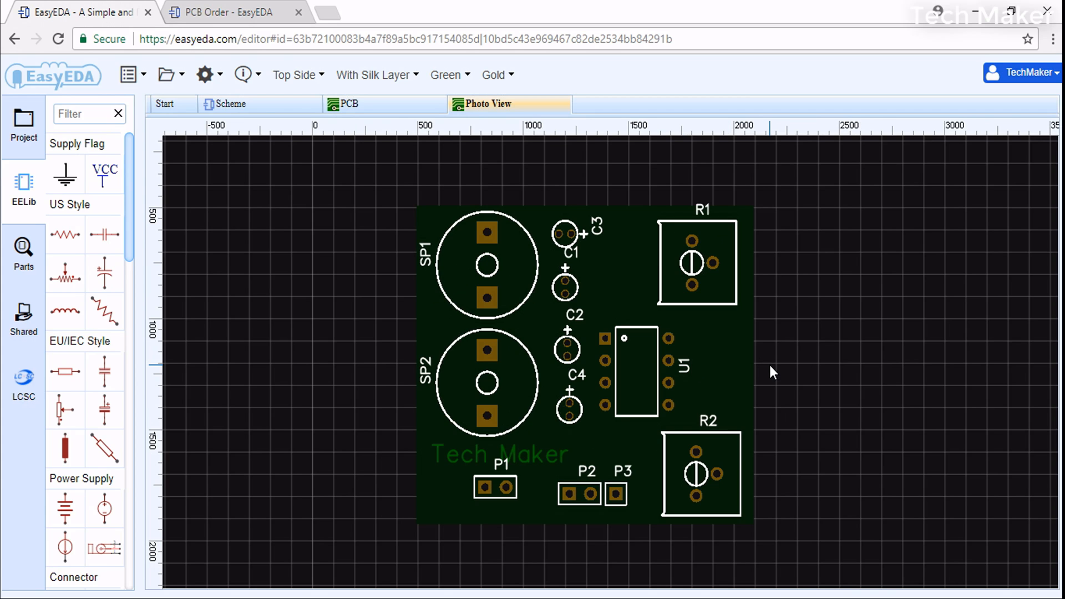